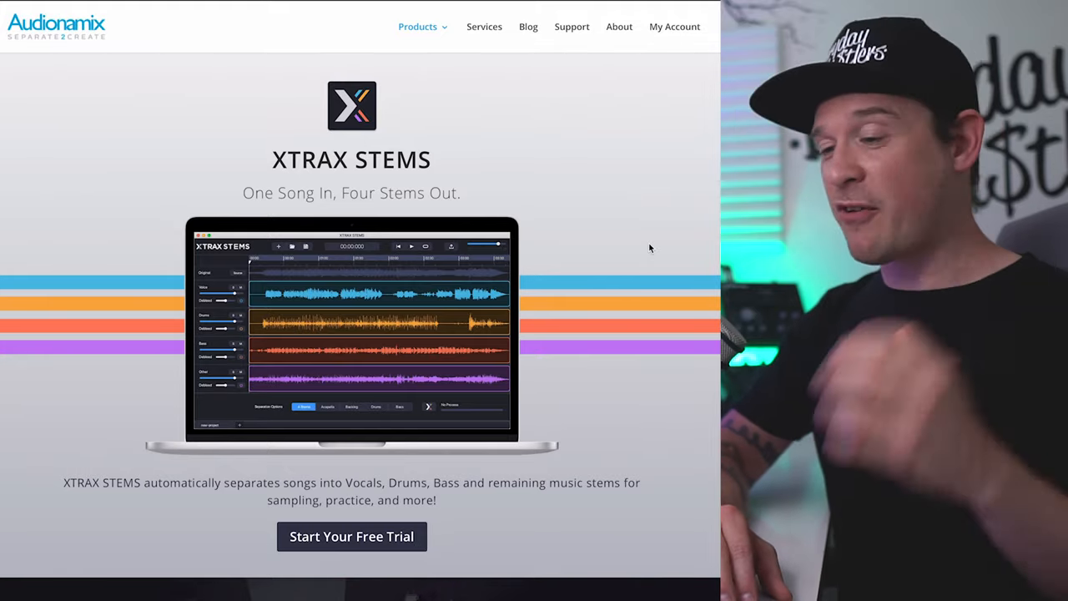
Step: Scroll the XTRAX STEMS product page past the features to the free-trial subscription cards
{"action": "scroll", "scroll_direction": "down", "scroll_amount": 3}
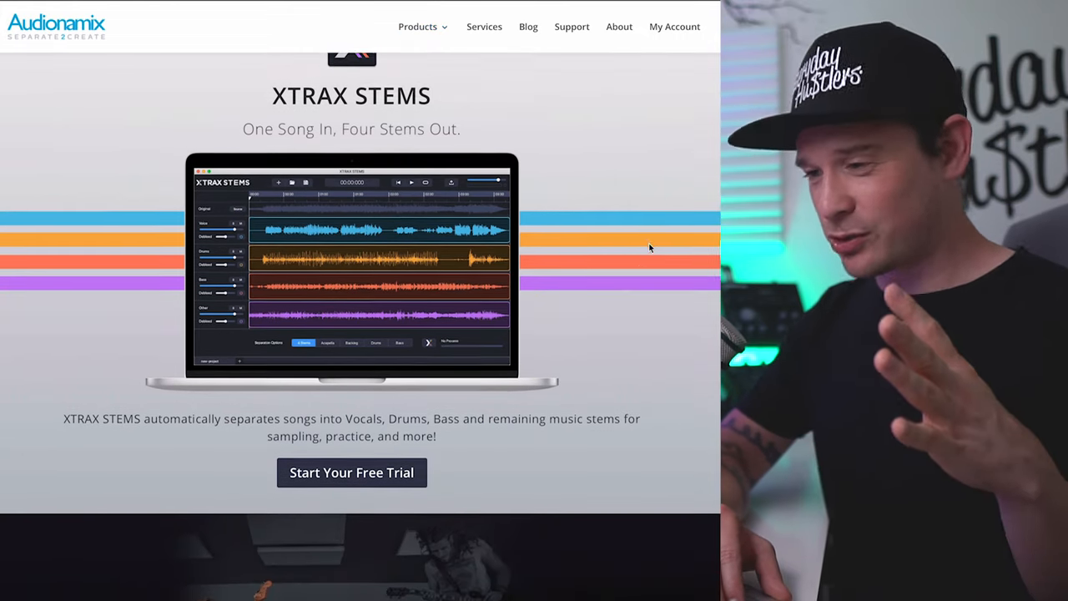
{"action": "scroll", "scroll_direction": "down", "scroll_amount": 3}
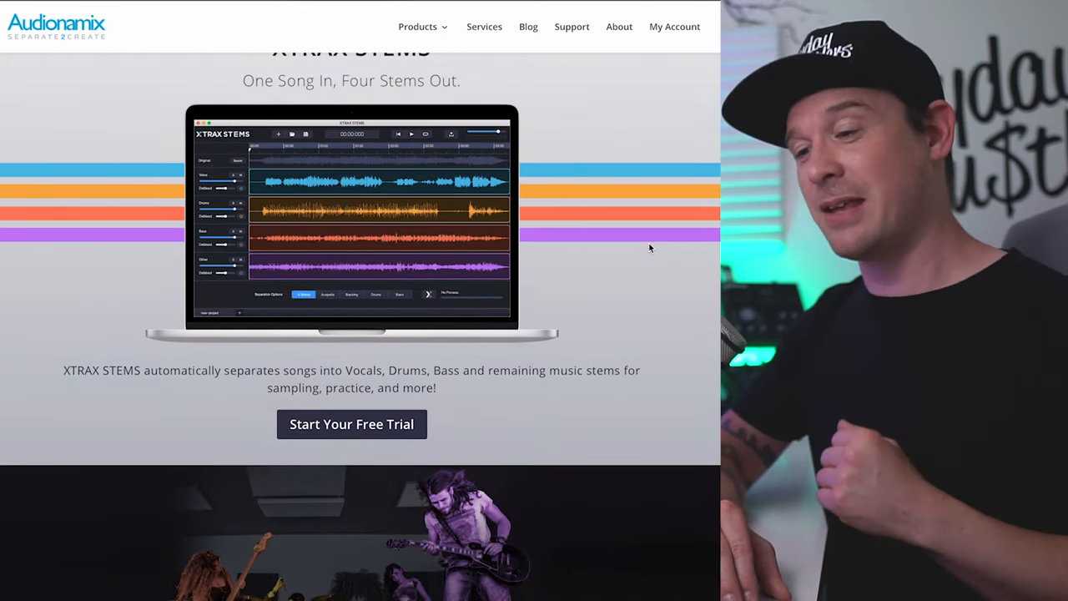
{"action": "scroll", "scroll_direction": "down", "scroll_amount": 3}
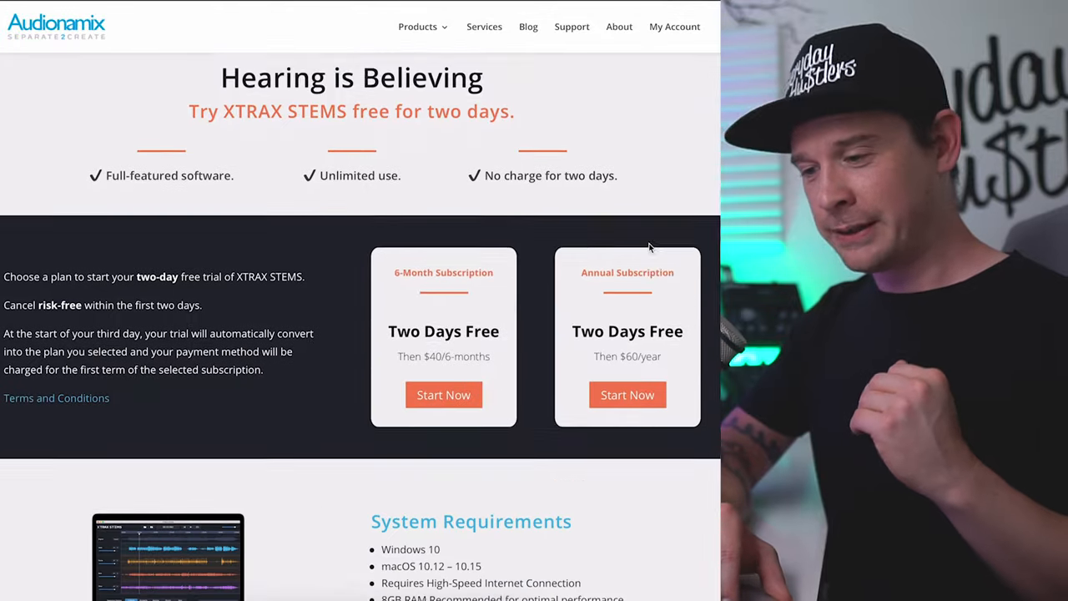
{"action": "scroll", "scroll_direction": "down", "scroll_amount": 3}
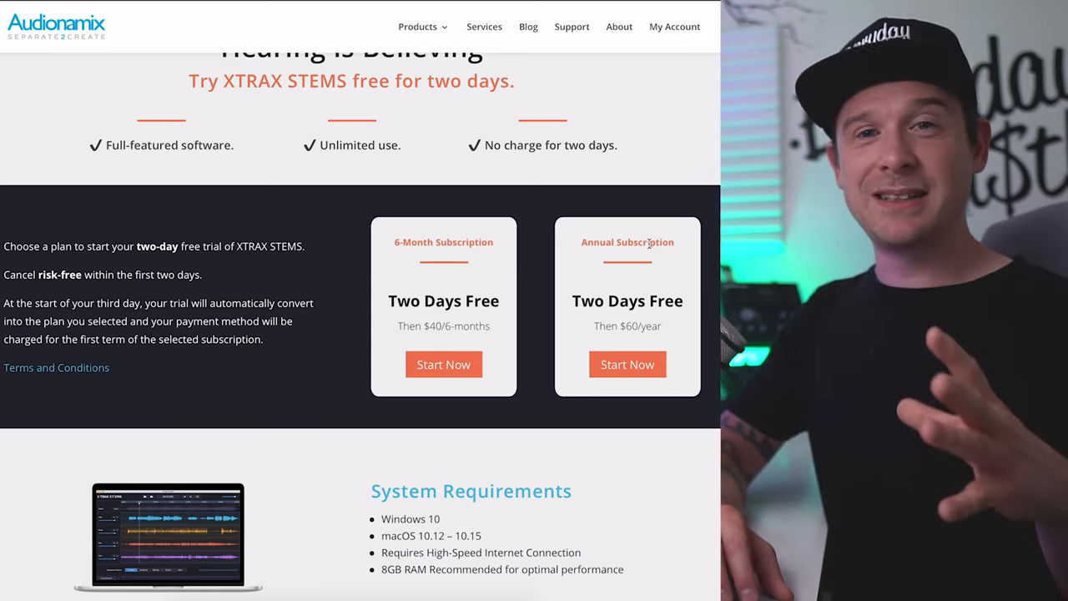
{"action": "scroll", "scroll_direction": "down", "scroll_amount": 3}
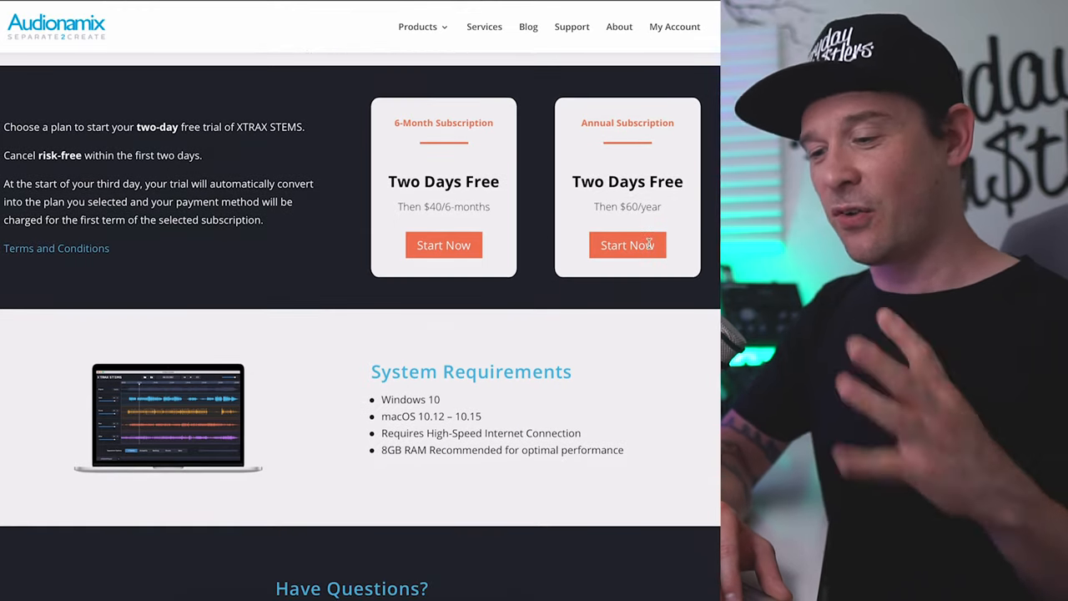
{"action": "mouse_move", "coordinate": [620, 227]}
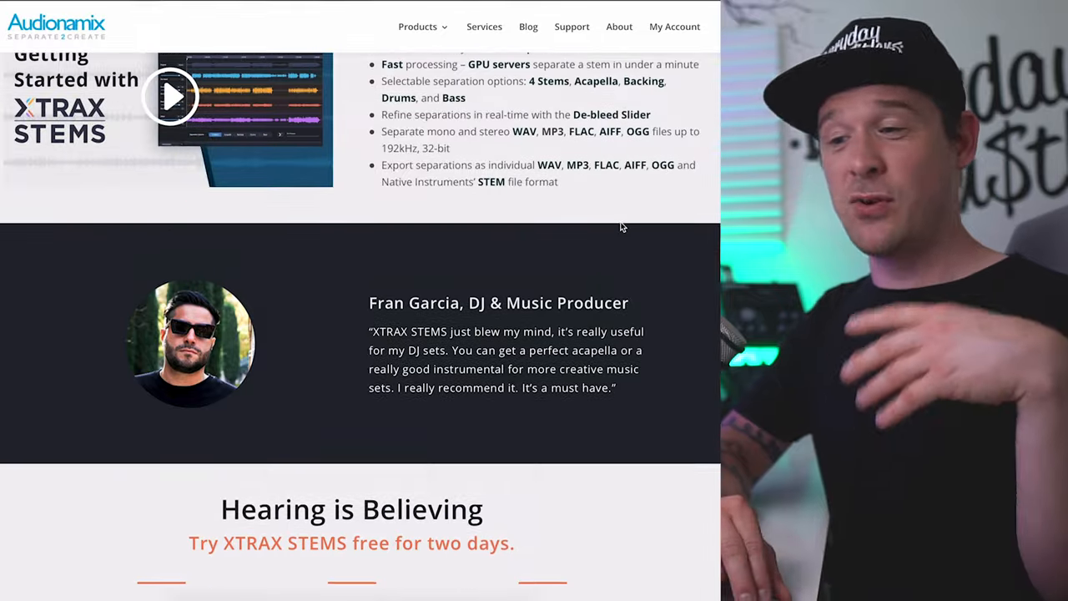
{"action": "scroll", "scroll_direction": "up", "scroll_amount": 3}
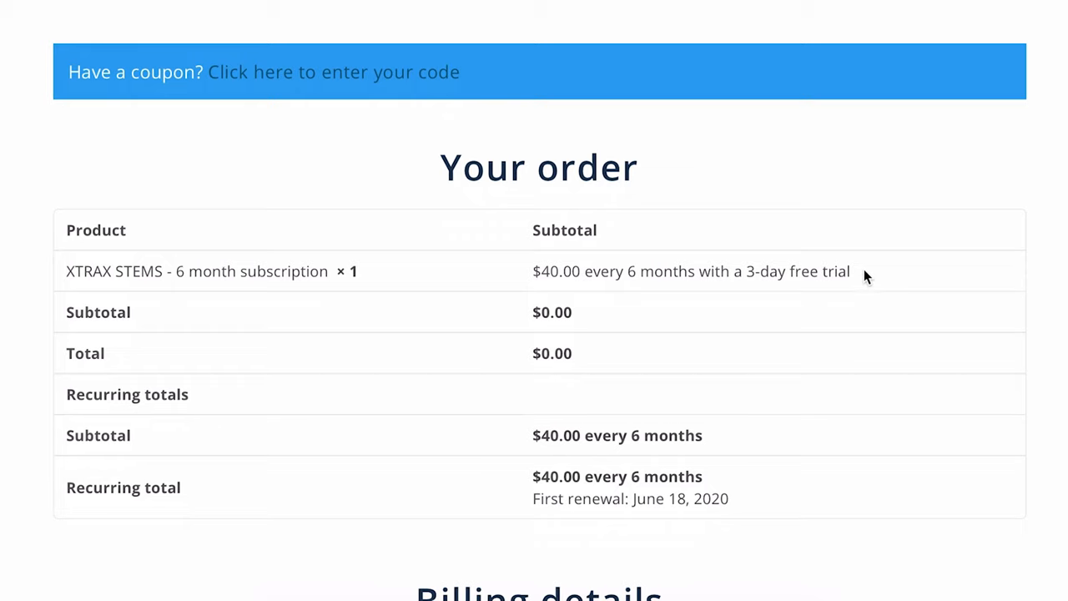
Step: Highlight the '3-day free trial' wording in the order table's Subtotal column
{"action": "left_click_drag", "start_coordinate": [849, 270], "coordinate": [744, 270]}
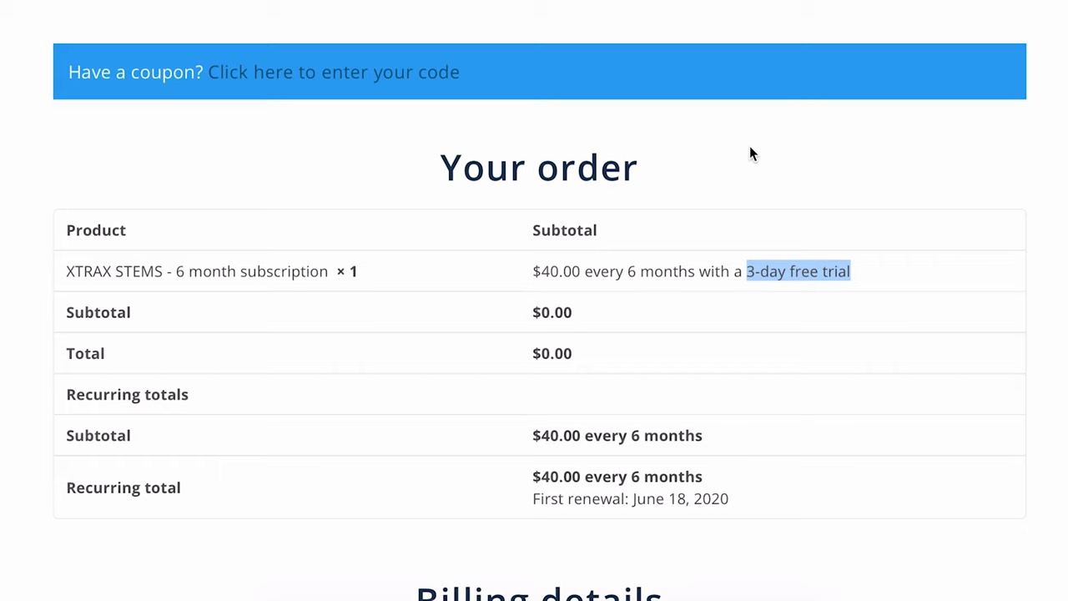
{"action": "mouse_move", "coordinate": [778, 250]}
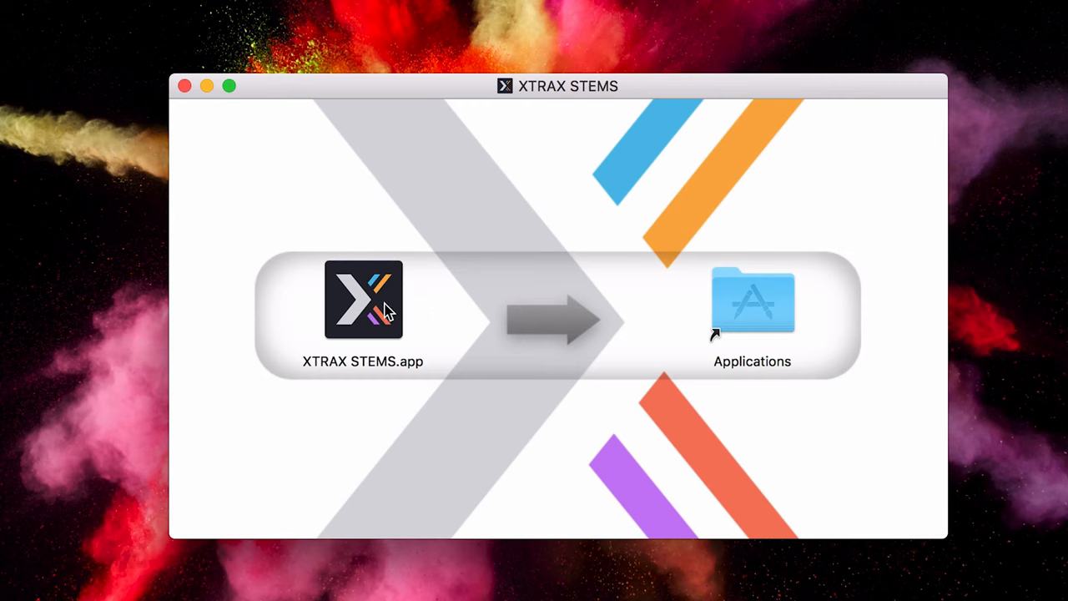
Step: Install XTRAX STEMS.app by dragging it onto the Applications folder
{"action": "left_click_drag", "start_coordinate": [364, 300], "coordinate": [754, 314]}
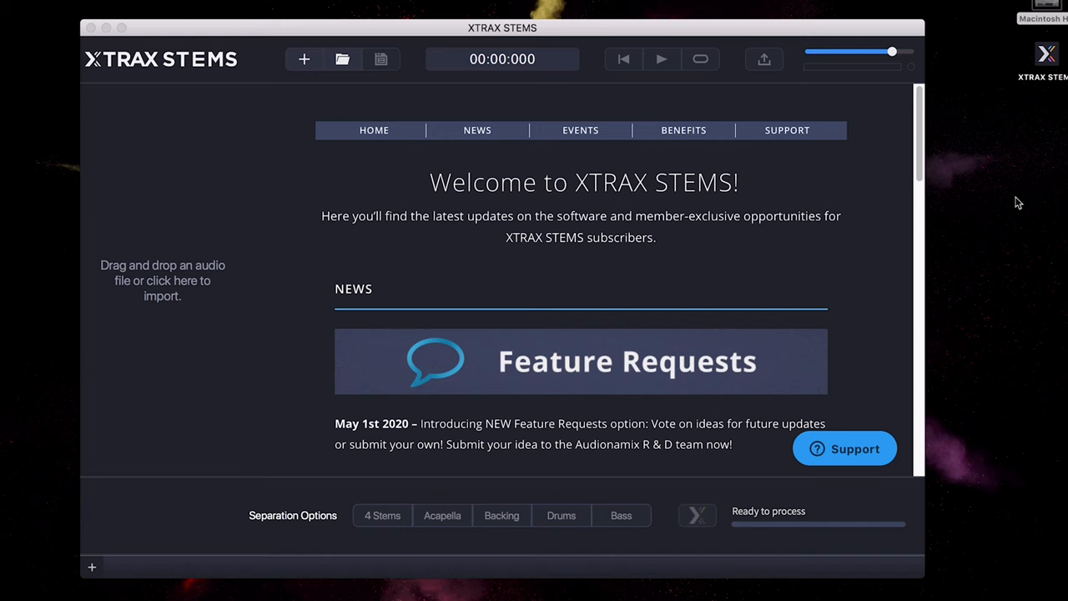
{"action": "mouse_move", "coordinate": [568, 199]}
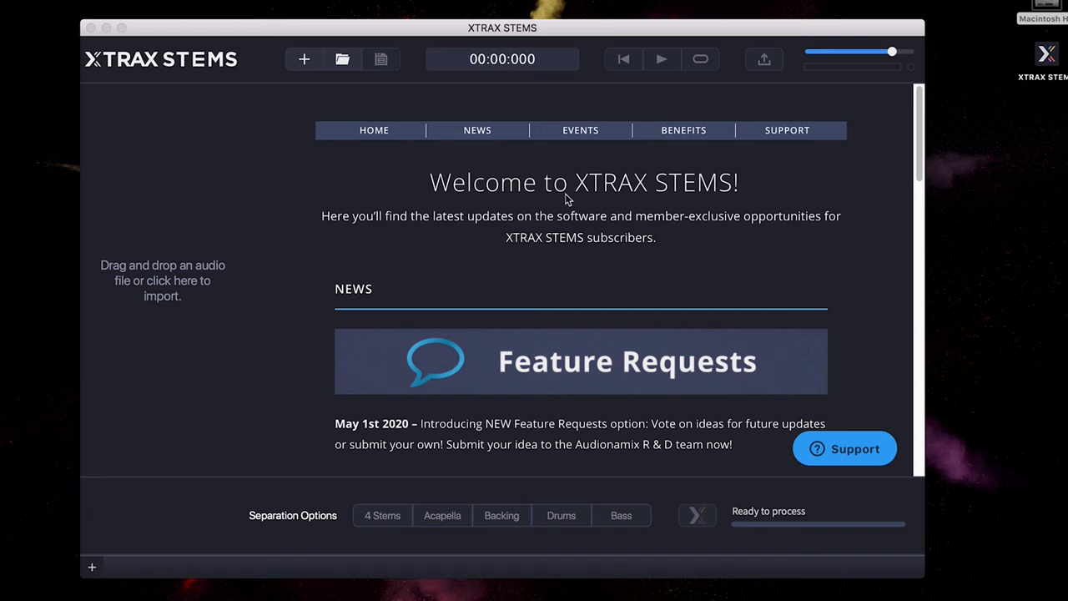
{"action": "mouse_move", "coordinate": [182, 280]}
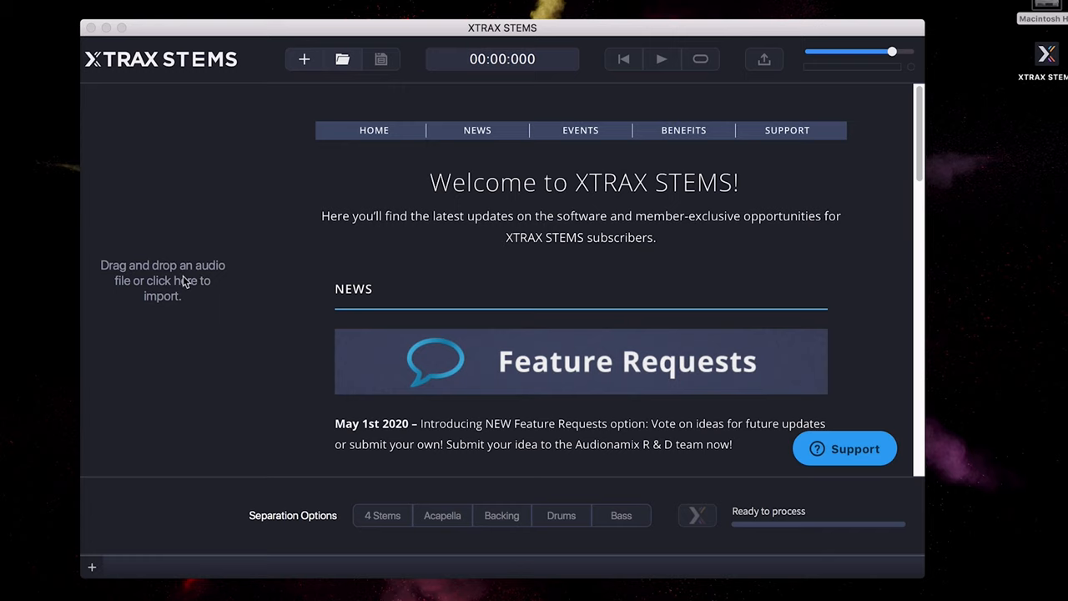
{"action": "mouse_move", "coordinate": [200, 274]}
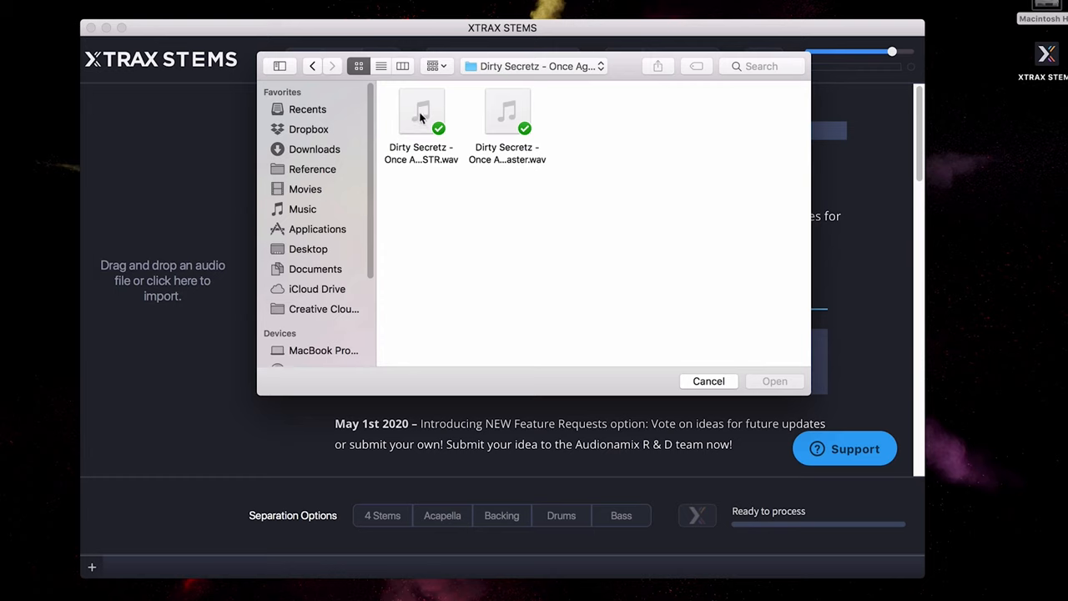
Step: Select the first Dirty Secretz .wav file in the import dialog
{"action": "left_click", "coordinate": [420, 114]}
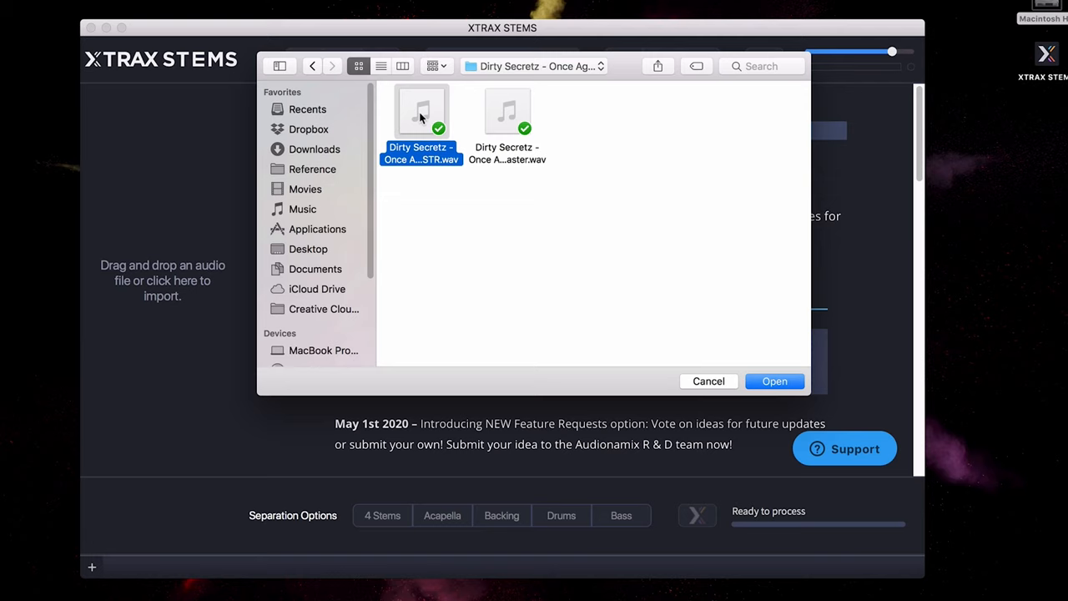
{"action": "mouse_move", "coordinate": [457, 172]}
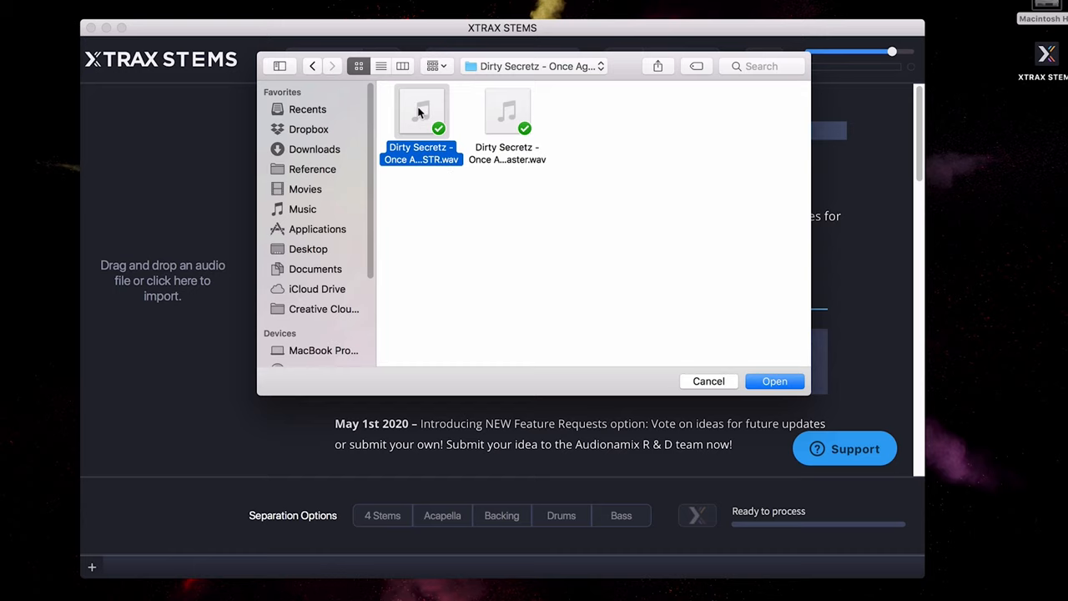
Step: Import the Dirty Secretz file and preview it from an early point and around 1:36, then pause
{"action": "left_click", "coordinate": [774, 381]}
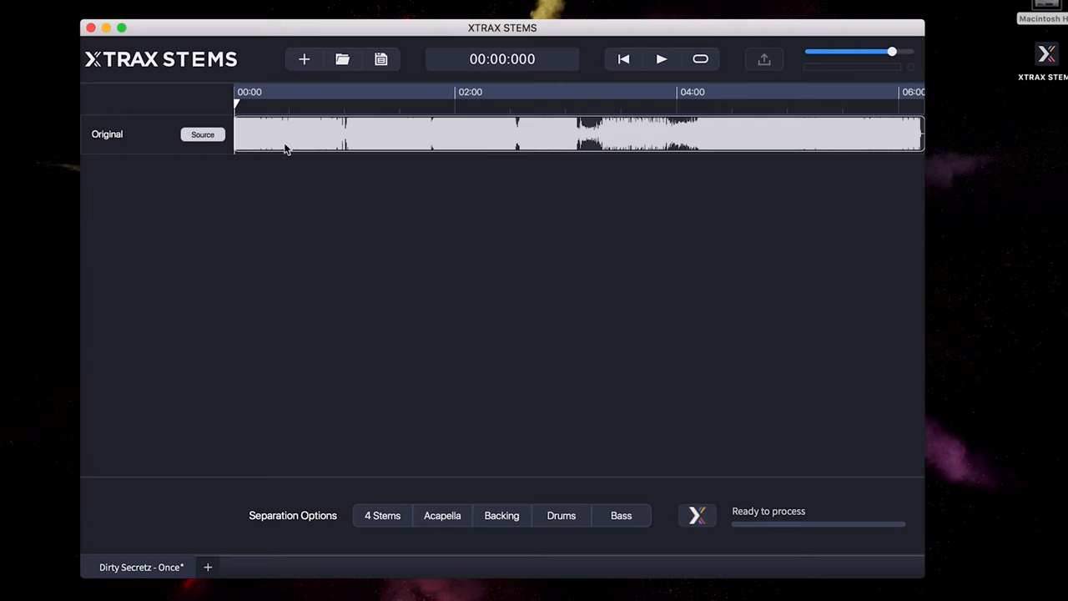
{"action": "left_click", "coordinate": [261, 95]}
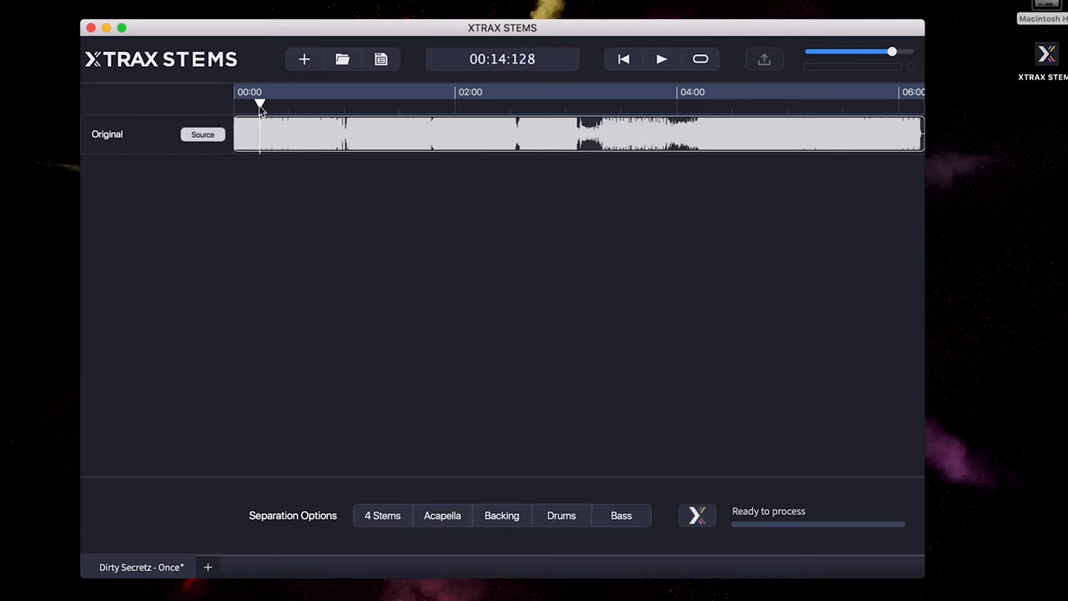
{"action": "left_click", "coordinate": [661, 59]}
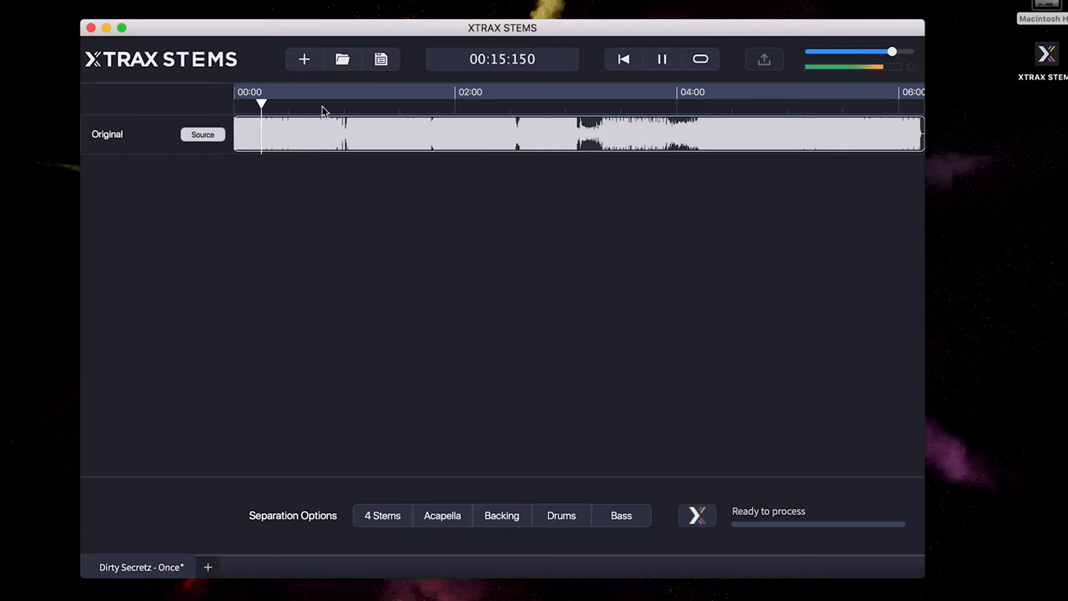
{"action": "left_click", "coordinate": [381, 103]}
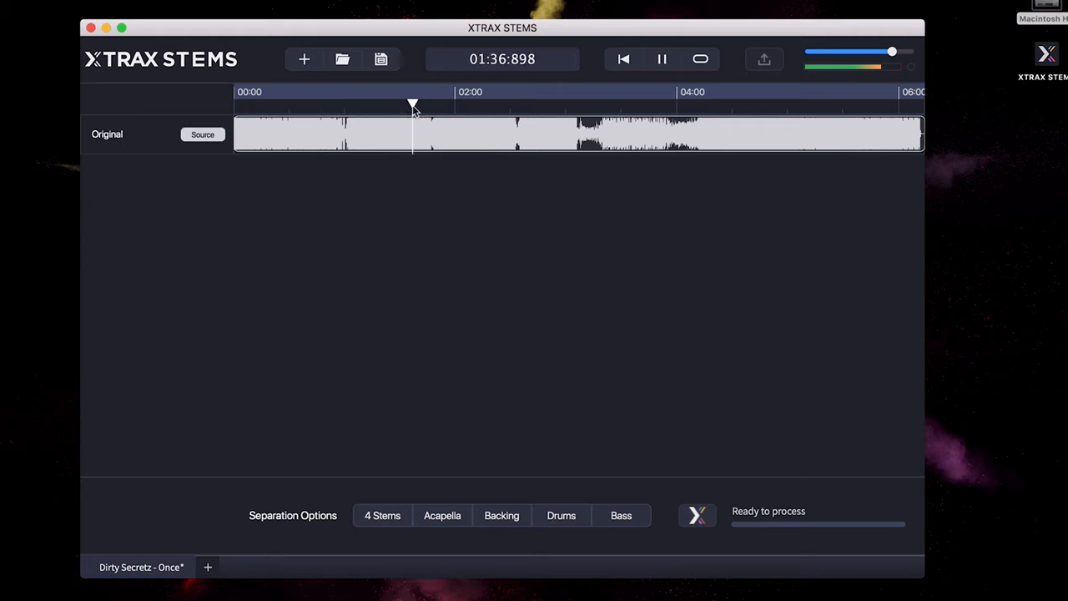
{"action": "left_click", "coordinate": [661, 59]}
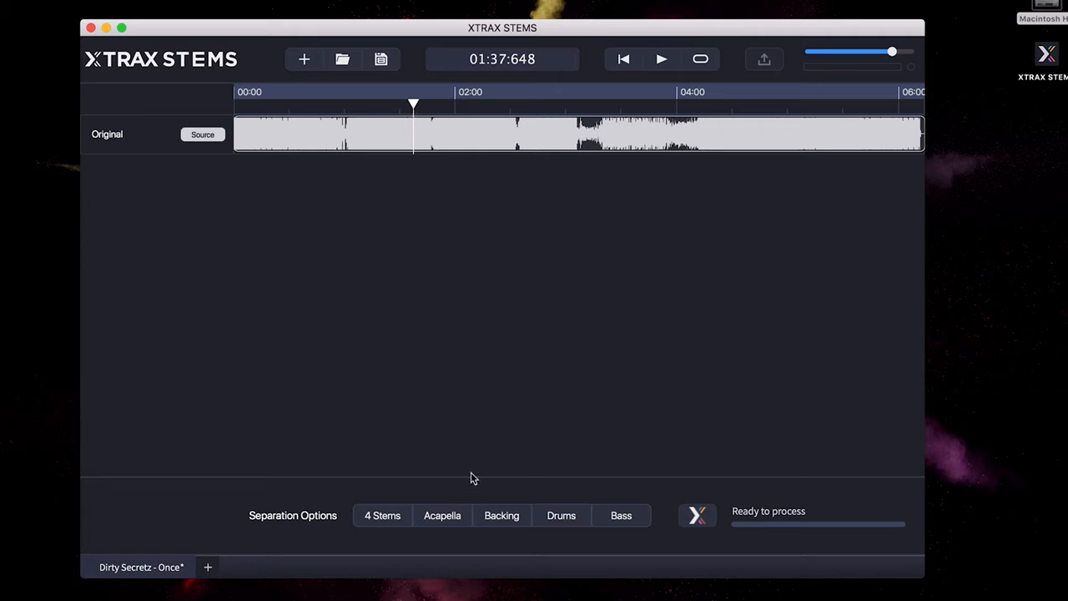
{"action": "mouse_move", "coordinate": [377, 511]}
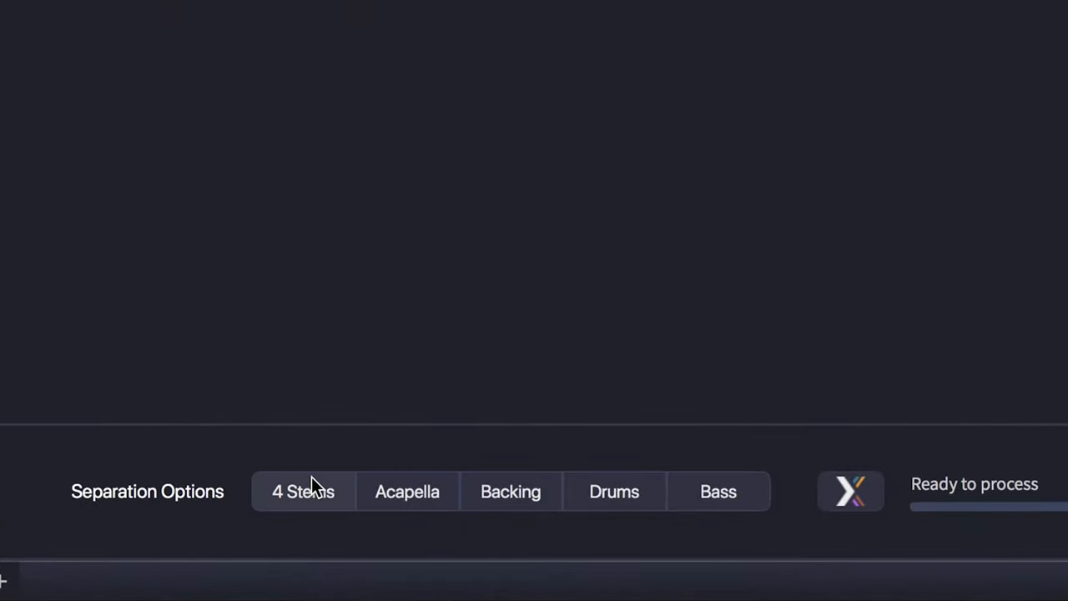
{"action": "mouse_move", "coordinate": [315, 488]}
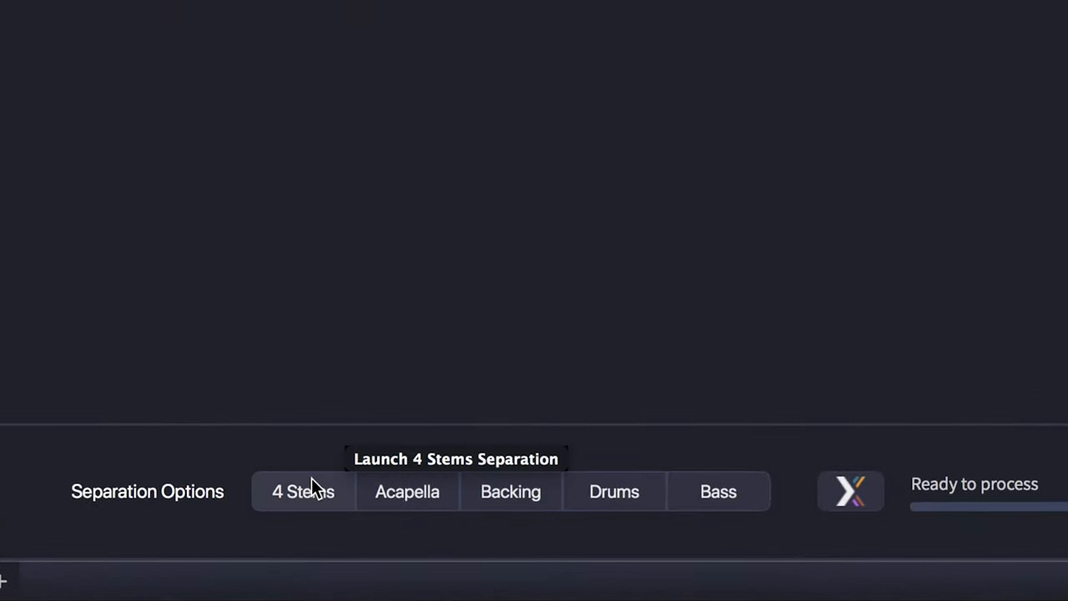
{"action": "mouse_move", "coordinate": [534, 524]}
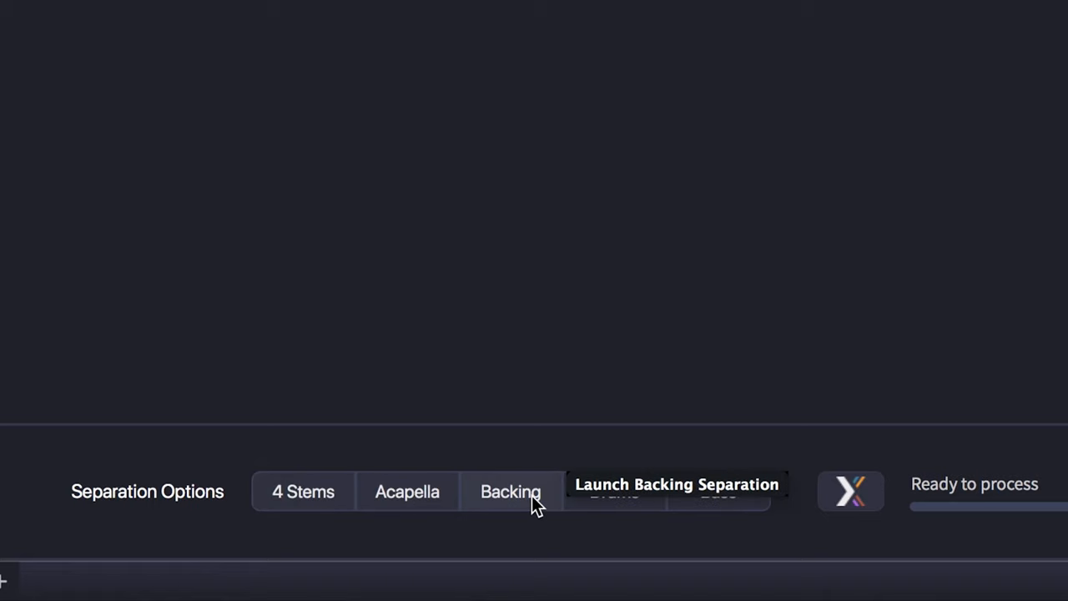
{"action": "mouse_move", "coordinate": [617, 480]}
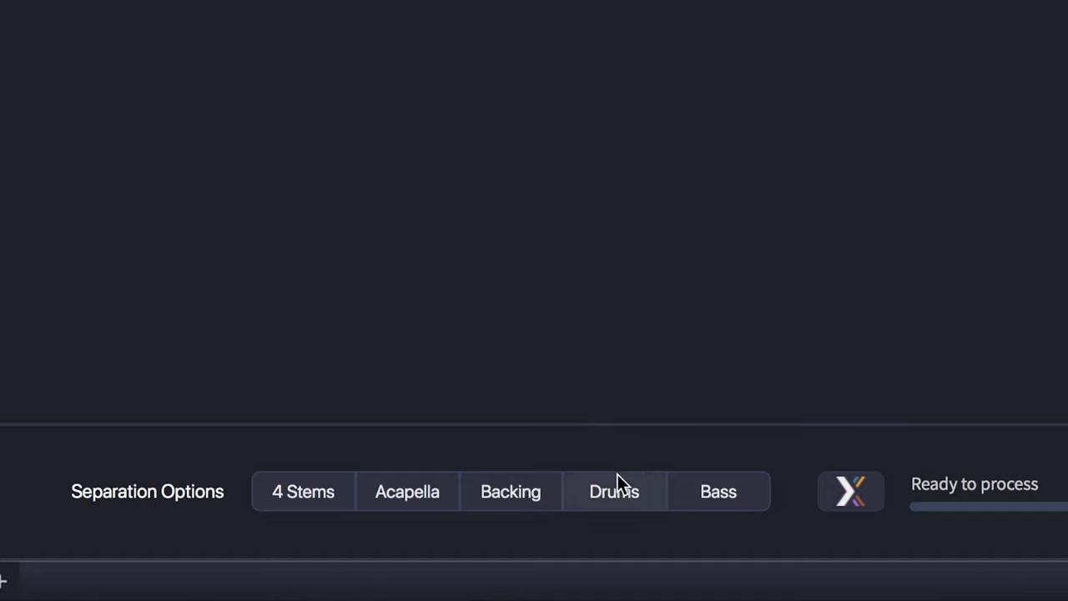
{"action": "mouse_move", "coordinate": [712, 501]}
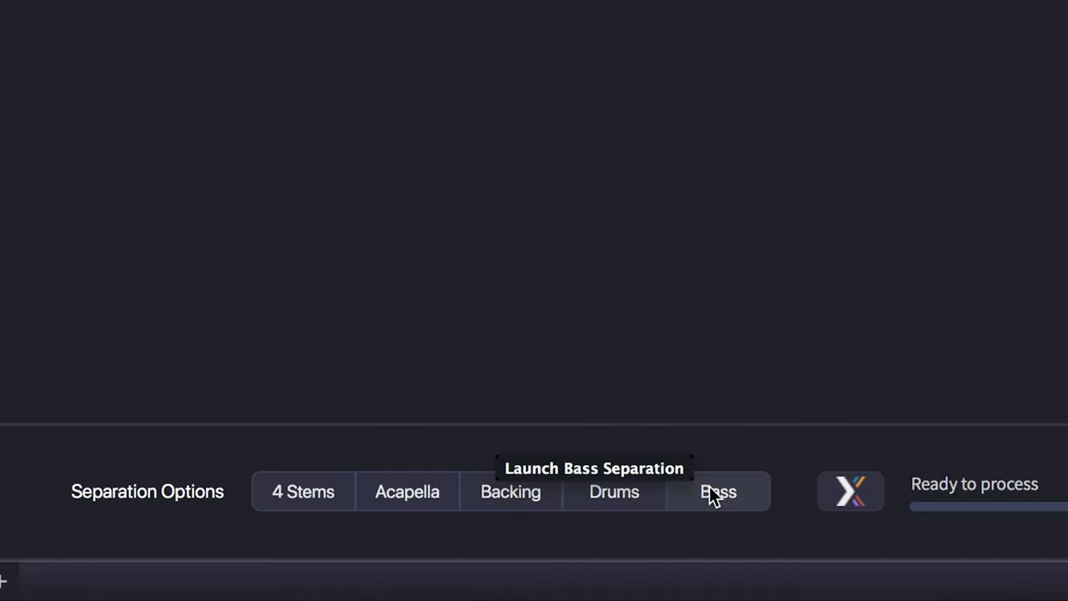
Step: Launch a 4 Stems separation of Dirty Secretz - Once Again
{"action": "left_click", "coordinate": [718, 491]}
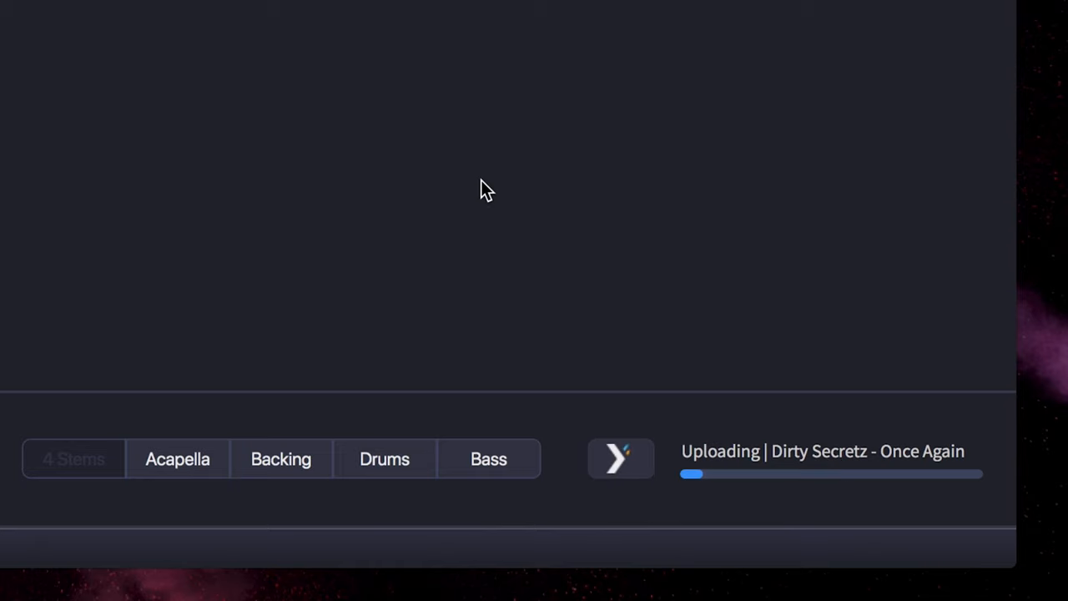
{"action": "mouse_move", "coordinate": [477, 184]}
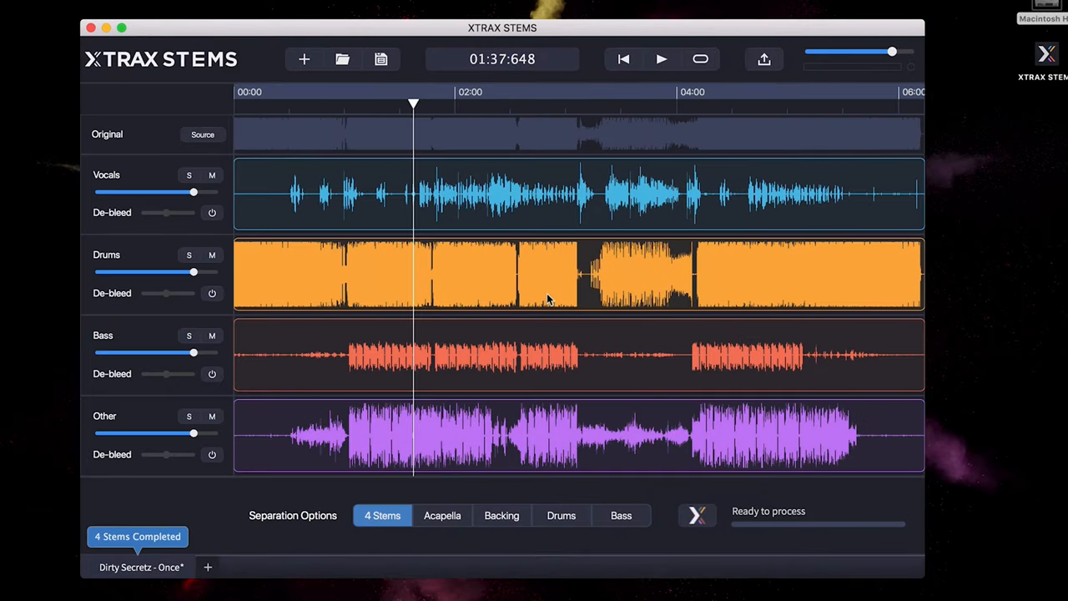
Step: Cue the separated song from the start to about 1:14, then about 1:50
{"action": "left_click", "coordinate": [624, 60]}
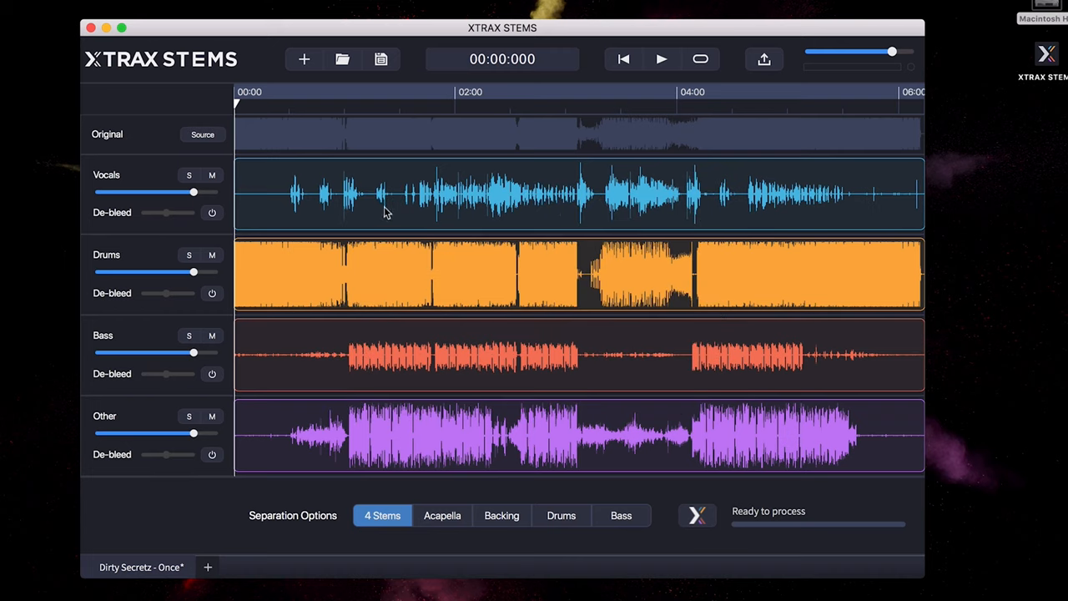
{"action": "mouse_move", "coordinate": [373, 207]}
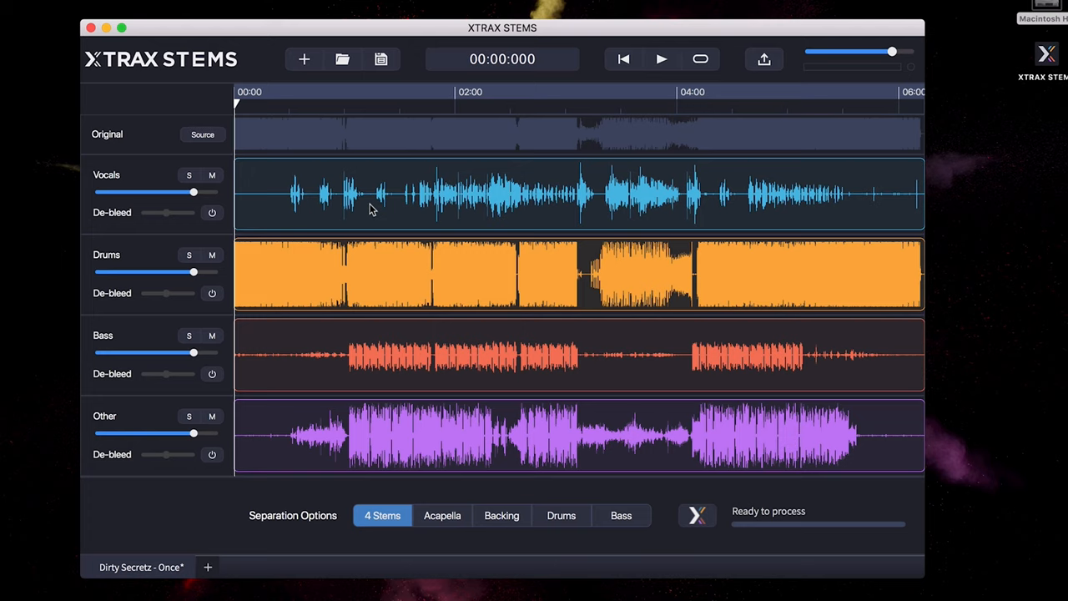
{"action": "mouse_move", "coordinate": [371, 165]}
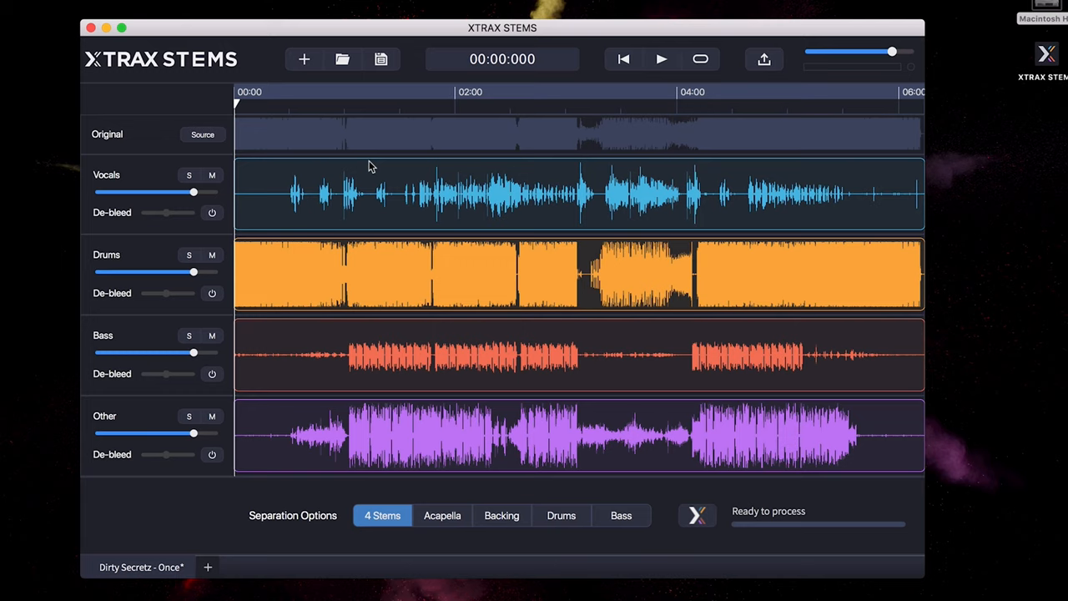
{"action": "mouse_move", "coordinate": [370, 172]}
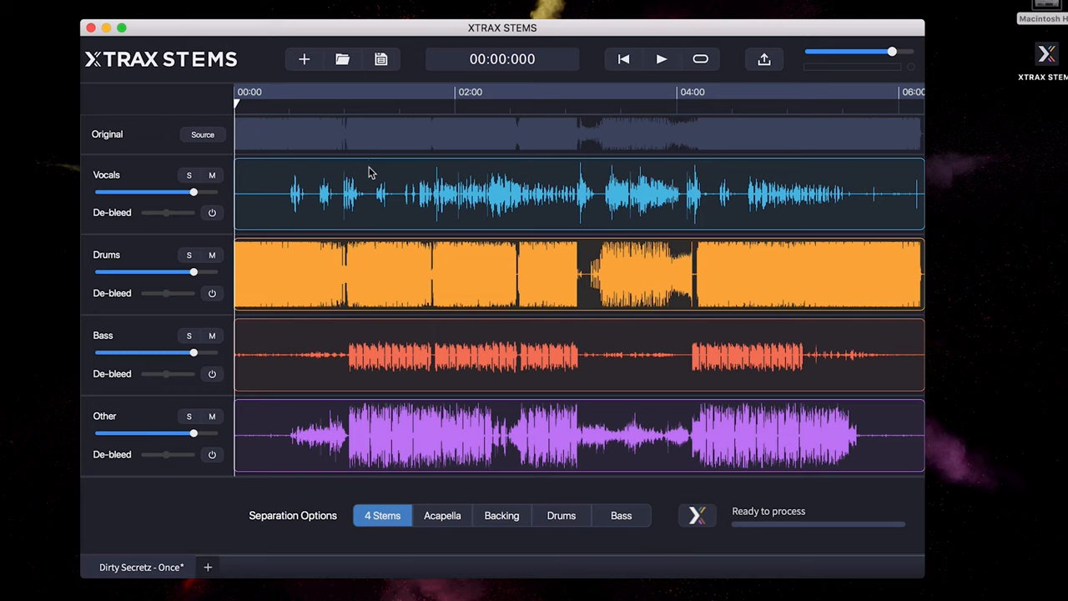
{"action": "mouse_move", "coordinate": [330, 110]}
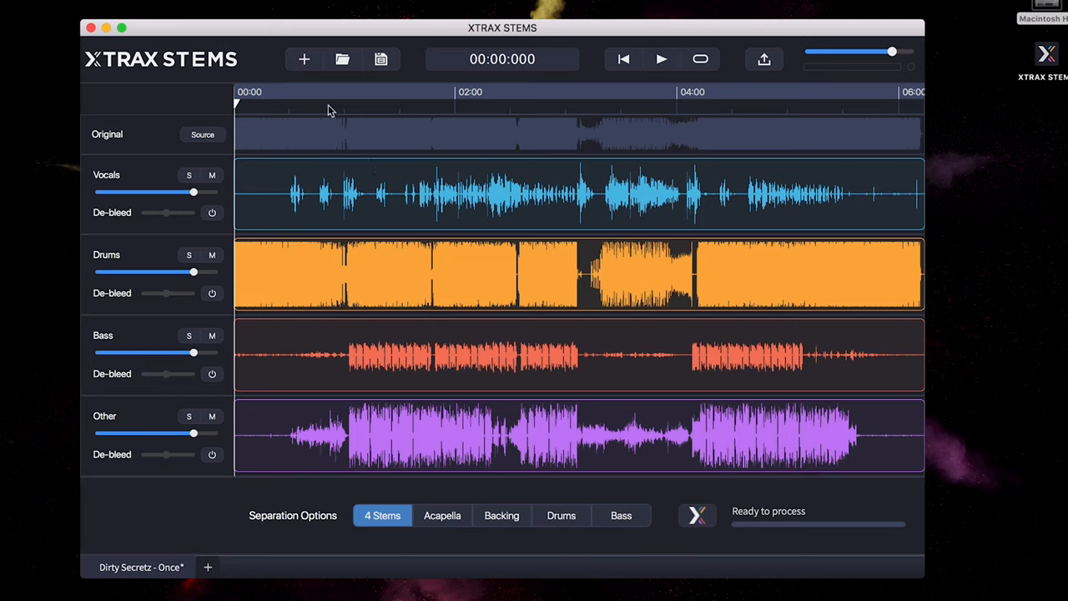
{"action": "left_click", "coordinate": [346, 104]}
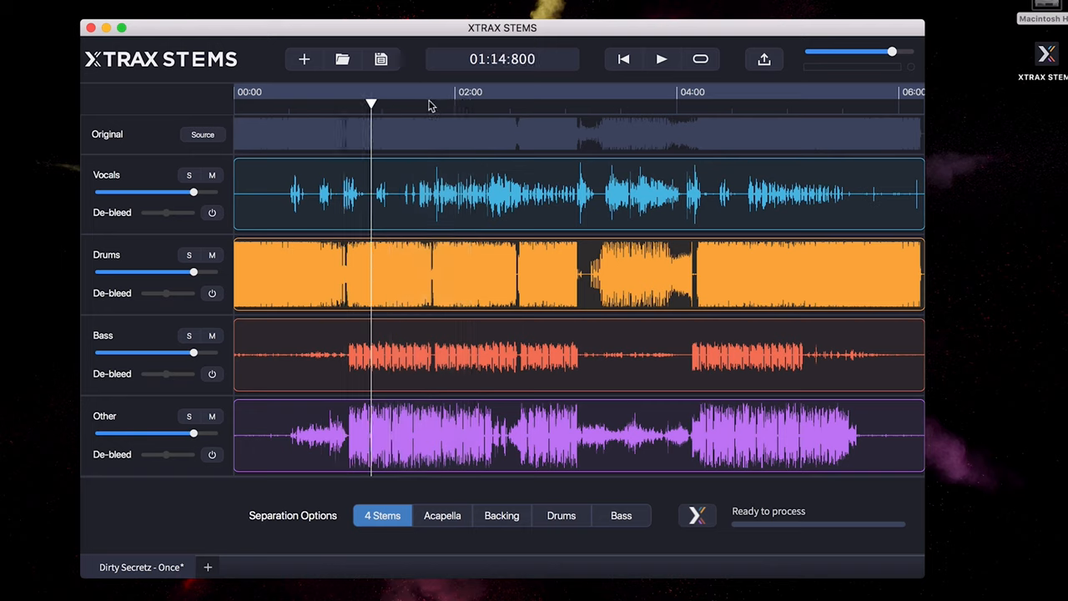
{"action": "left_click", "coordinate": [410, 104]}
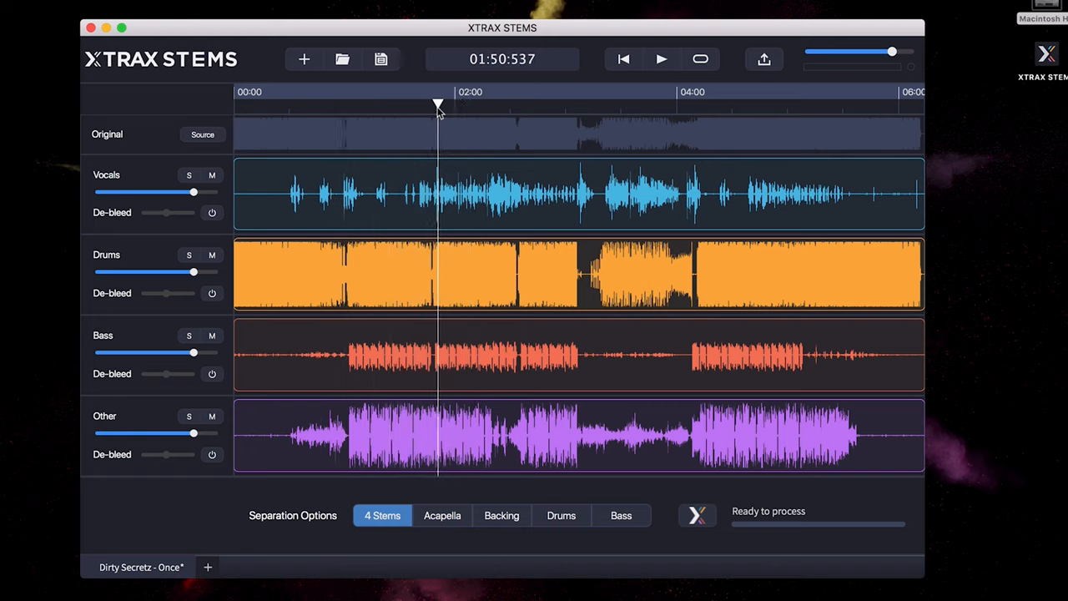
{"action": "mouse_move", "coordinate": [457, 113]}
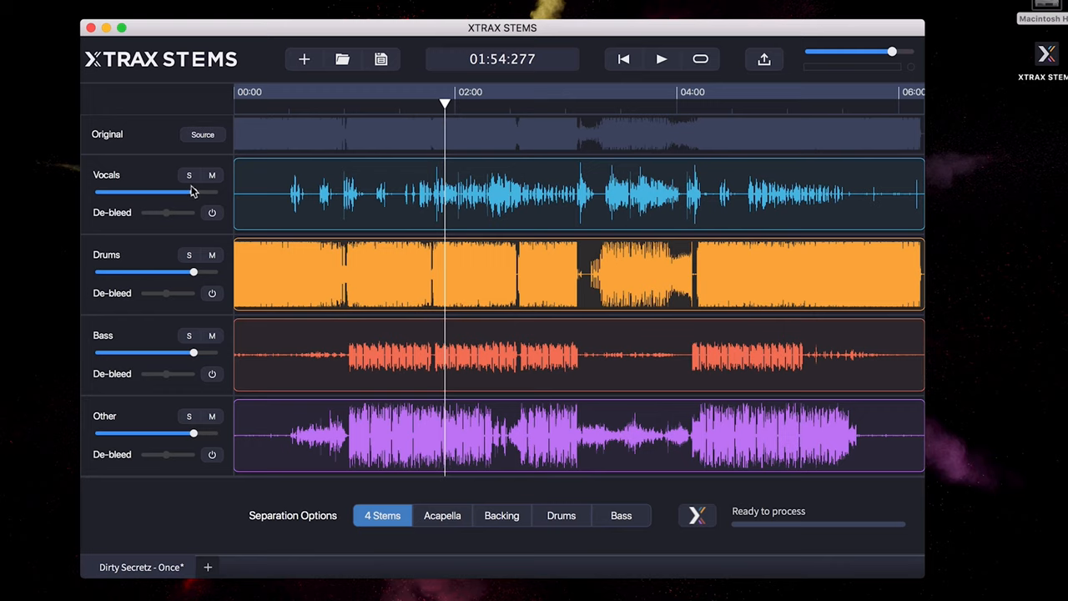
Step: Solo the Vocals stem and audition it with de-bleed on, pausing near 2:05 and again later
{"action": "left_click", "coordinate": [189, 175]}
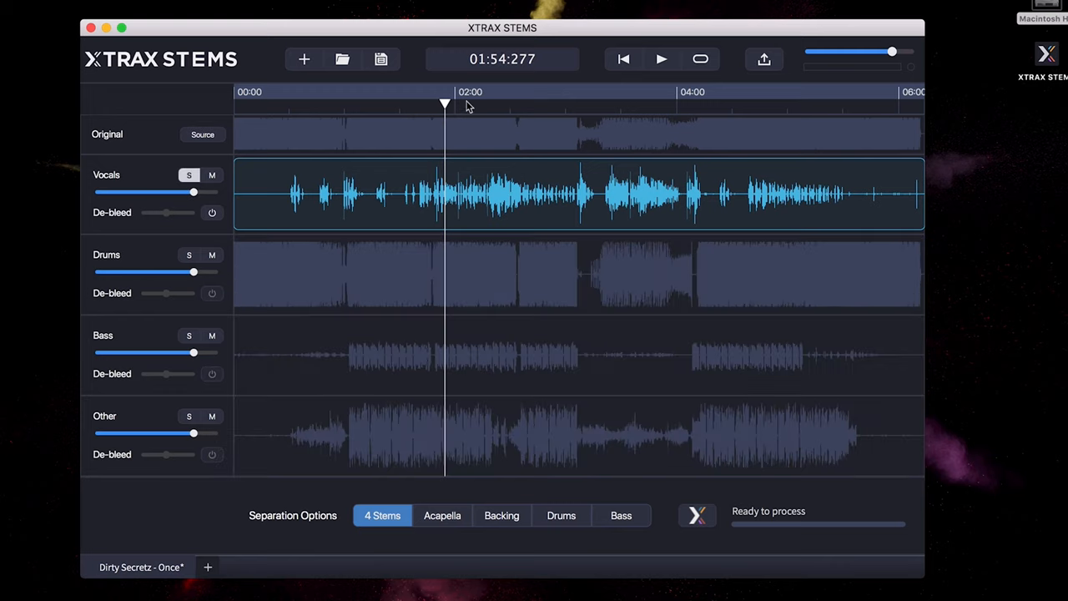
{"action": "left_click", "coordinate": [664, 58]}
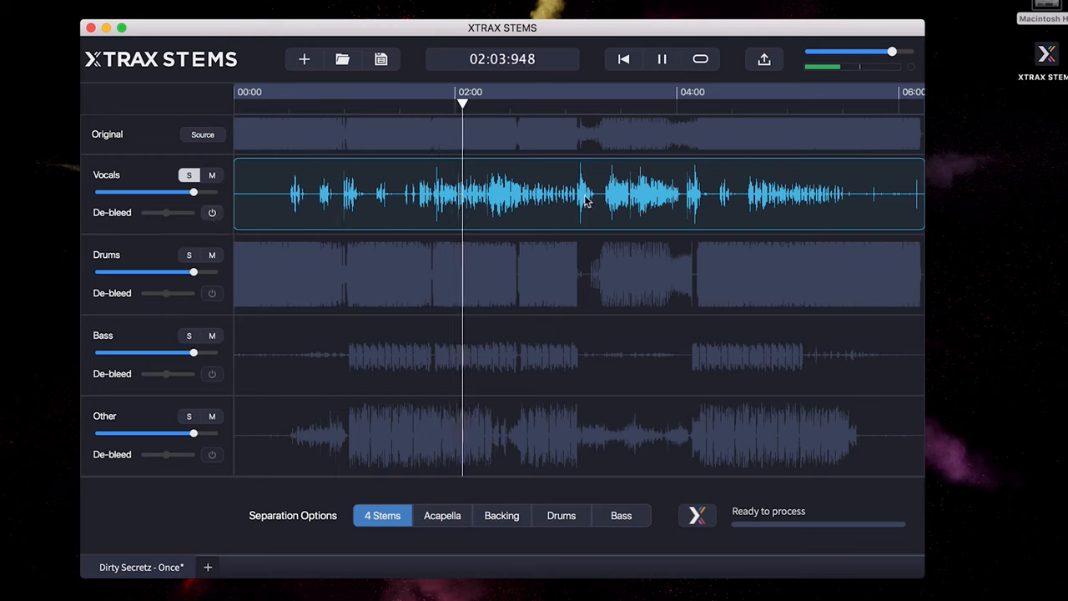
{"action": "left_click", "coordinate": [663, 58]}
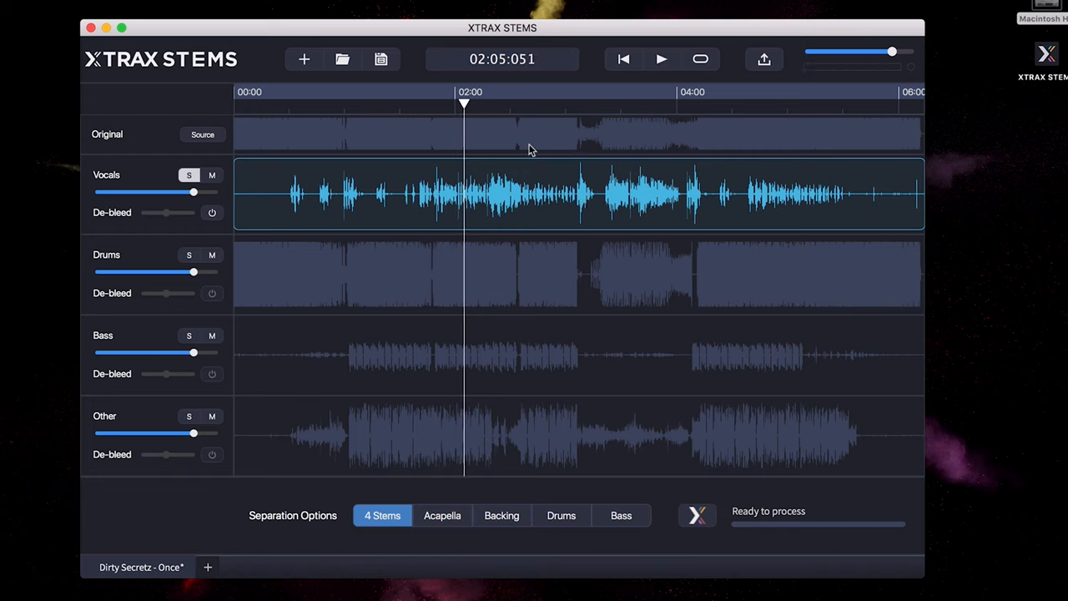
{"action": "mouse_move", "coordinate": [500, 107]}
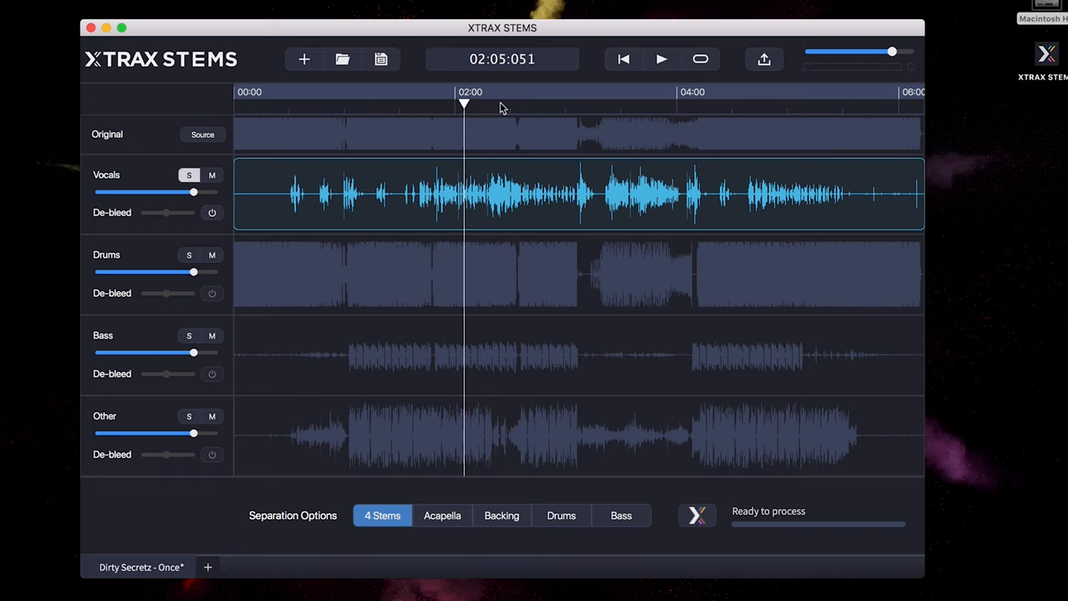
{"action": "mouse_move", "coordinate": [484, 105]}
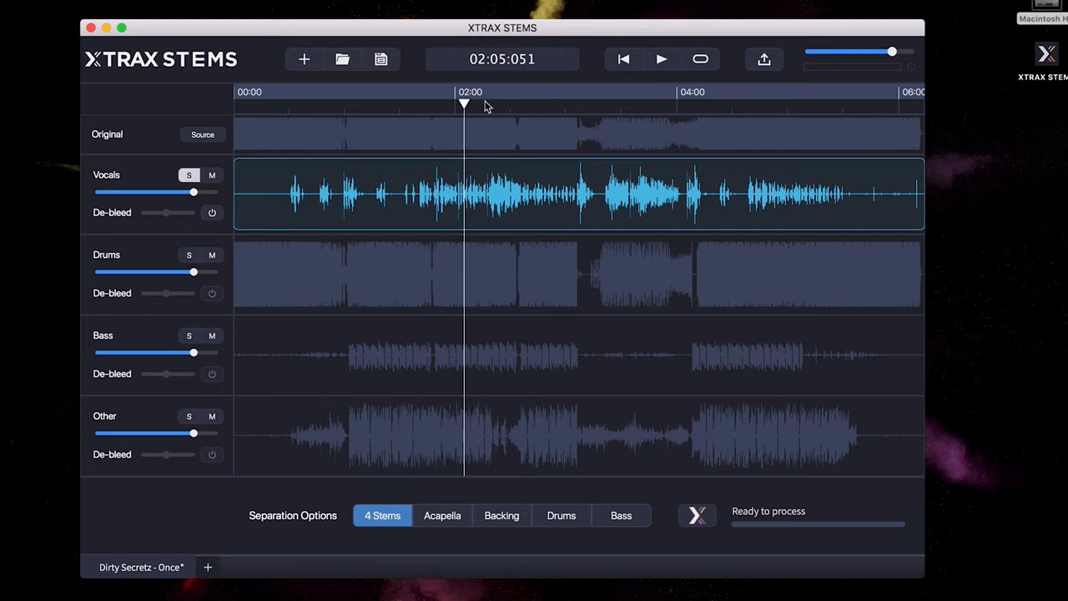
{"action": "mouse_move", "coordinate": [223, 172]}
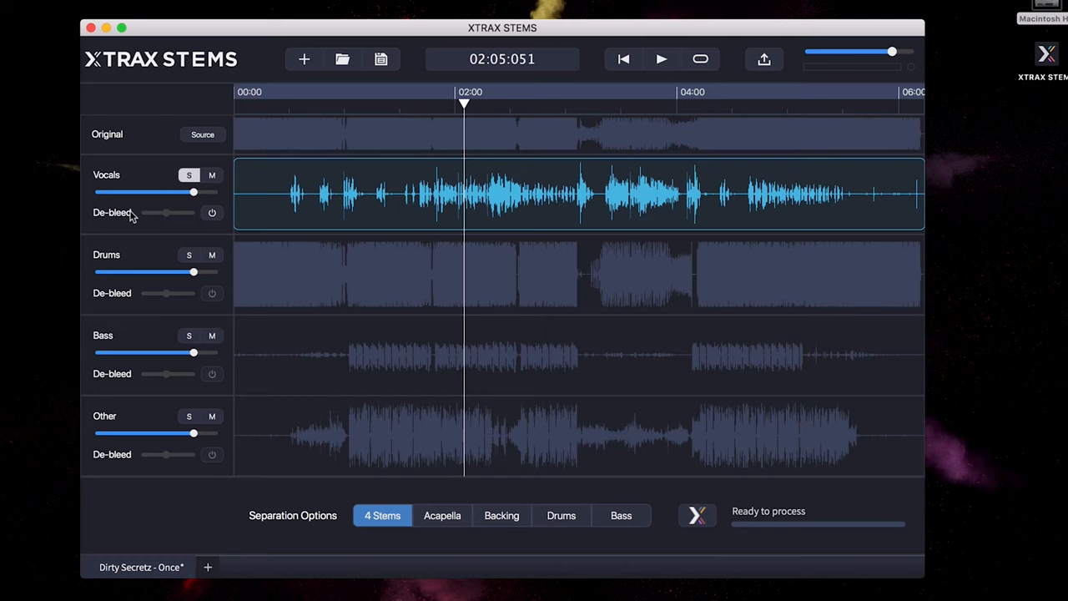
{"action": "mouse_move", "coordinate": [140, 220]}
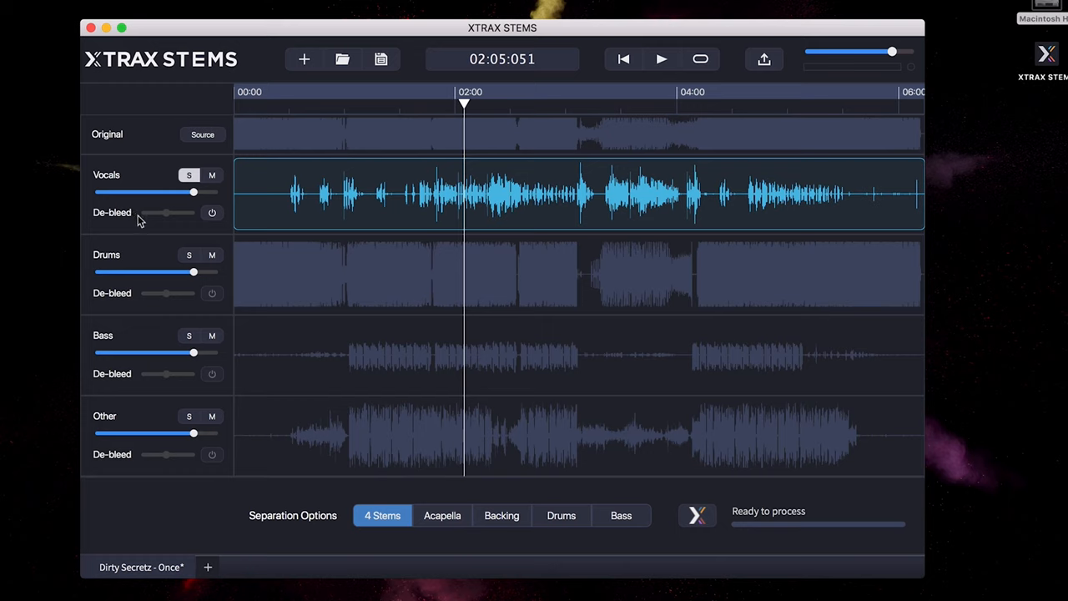
{"action": "mouse_move", "coordinate": [224, 219]}
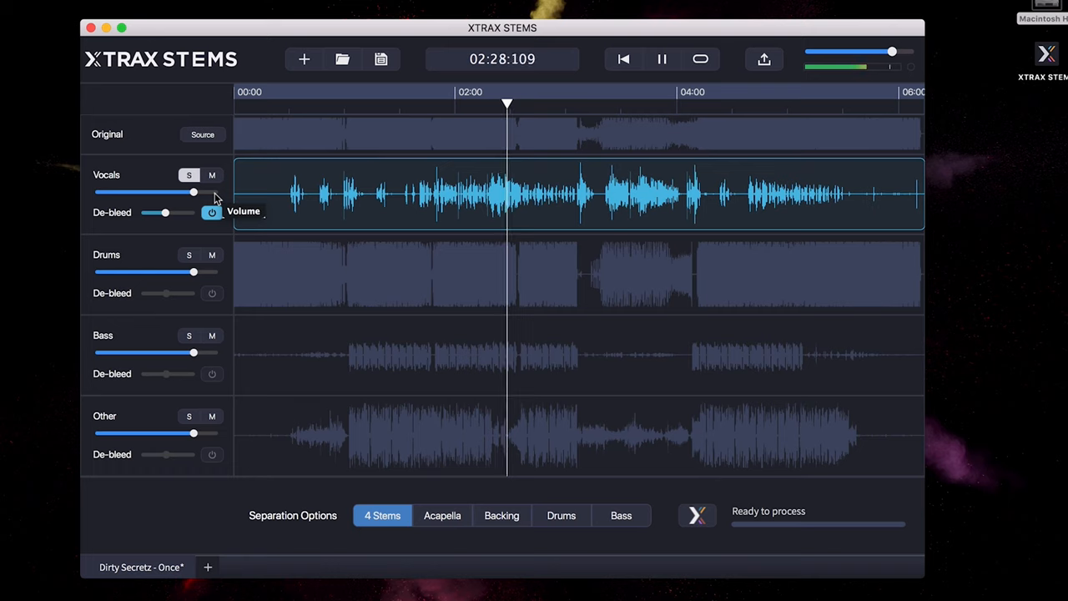
{"action": "left_click", "coordinate": [661, 58]}
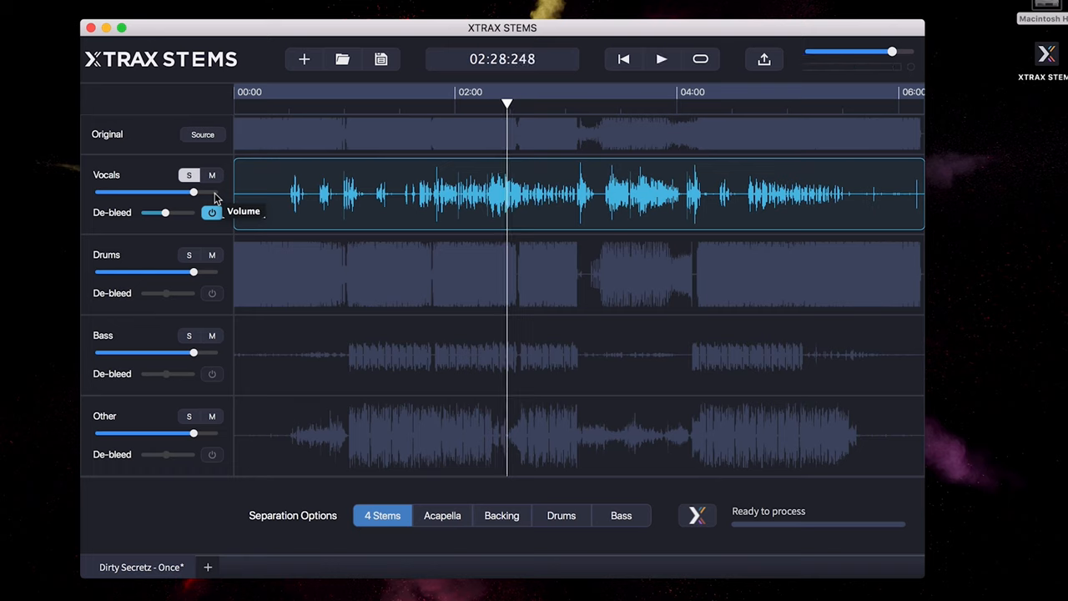
{"action": "mouse_move", "coordinate": [201, 255]}
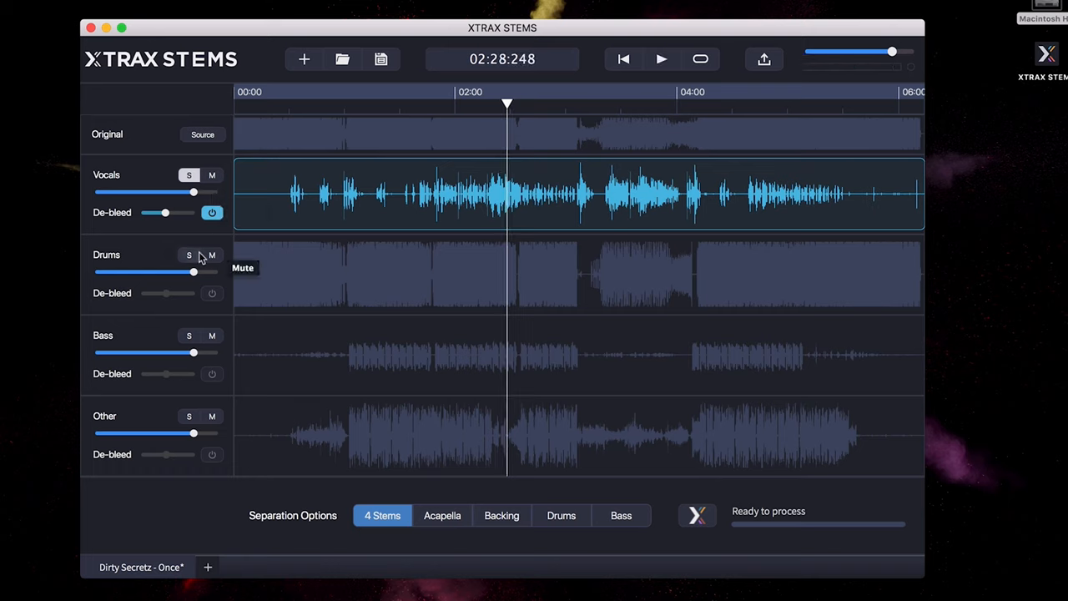
Step: Solo and audition the Drums, Bass and Other stems around 2:12, then re-solo Vocals
{"action": "left_click", "coordinate": [188, 255]}
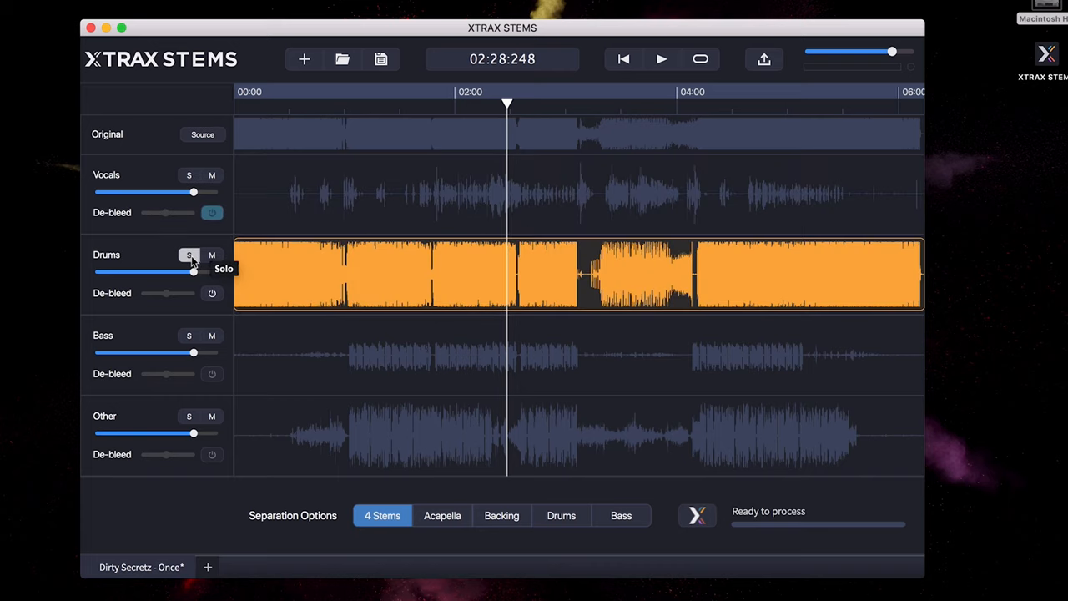
{"action": "left_click", "coordinate": [662, 60]}
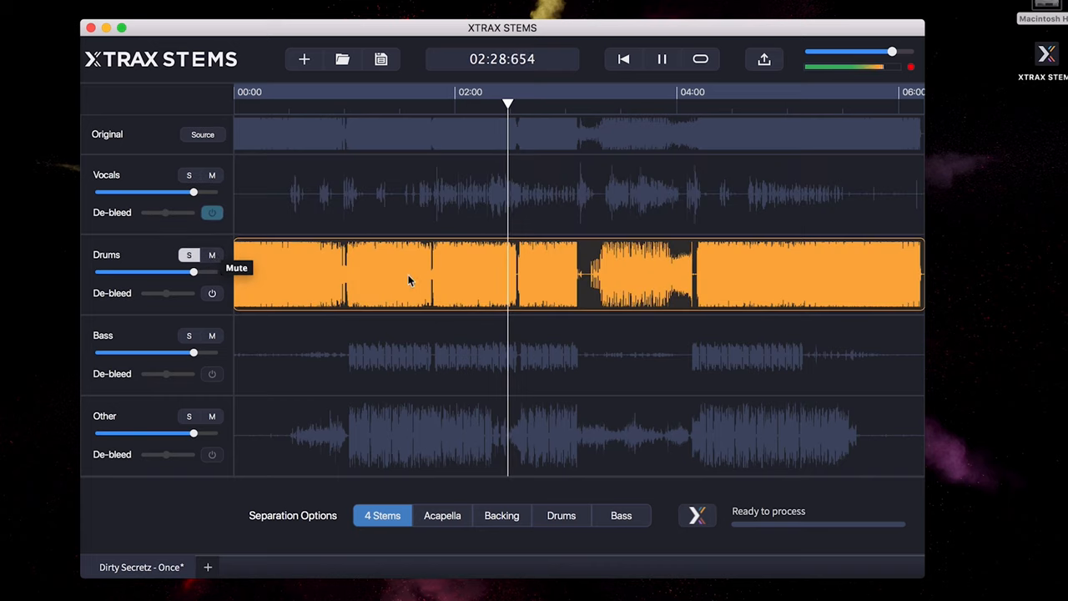
{"action": "left_click", "coordinate": [469, 103]}
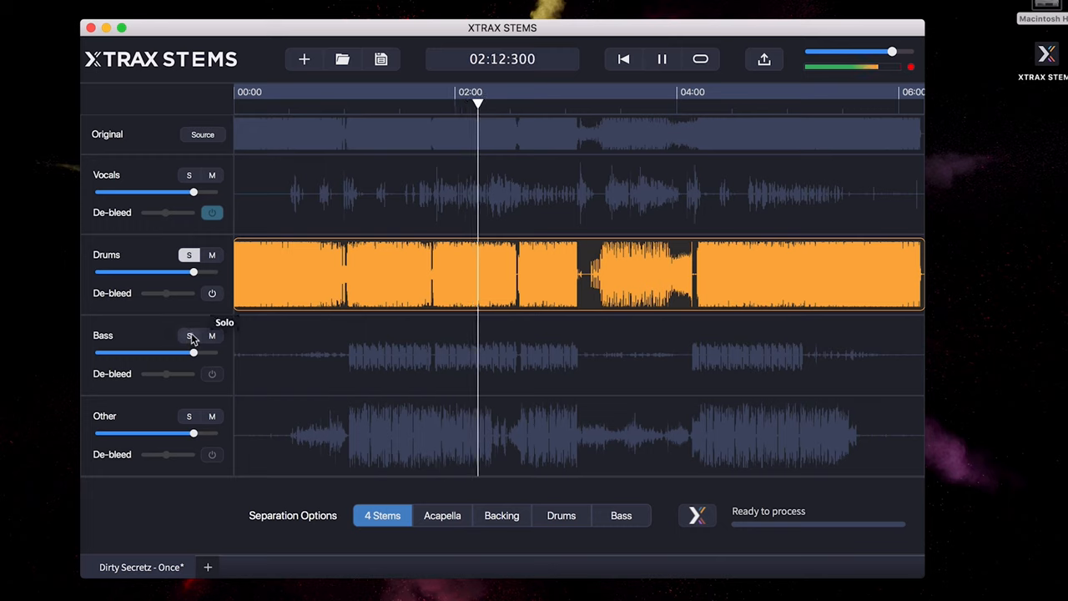
{"action": "left_click", "coordinate": [663, 58]}
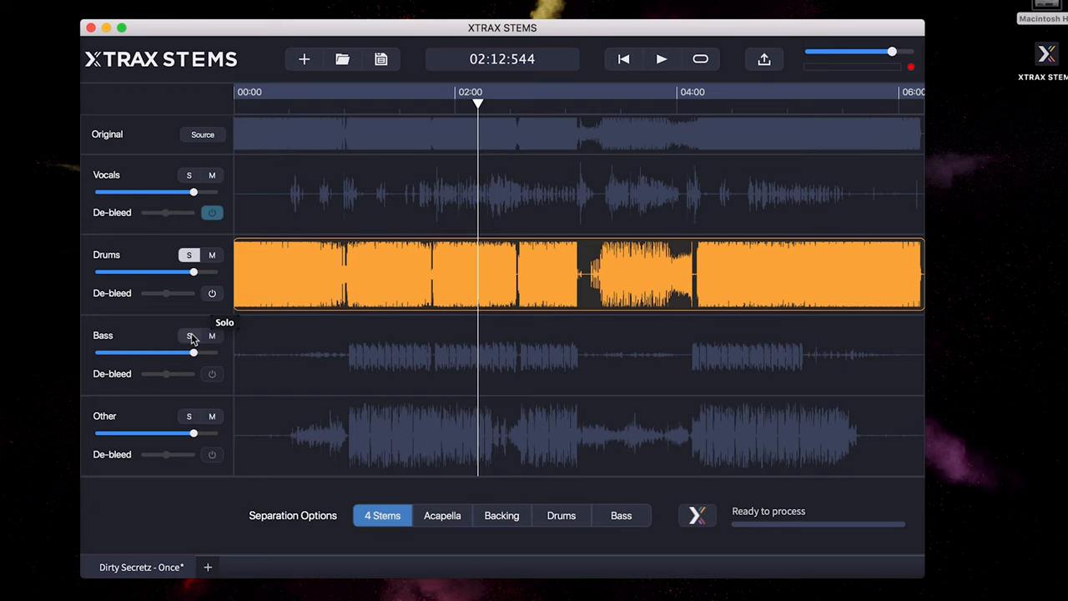
{"action": "left_click", "coordinate": [188, 335]}
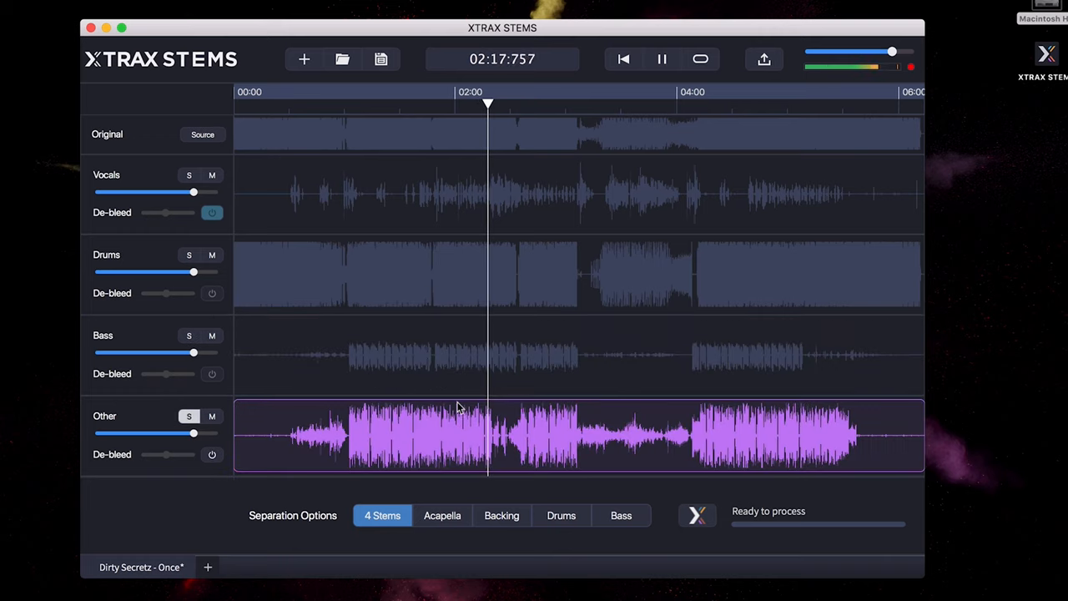
{"action": "left_click", "coordinate": [435, 104]}
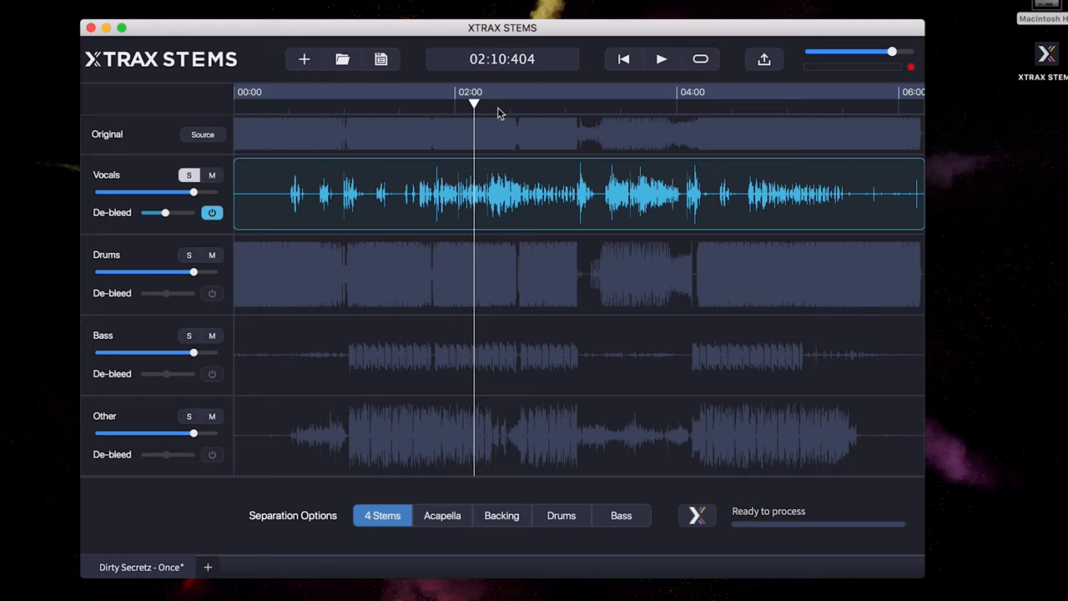
{"action": "mouse_move", "coordinate": [264, 542]}
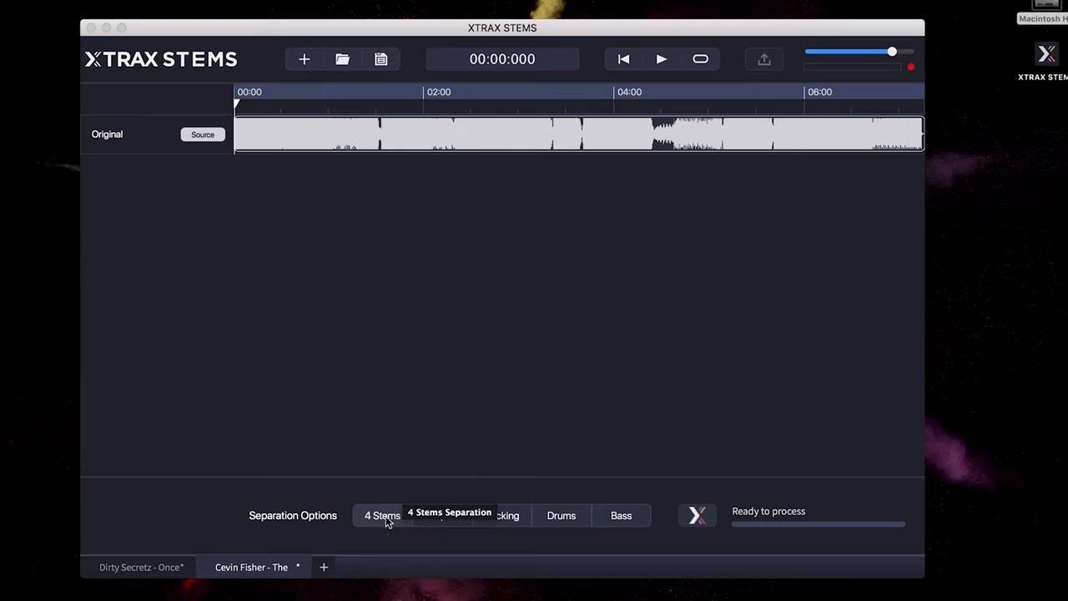
Step: Run a 4 Stems separation on the Cevin Fisher song in its own tab
{"action": "left_click", "coordinate": [381, 514]}
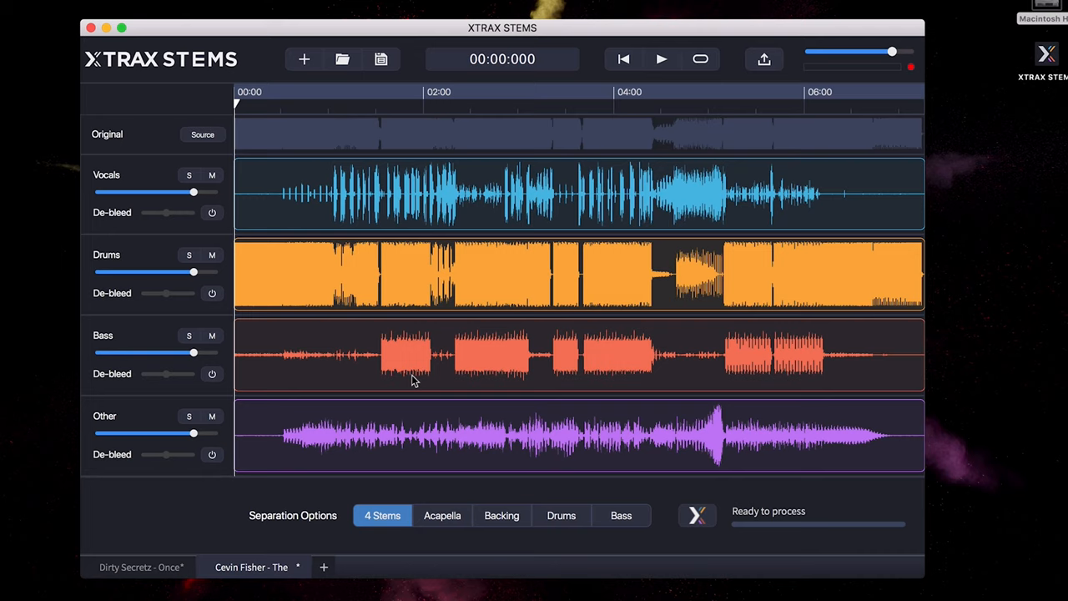
{"action": "mouse_move", "coordinate": [360, 200]}
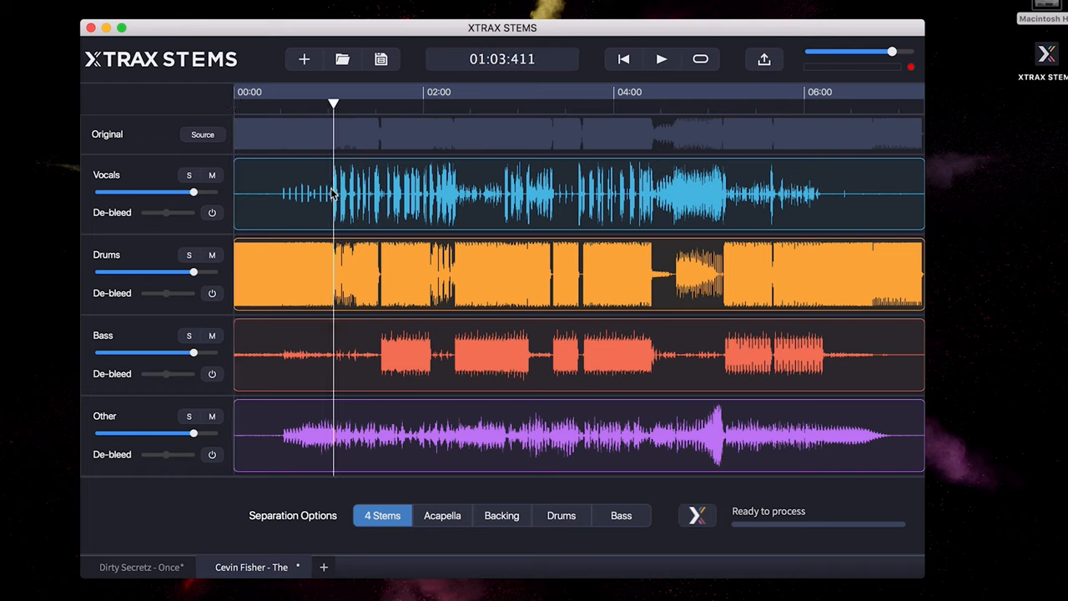
Step: Solo the Cevin Fisher Vocals stem and play it, jumping between roughly 4:40 and 3:14
{"action": "left_click", "coordinate": [189, 175]}
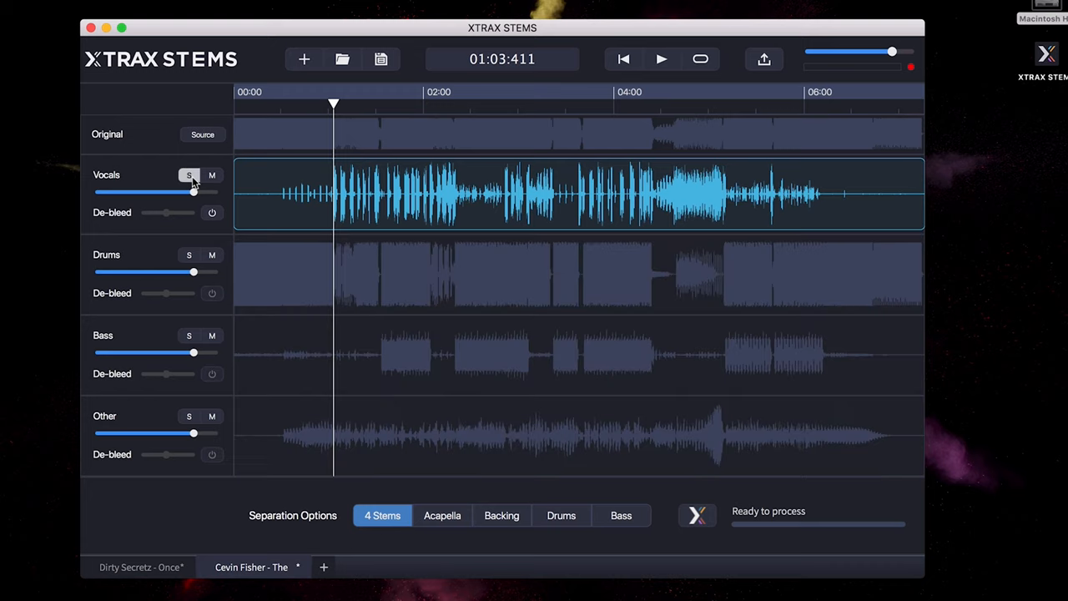
{"action": "left_click", "coordinate": [662, 59]}
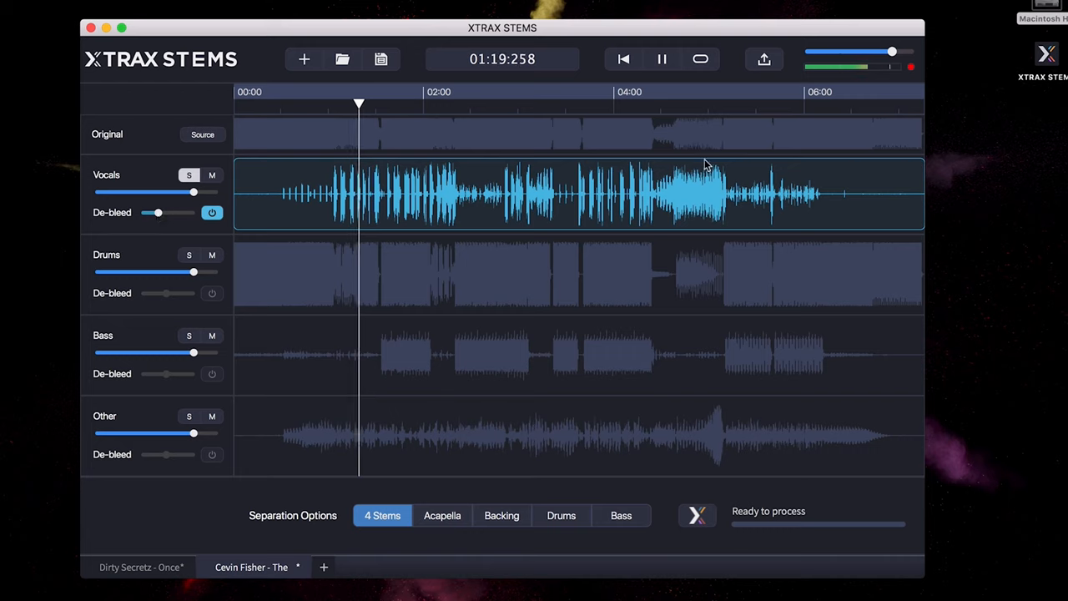
{"action": "left_click", "coordinate": [657, 104]}
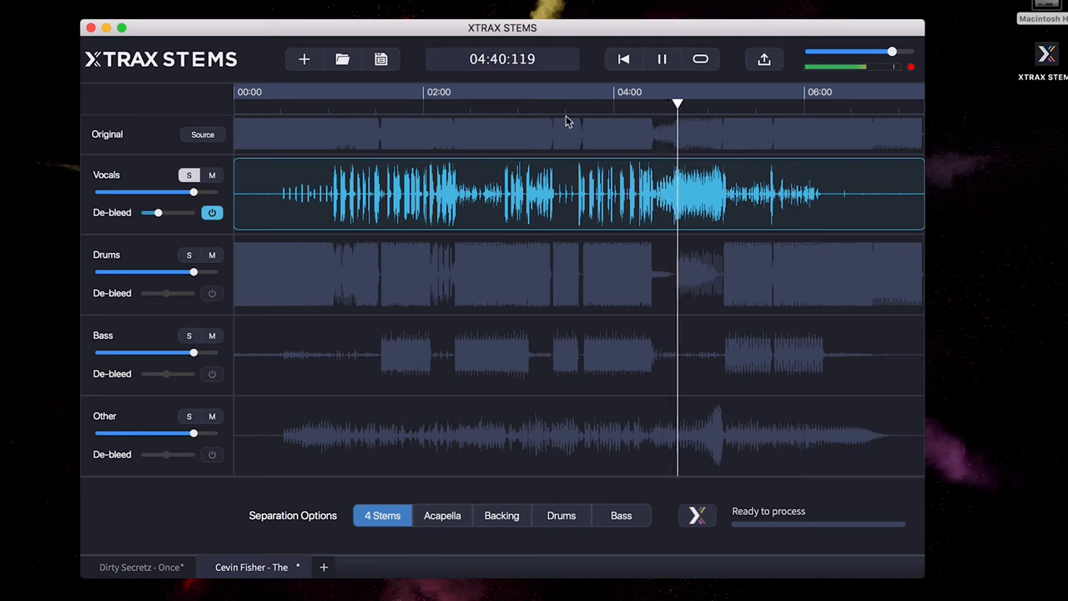
{"action": "left_click", "coordinate": [538, 104]}
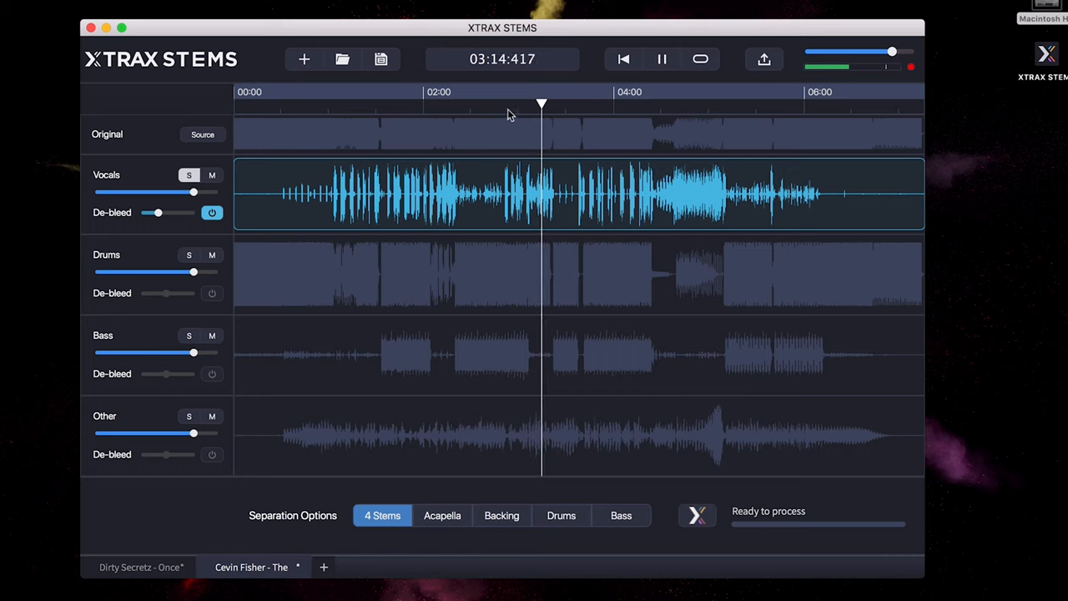
{"action": "left_click", "coordinate": [510, 103]}
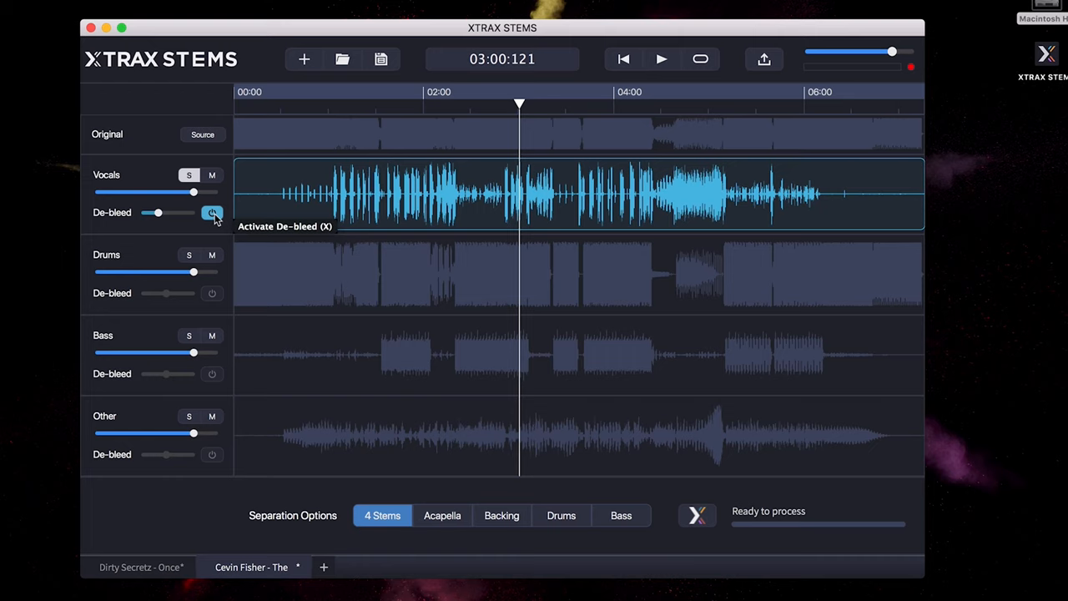
{"action": "mouse_move", "coordinate": [240, 262]}
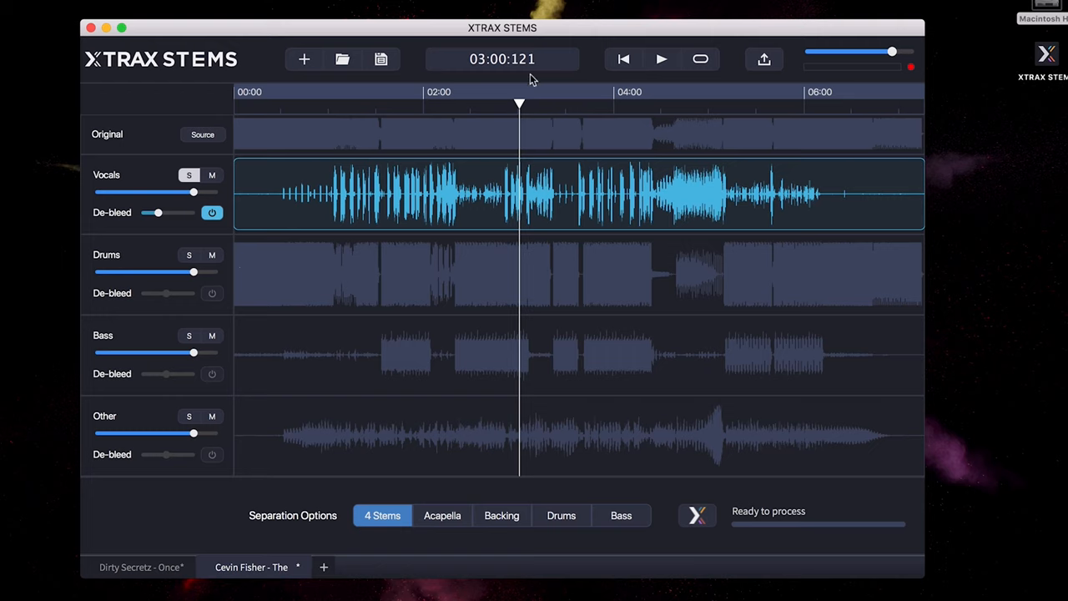
{"action": "mouse_move", "coordinate": [449, 113]}
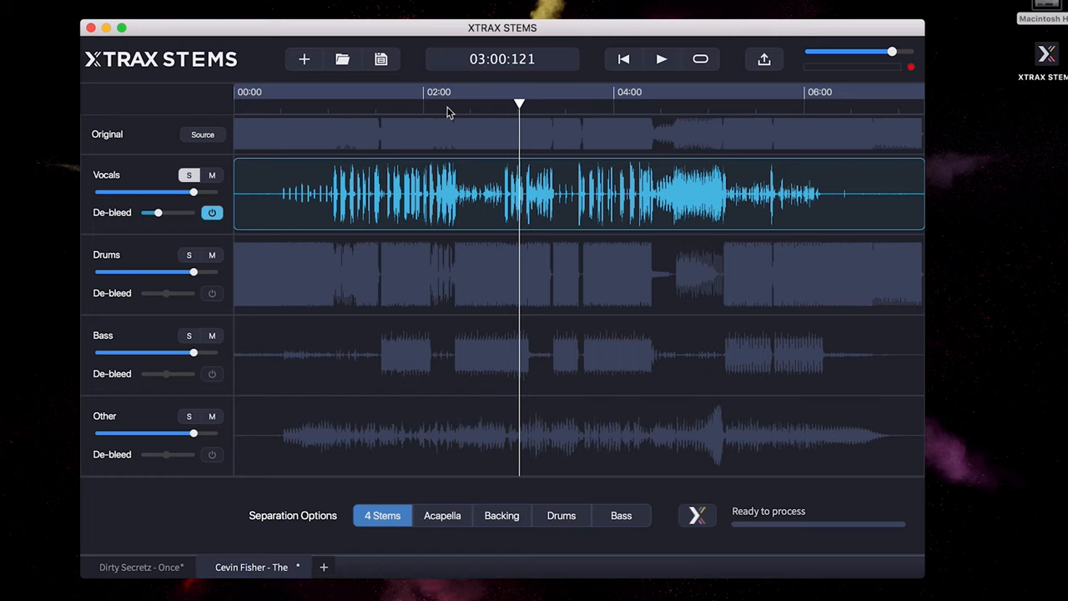
{"action": "mouse_move", "coordinate": [236, 294]}
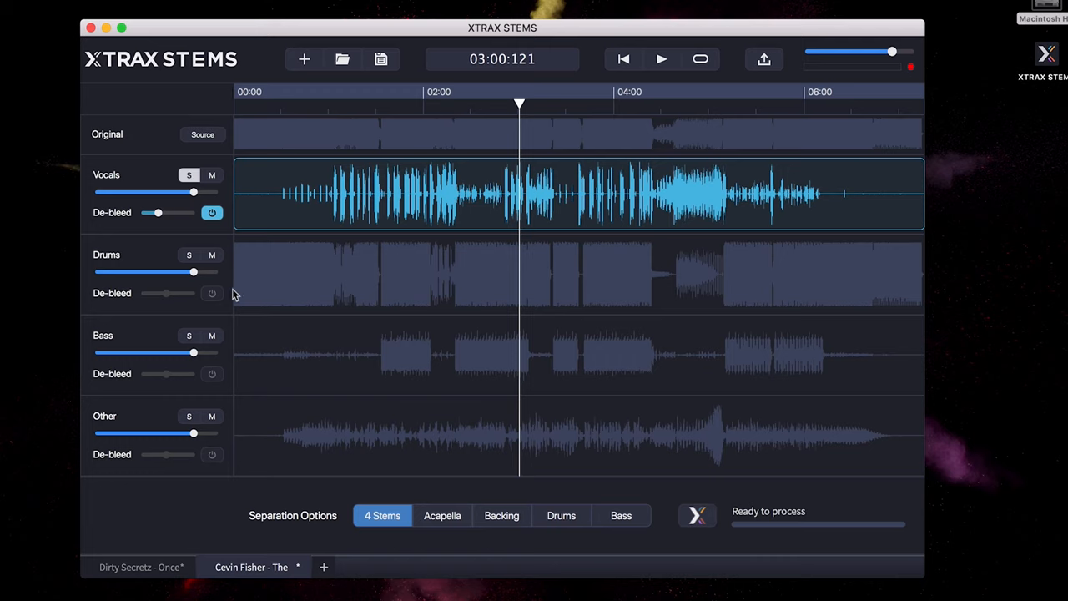
{"action": "mouse_move", "coordinate": [190, 254]}
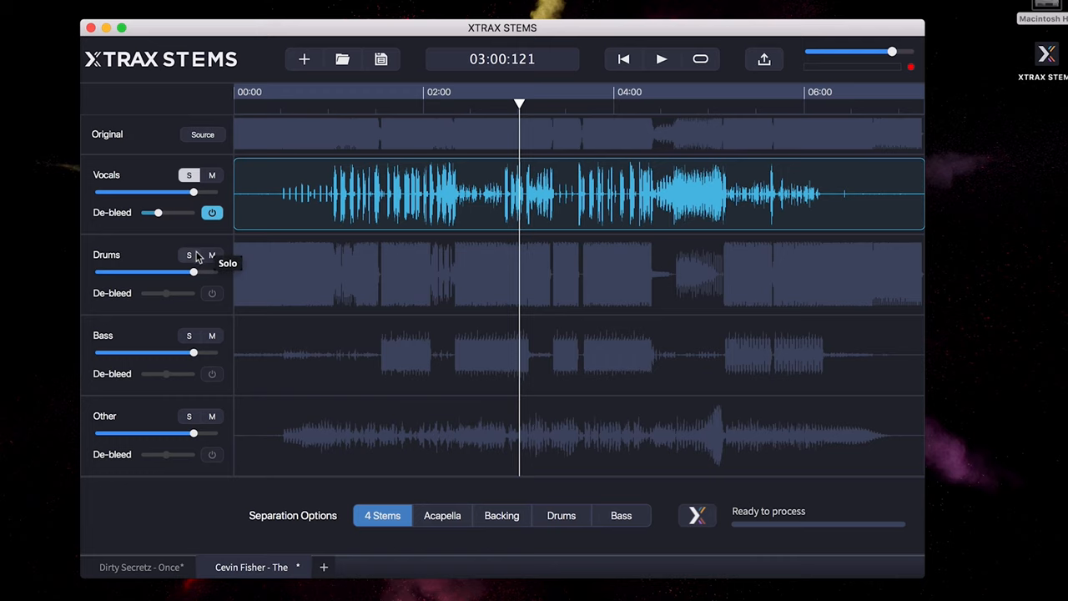
Step: Solo the Drums stem and play it from earlier in the song, then stop
{"action": "left_click", "coordinate": [188, 256]}
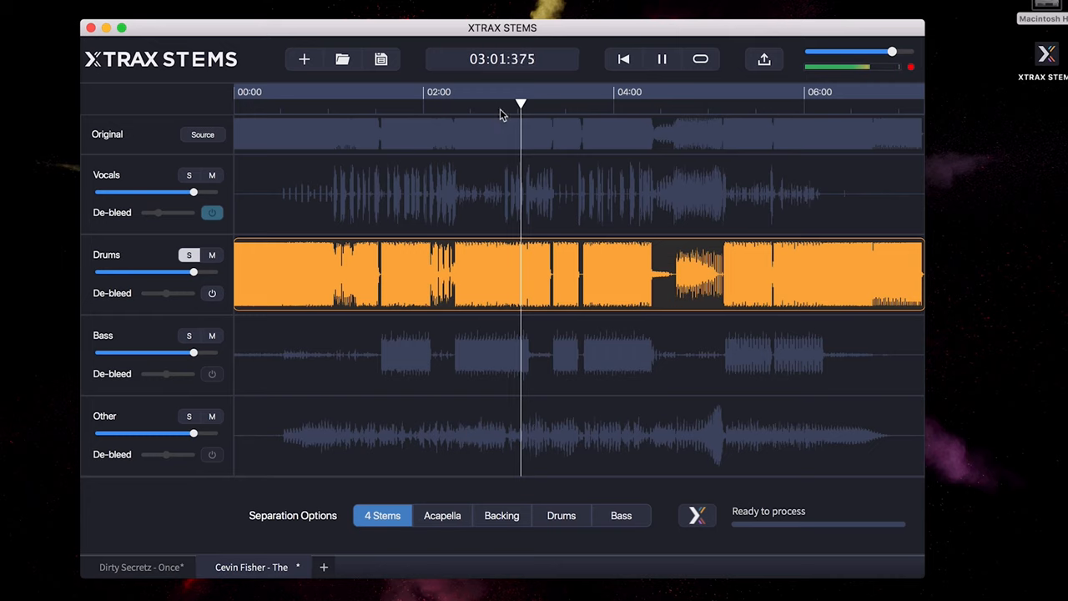
{"action": "left_click", "coordinate": [503, 103]}
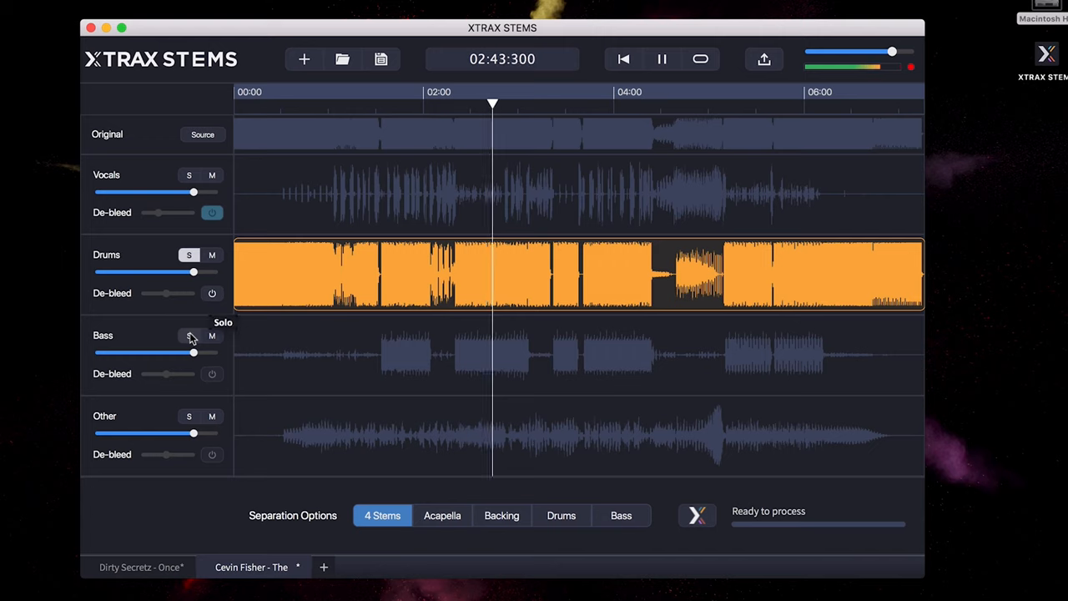
{"action": "left_click", "coordinate": [662, 58]}
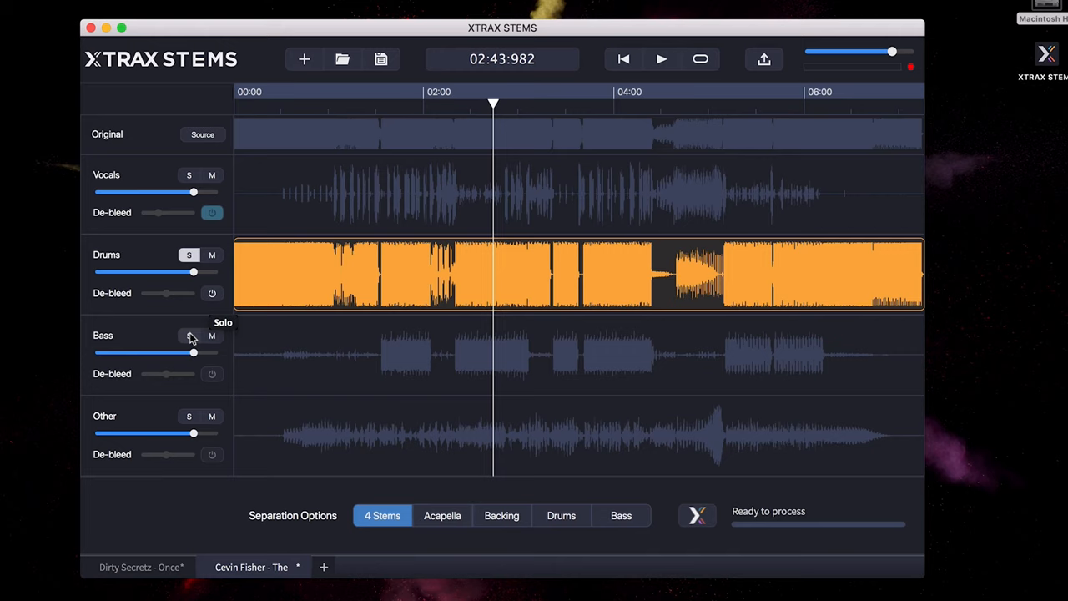
Step: Solo the Bass stem and play it briefly, then move the solo to the Other stem
{"action": "left_click", "coordinate": [189, 335]}
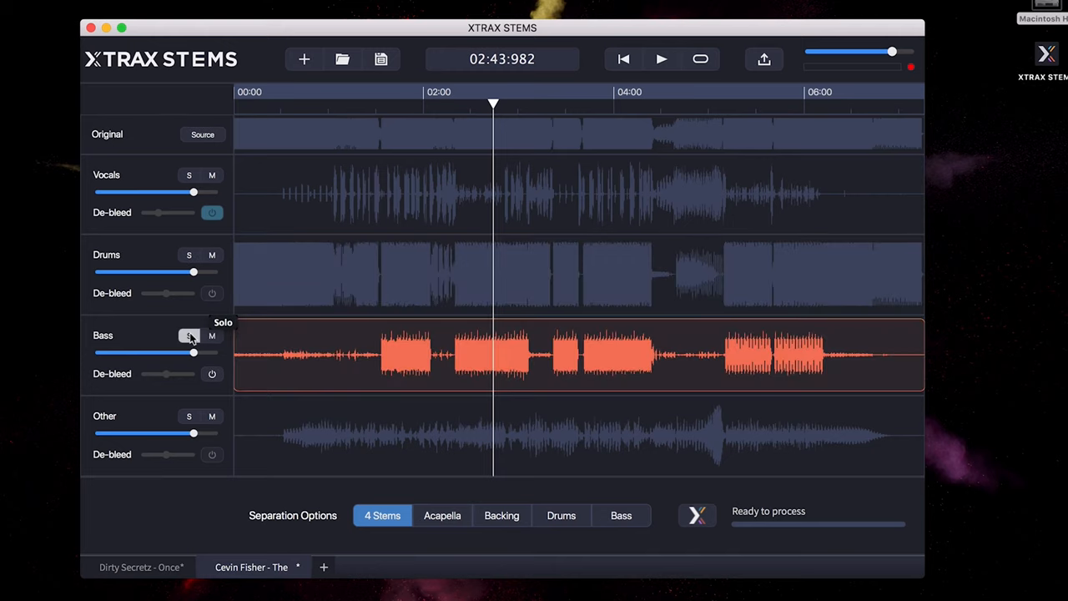
{"action": "left_click", "coordinate": [664, 58]}
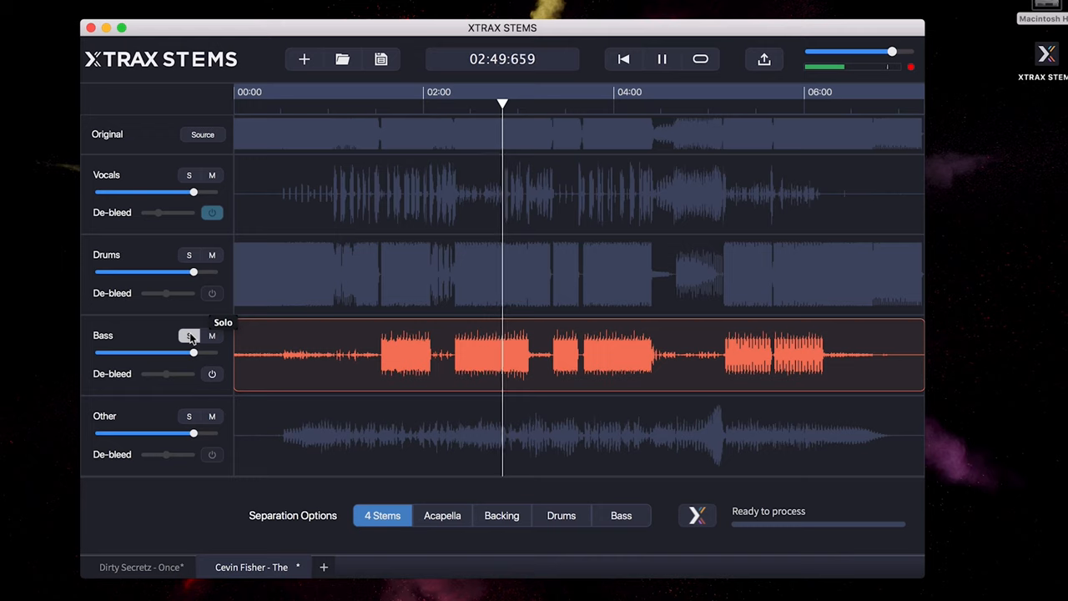
{"action": "left_click", "coordinate": [664, 58]}
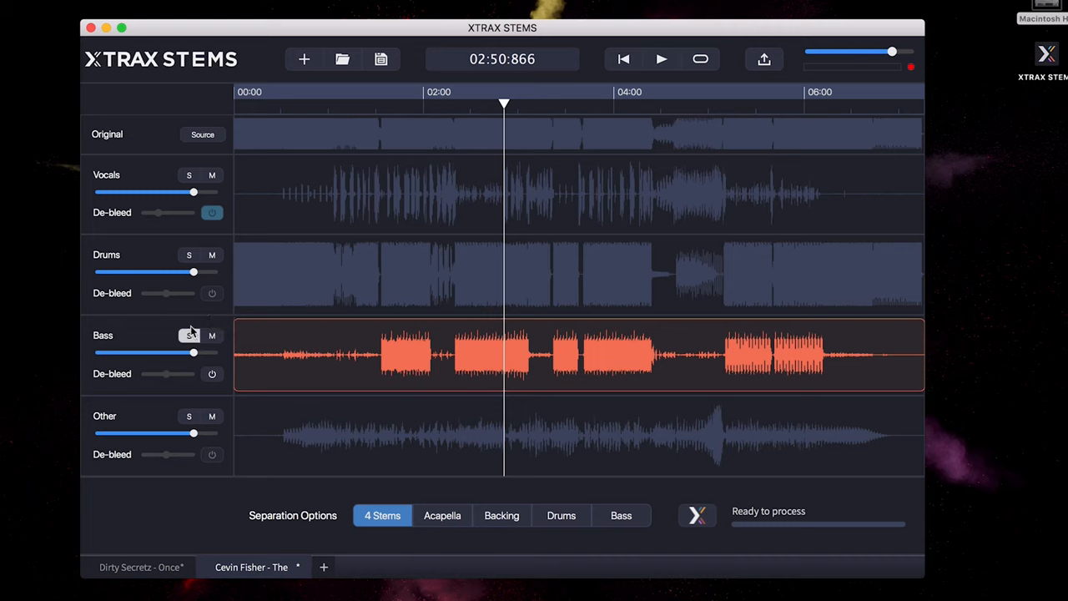
{"action": "left_click", "coordinate": [188, 335]}
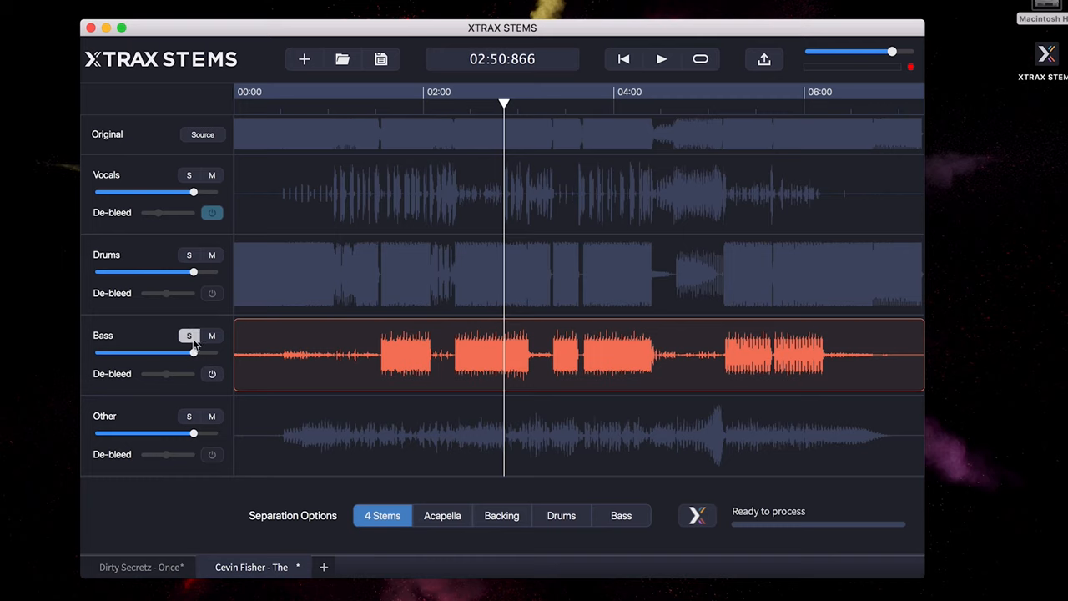
{"action": "mouse_move", "coordinate": [189, 337]}
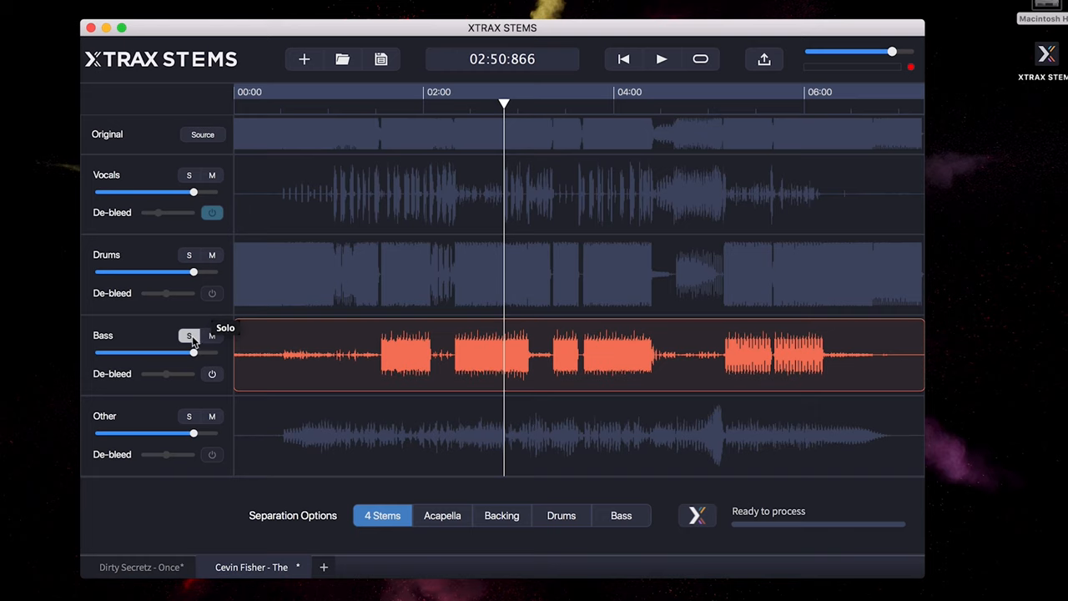
{"action": "left_click", "coordinate": [187, 415]}
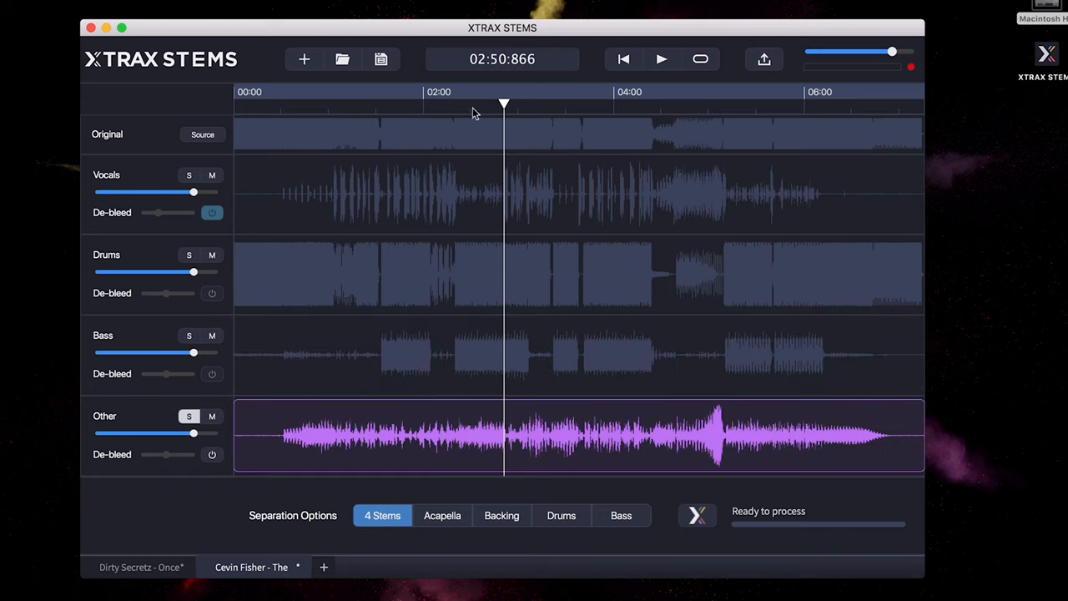
Step: Reposition playback of the soloed Other stem to about 2:41
{"action": "left_click", "coordinate": [662, 60]}
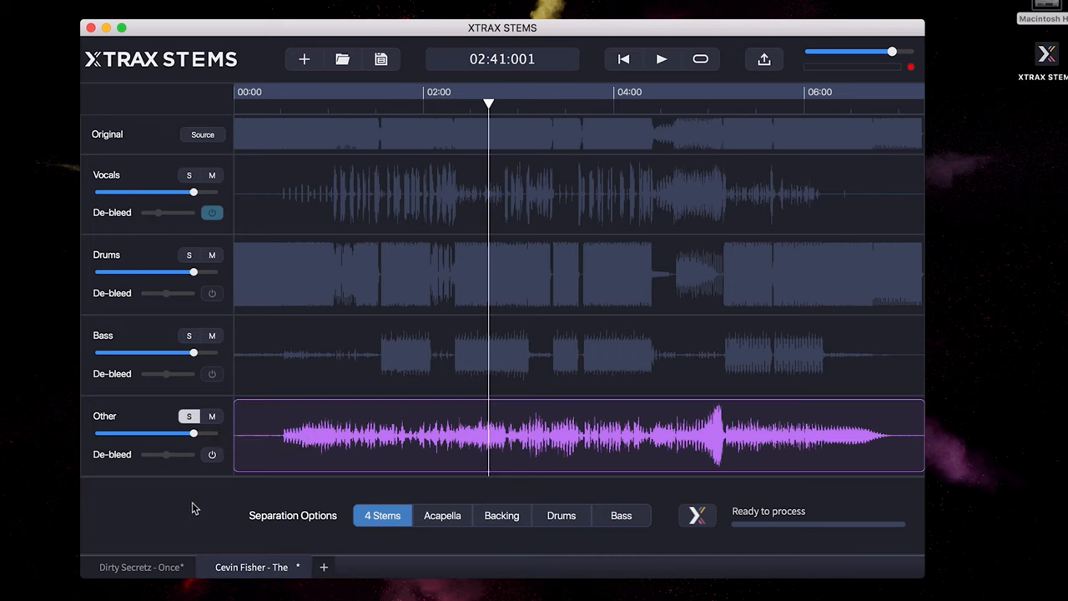
{"action": "mouse_move", "coordinate": [352, 531]}
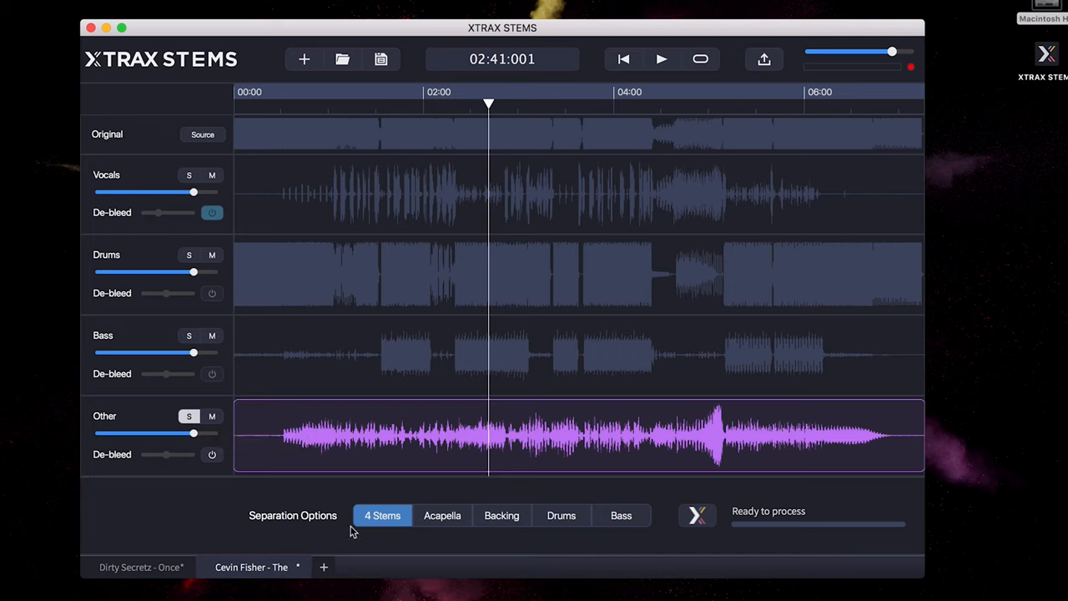
{"action": "mouse_move", "coordinate": [442, 516]}
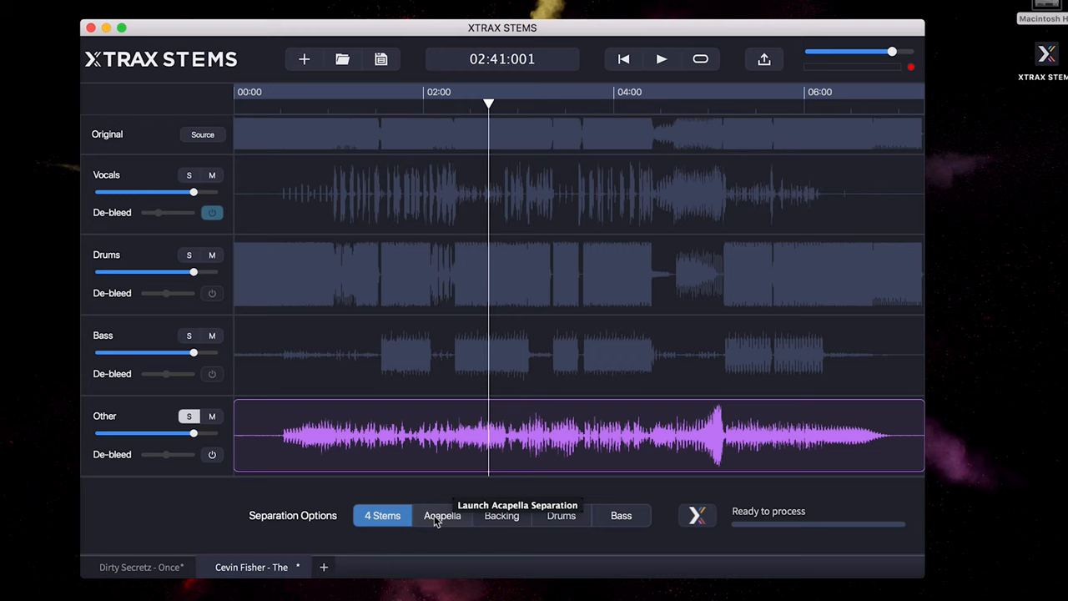
Step: Clear the solo so all four Cevin Fisher stems are active together
{"action": "left_click", "coordinate": [440, 515]}
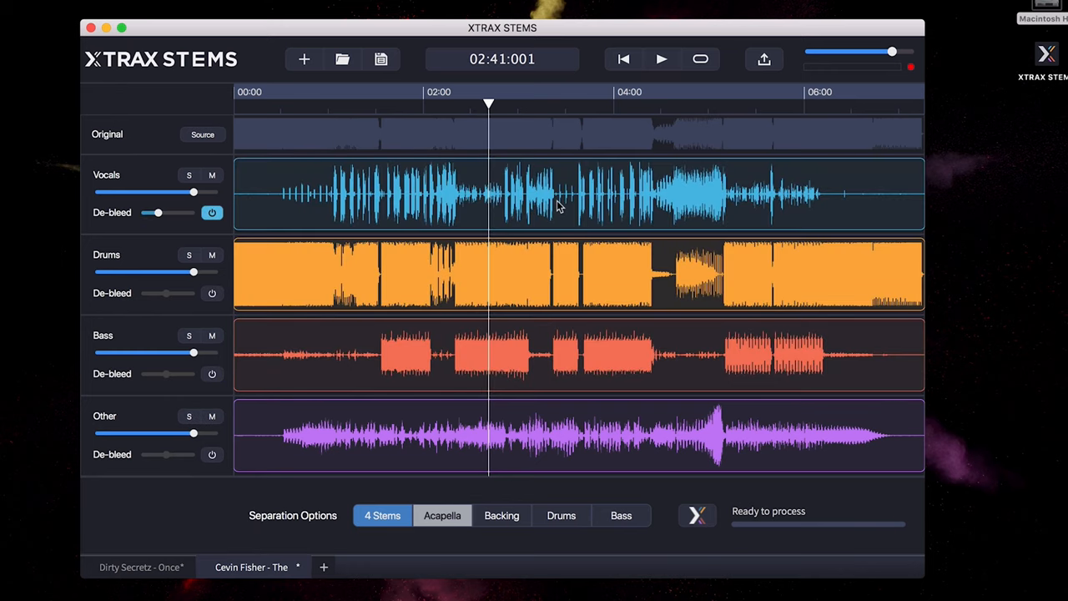
{"action": "mouse_move", "coordinate": [527, 187]}
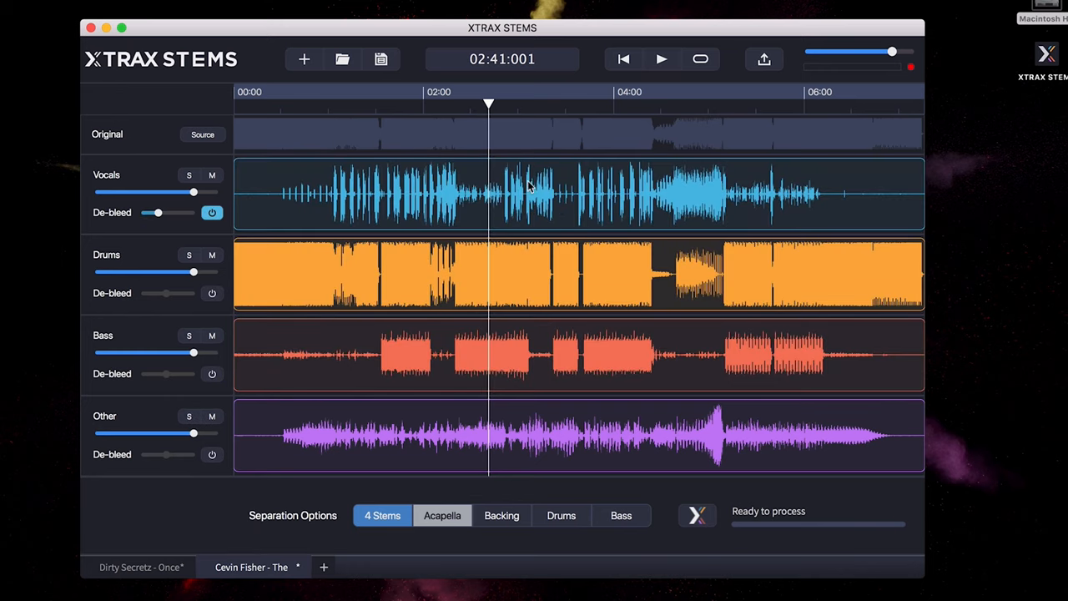
{"action": "mouse_move", "coordinate": [477, 214]}
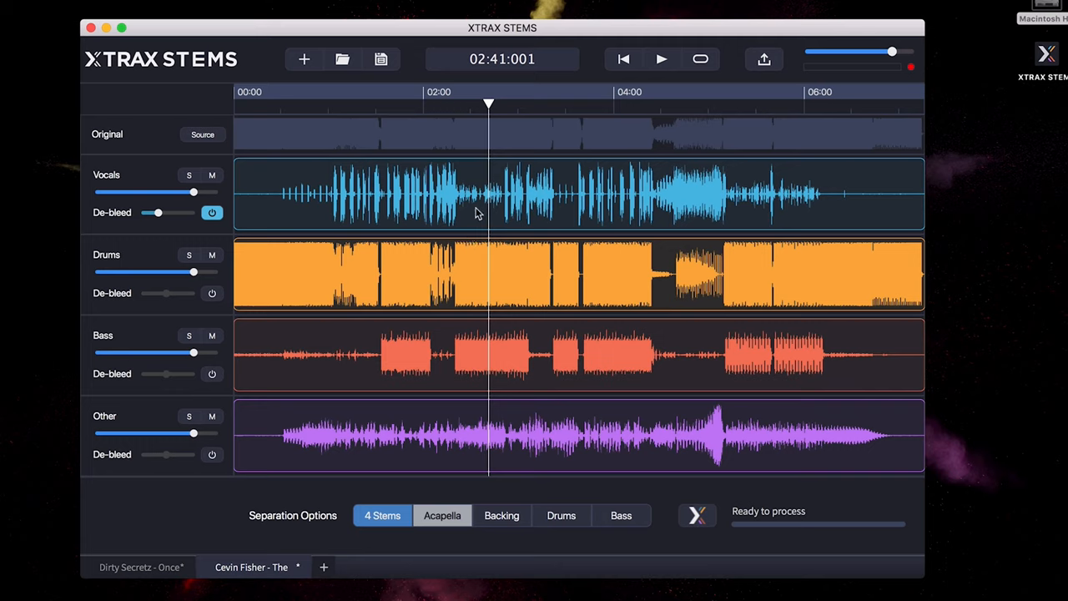
{"action": "mouse_move", "coordinate": [464, 541]}
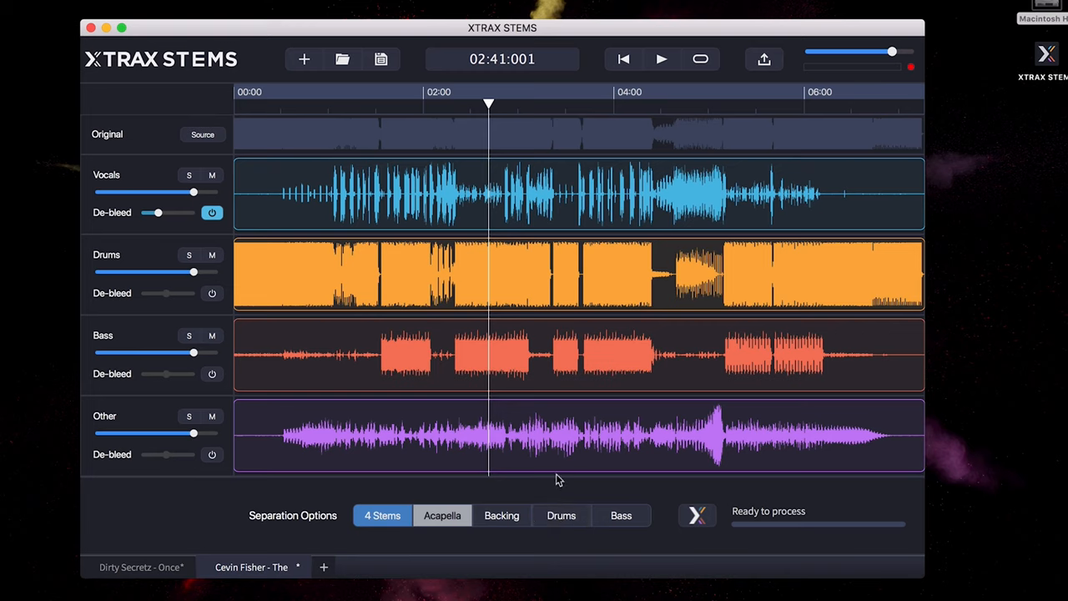
{"action": "mouse_move", "coordinate": [558, 480]}
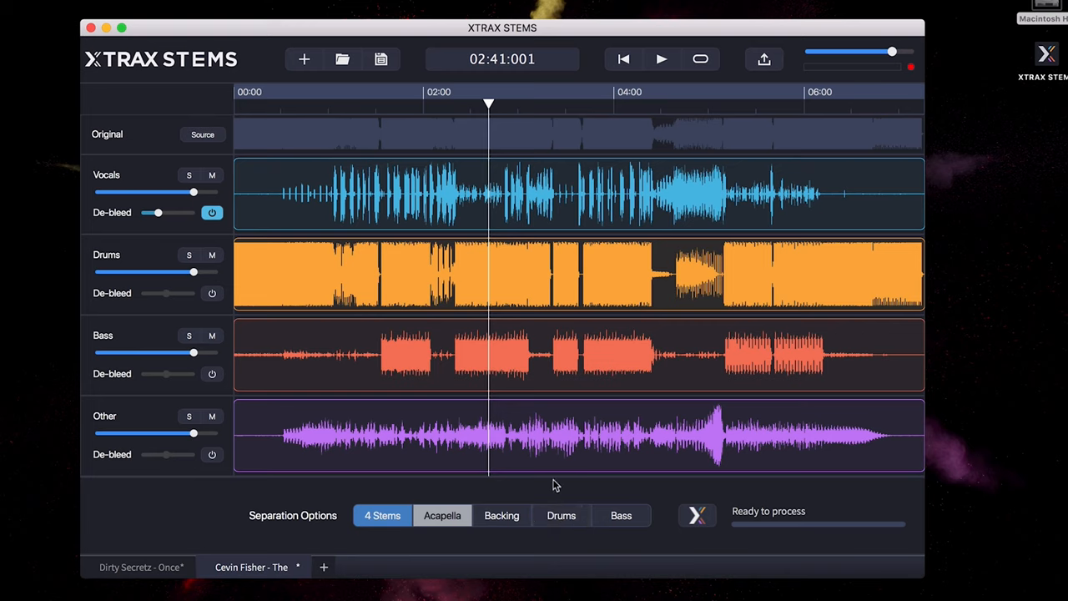
{"action": "mouse_move", "coordinate": [399, 355]}
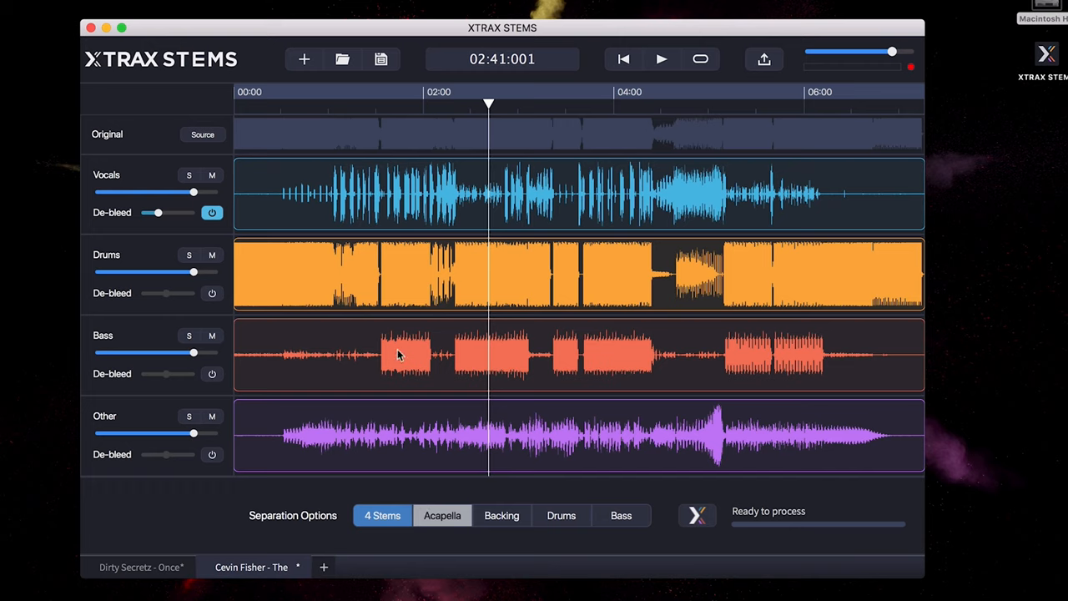
{"action": "mouse_move", "coordinate": [392, 331]}
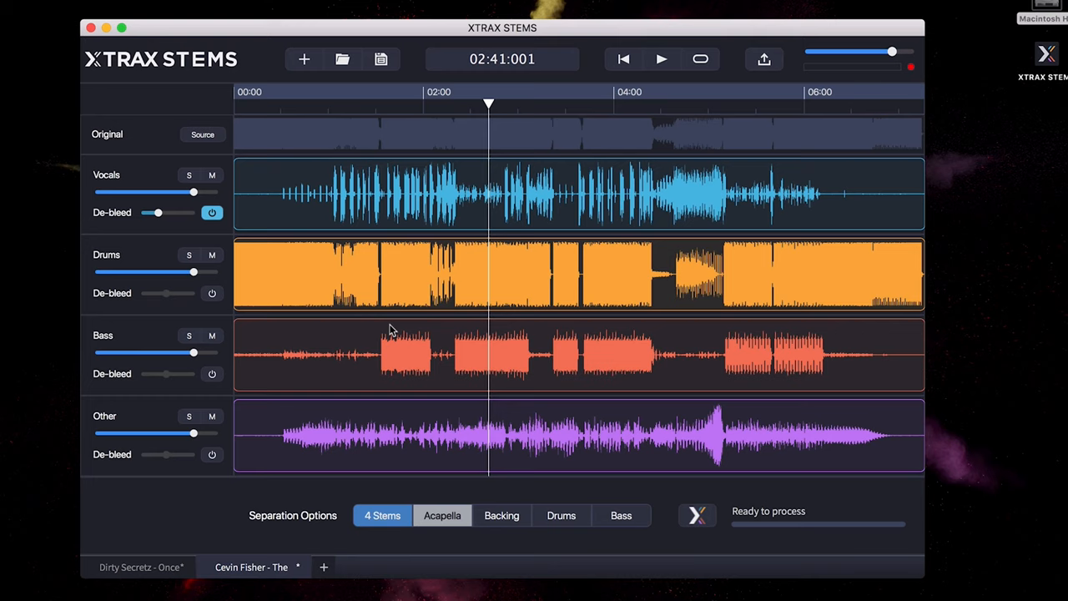
{"action": "mouse_move", "coordinate": [377, 407]}
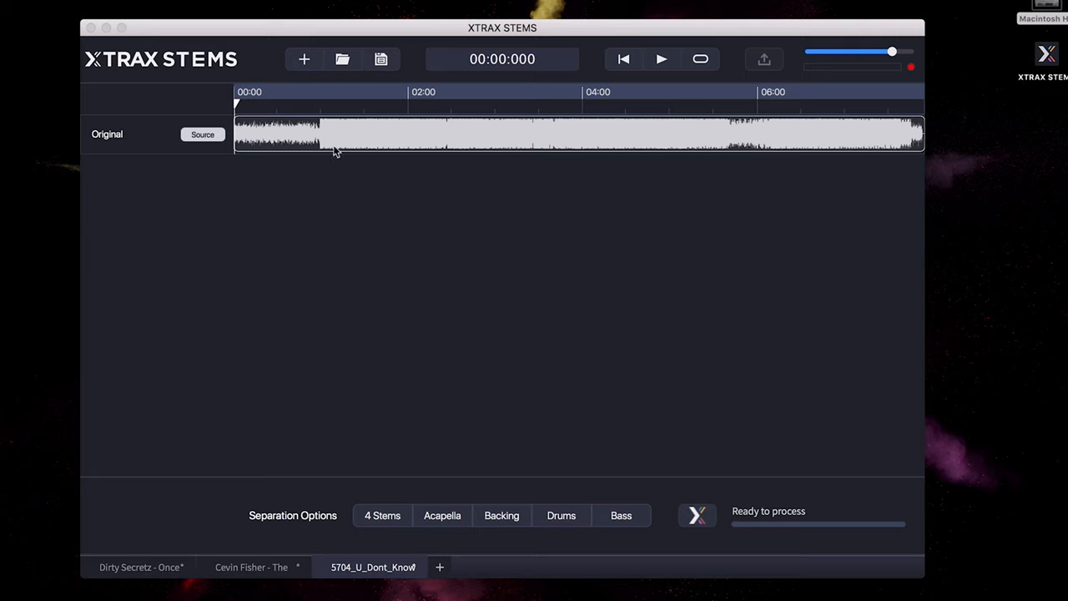
Step: Preview the third song briefly, then separate it into four stems
{"action": "left_click", "coordinate": [661, 59]}
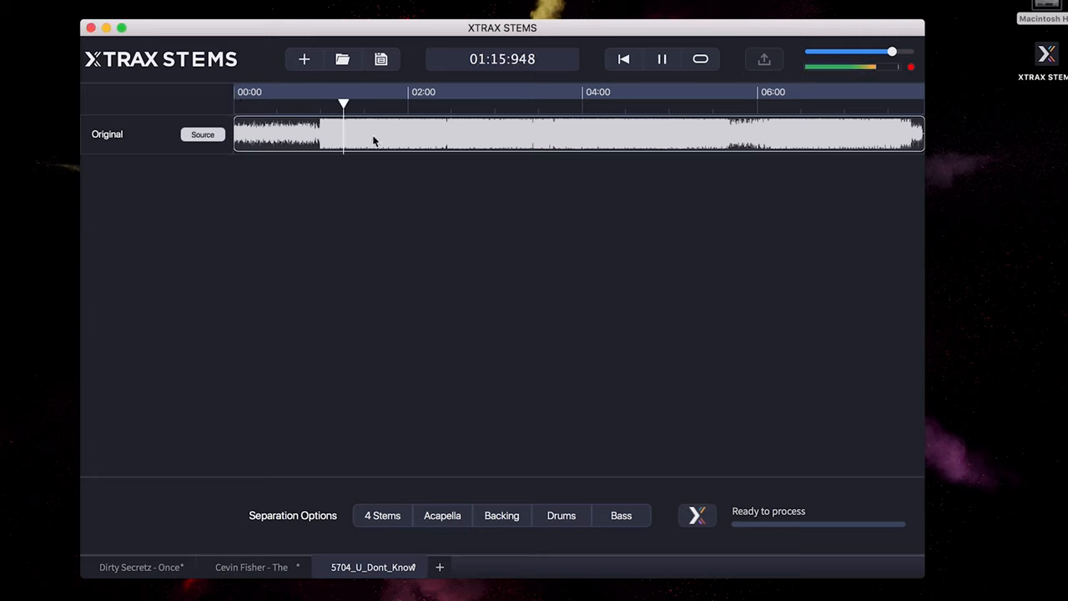
{"action": "left_click", "coordinate": [661, 58]}
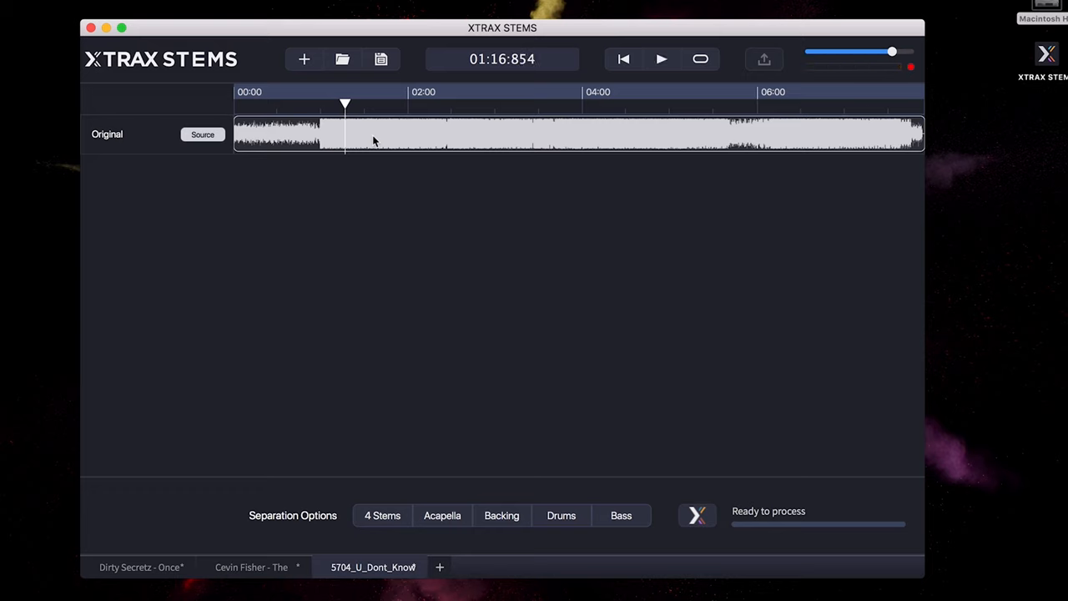
{"action": "left_click", "coordinate": [382, 514]}
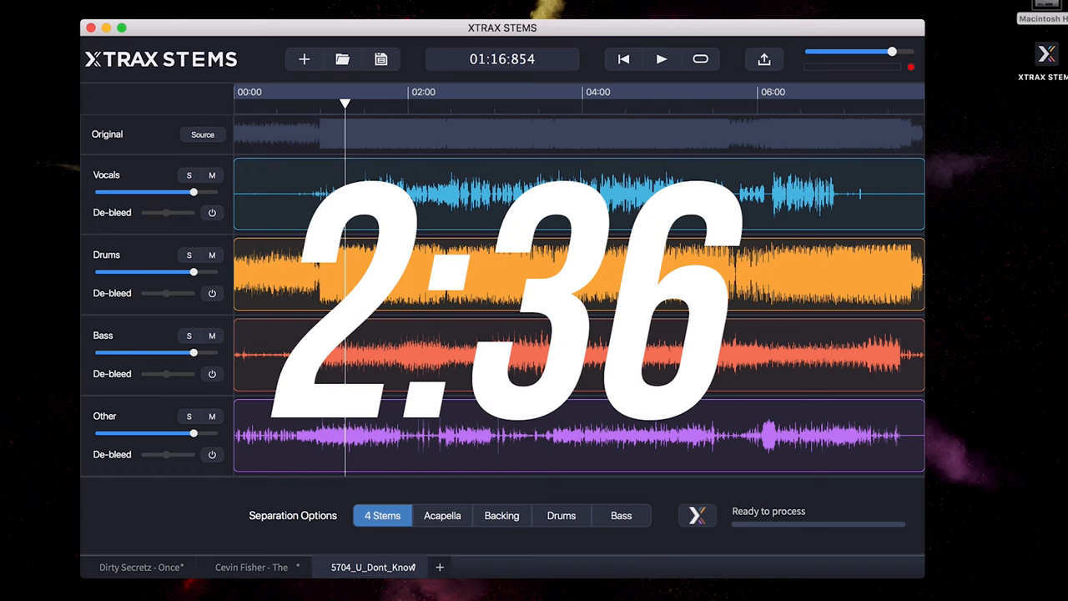
{"action": "mouse_move", "coordinate": [365, 114]}
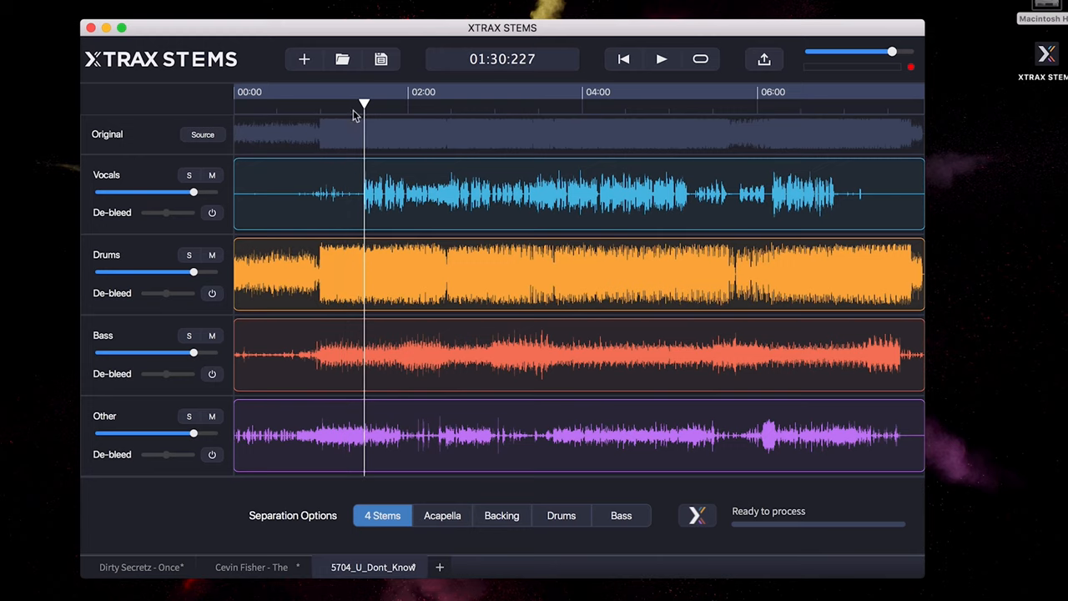
Step: Solo the 5704_U_Dont_Know Vocals stem and play it
{"action": "left_click", "coordinate": [189, 175]}
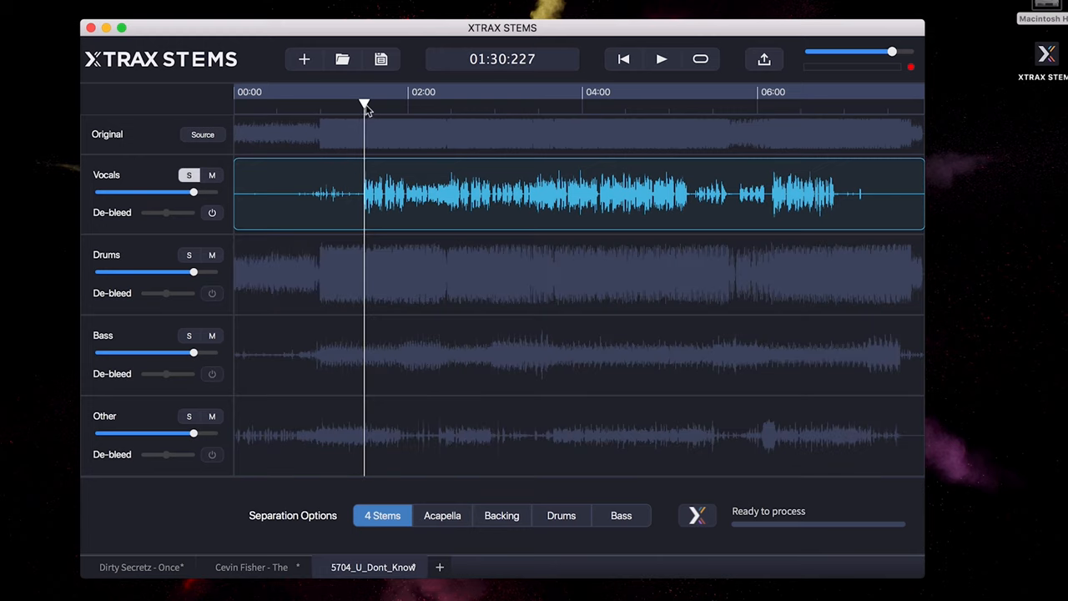
{"action": "left_click", "coordinate": [661, 59]}
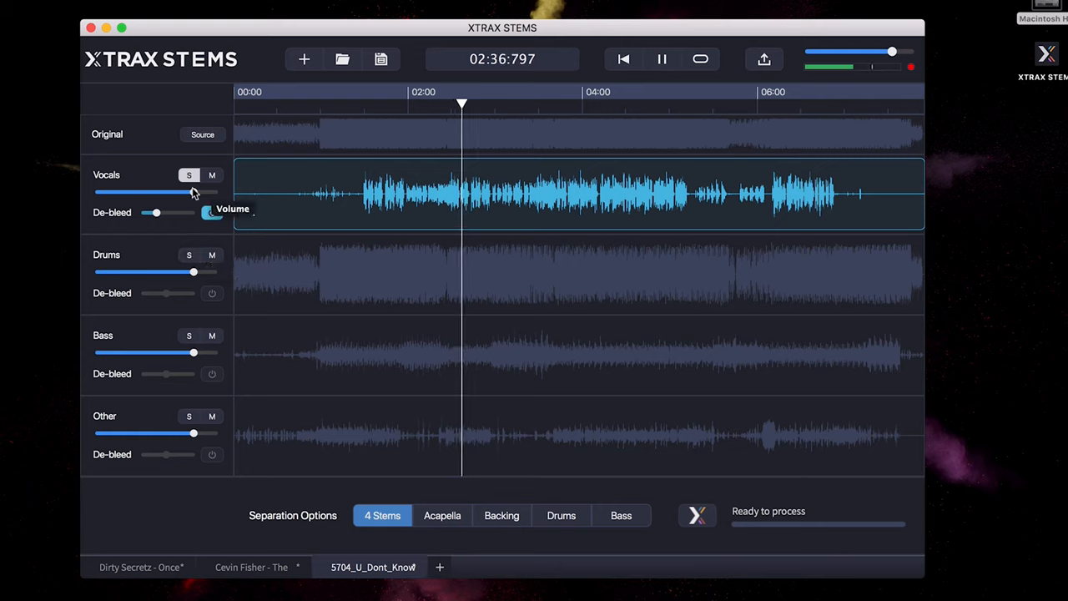
{"action": "mouse_move", "coordinate": [167, 214]}
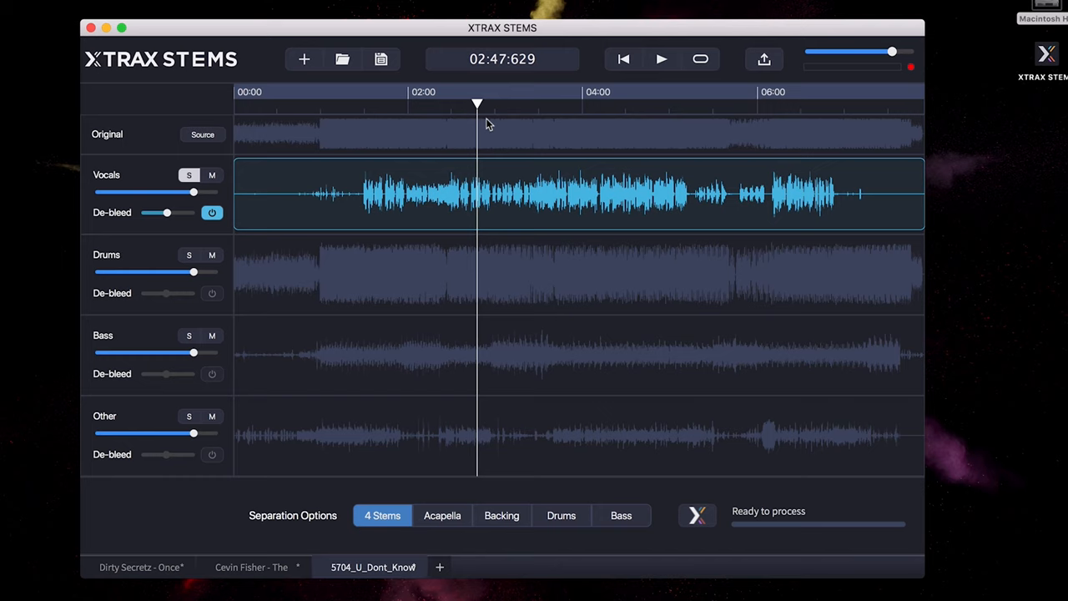
{"action": "mouse_move", "coordinate": [467, 134]}
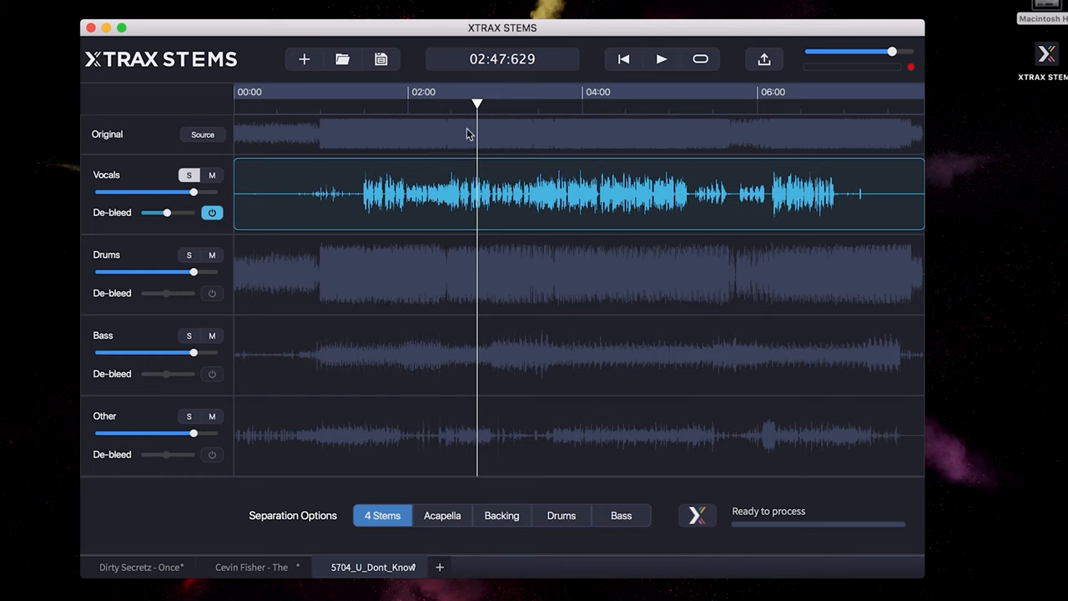
{"action": "mouse_move", "coordinate": [167, 213]}
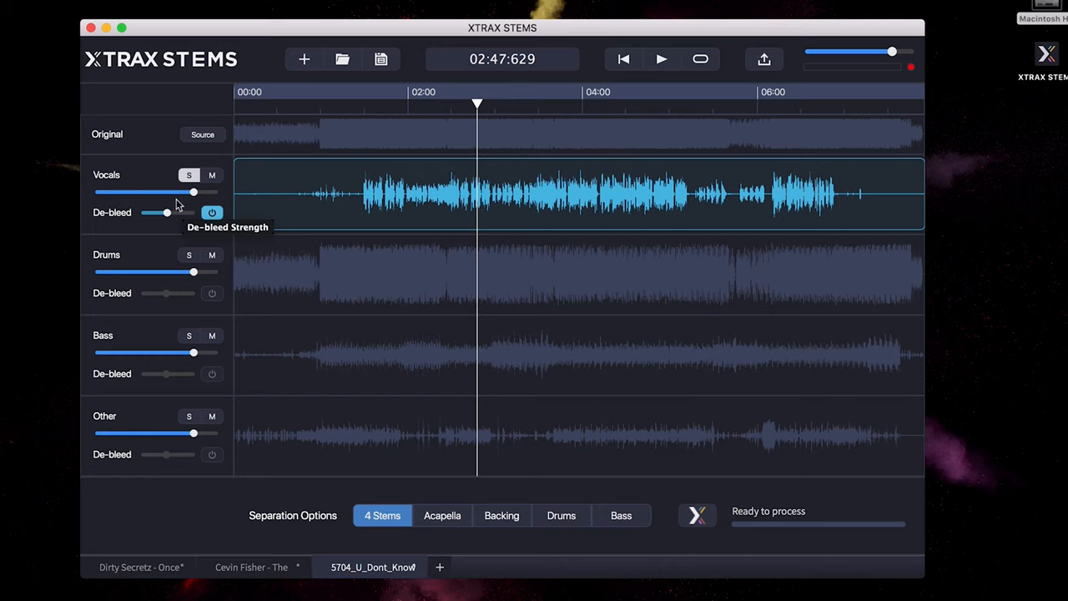
{"action": "mouse_move", "coordinate": [237, 202]}
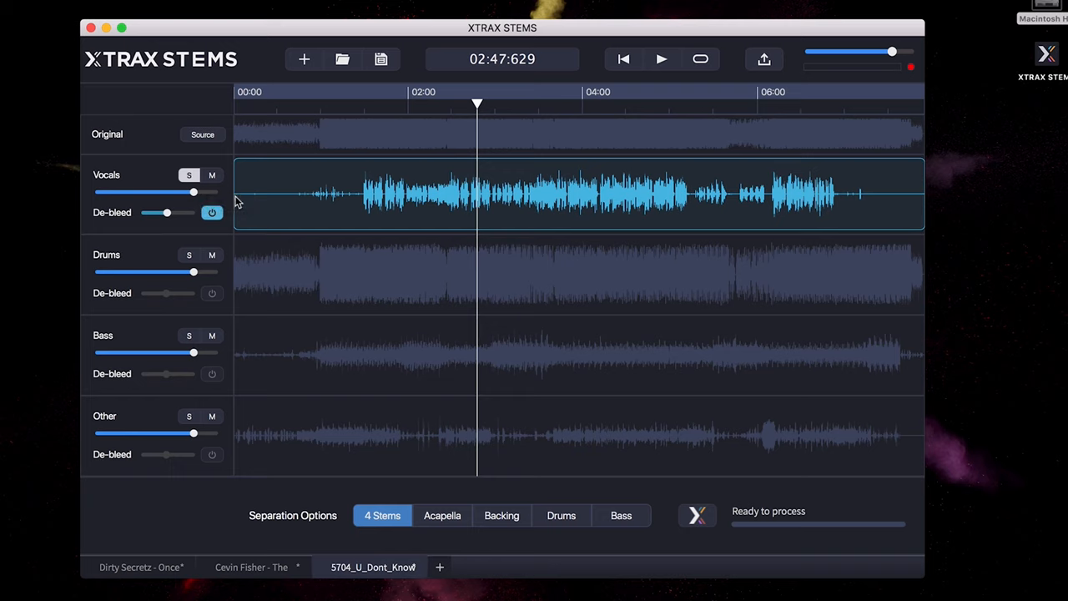
{"action": "mouse_move", "coordinate": [297, 177]}
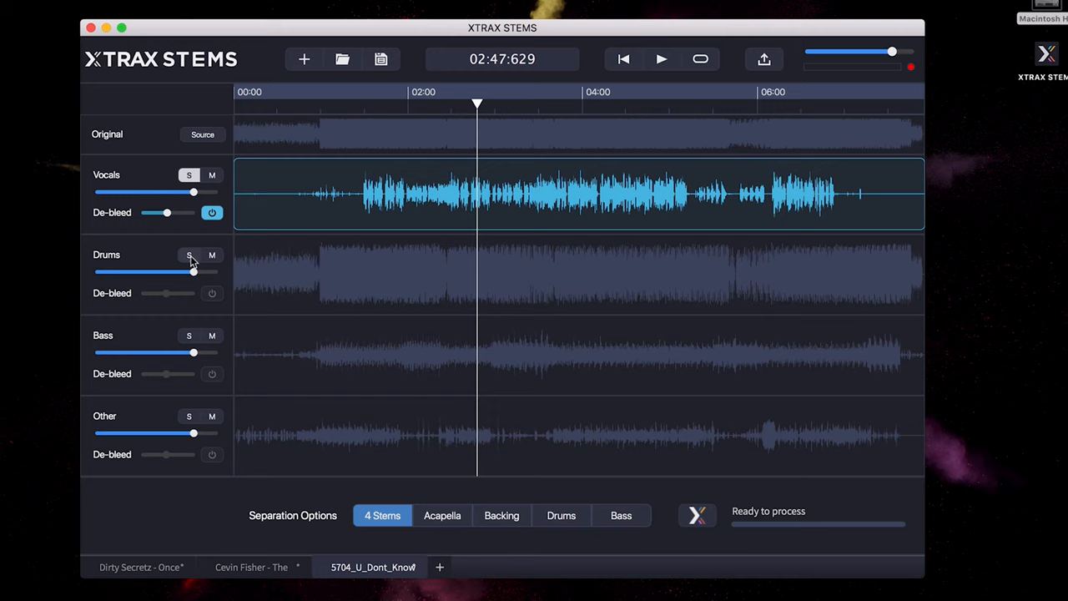
{"action": "mouse_move", "coordinate": [190, 255]}
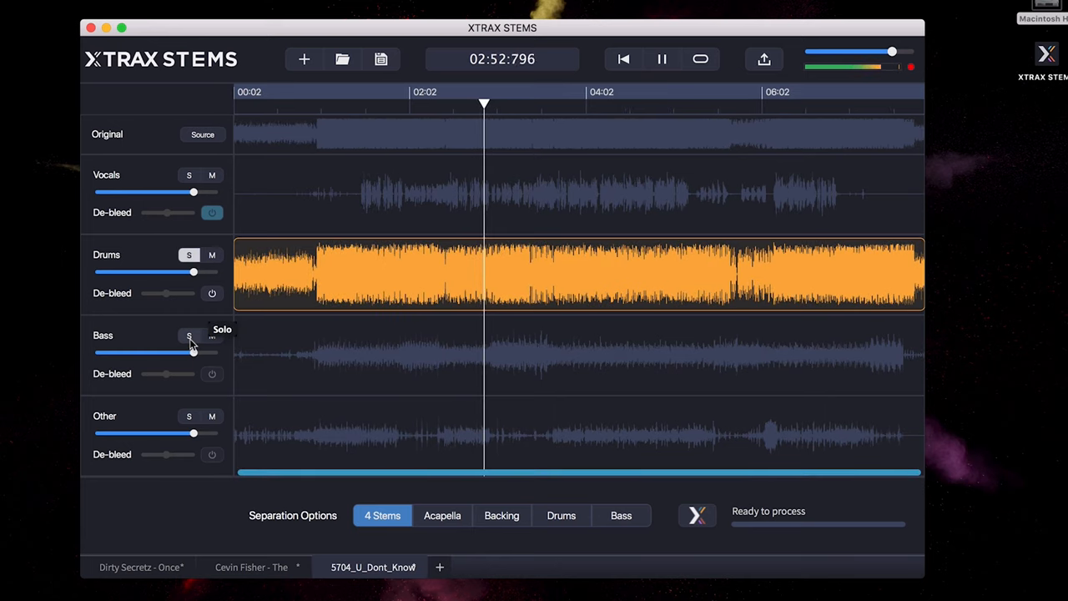
Step: Solo the Bass stem, then the Other stem, repositioning playback on the ruler
{"action": "left_click", "coordinate": [189, 336]}
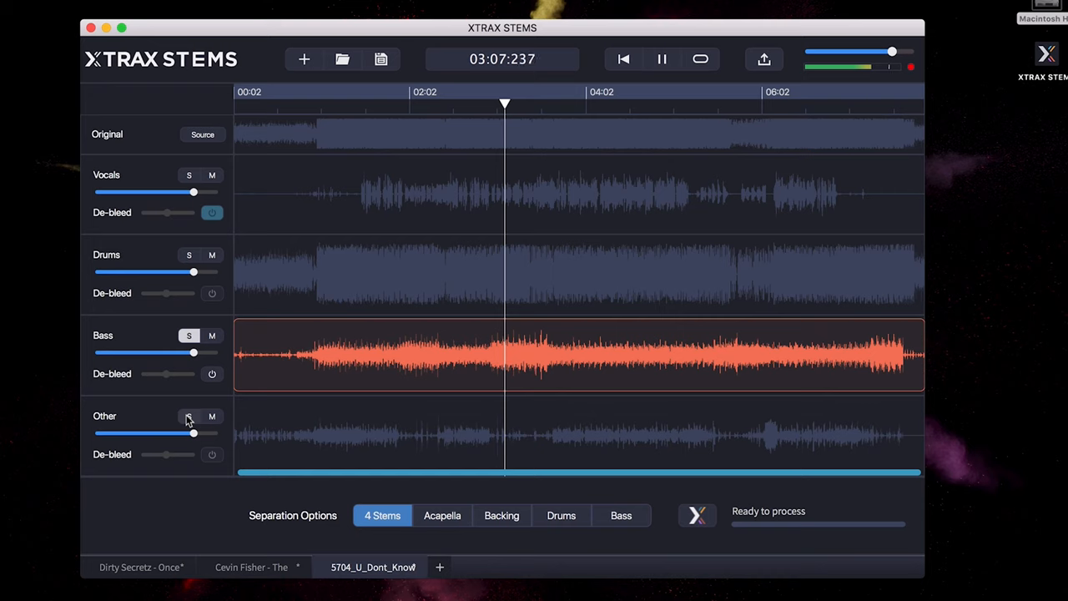
{"action": "left_click", "coordinate": [188, 417]}
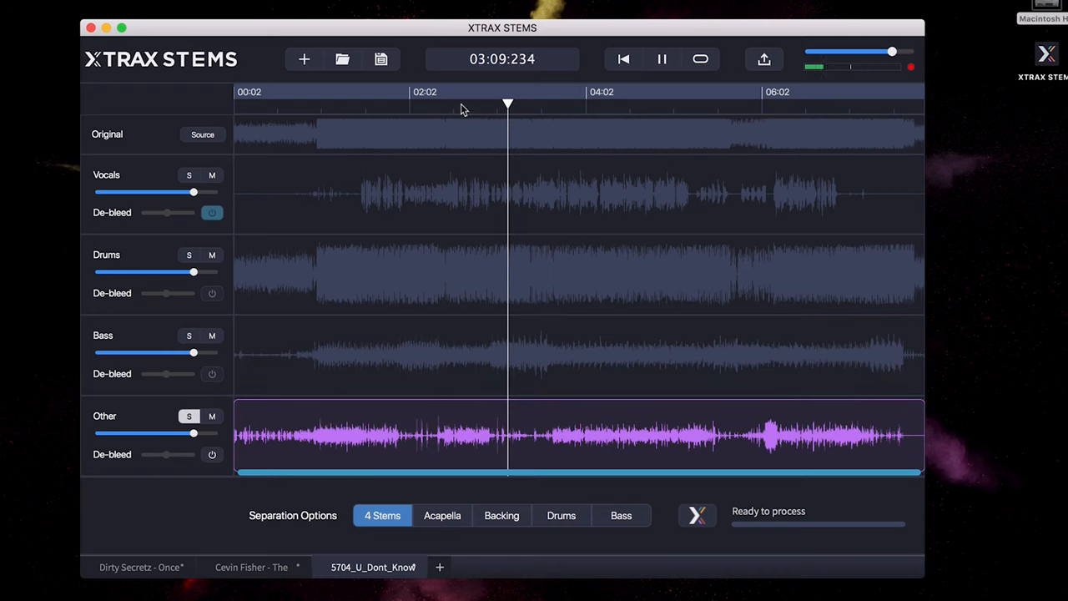
{"action": "left_click", "coordinate": [464, 103]}
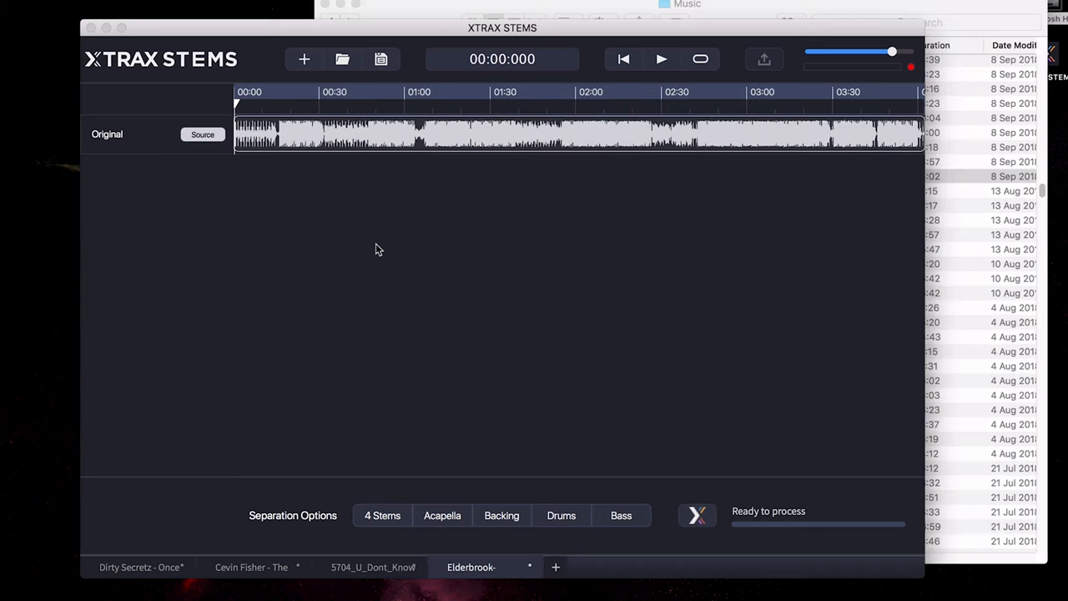
{"action": "mouse_move", "coordinate": [380, 245]}
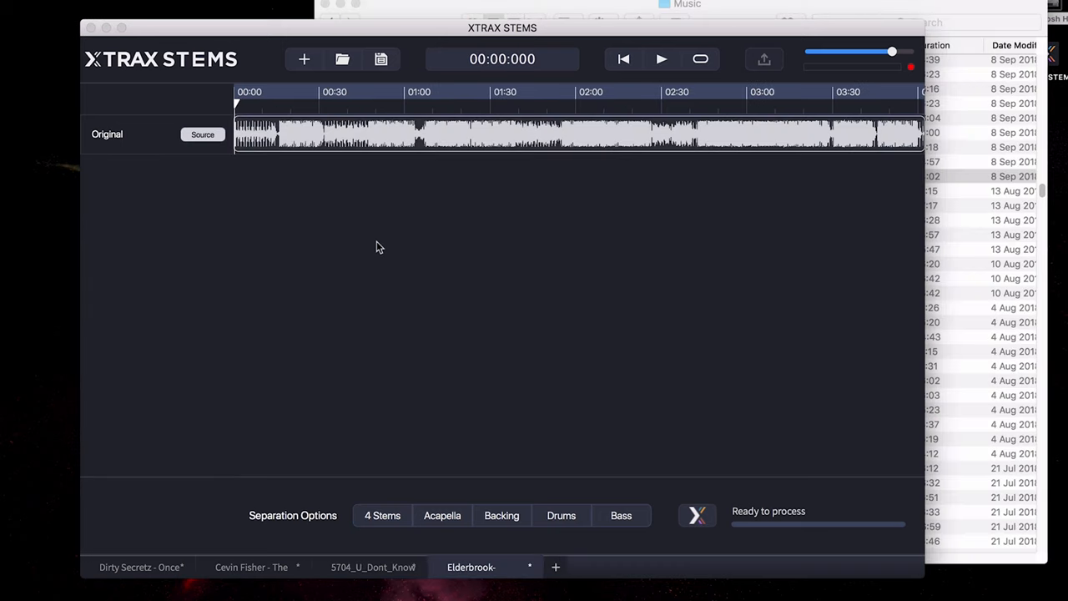
{"action": "mouse_move", "coordinate": [357, 206]}
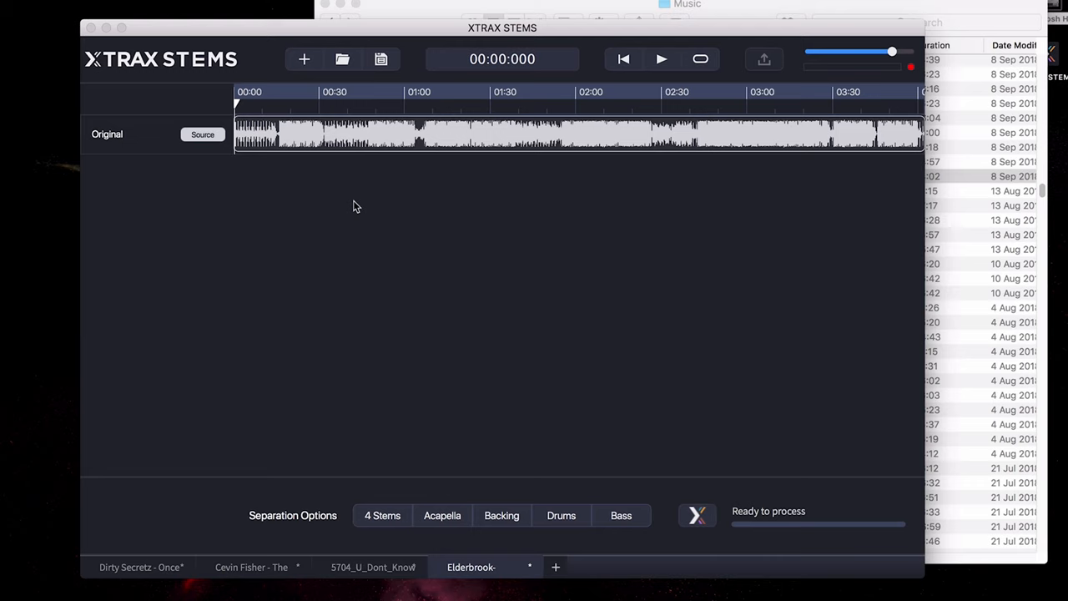
{"action": "mouse_move", "coordinate": [356, 200]}
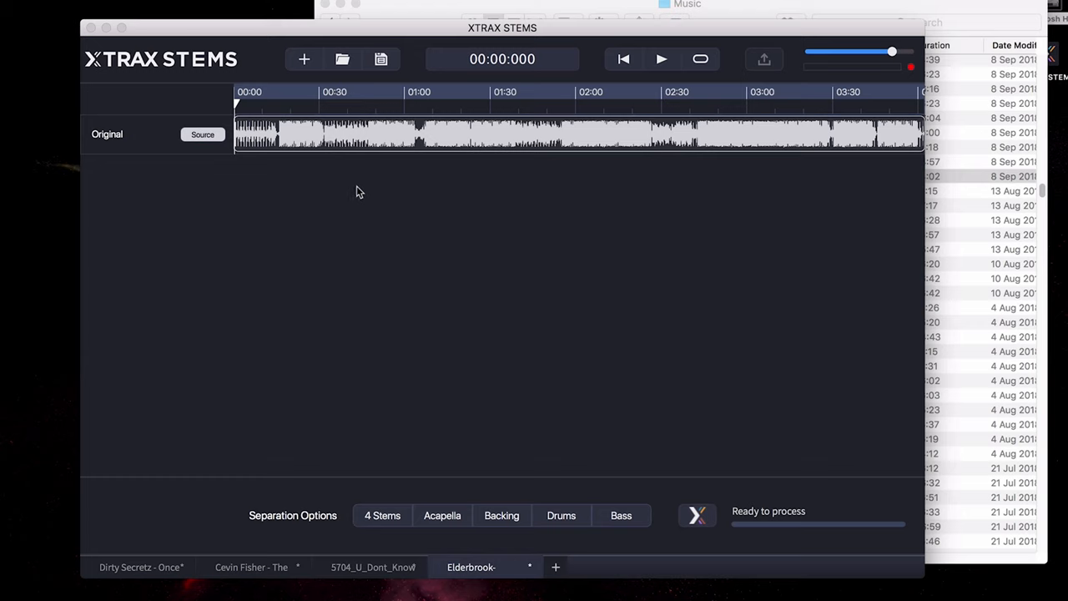
{"action": "mouse_move", "coordinate": [387, 135]}
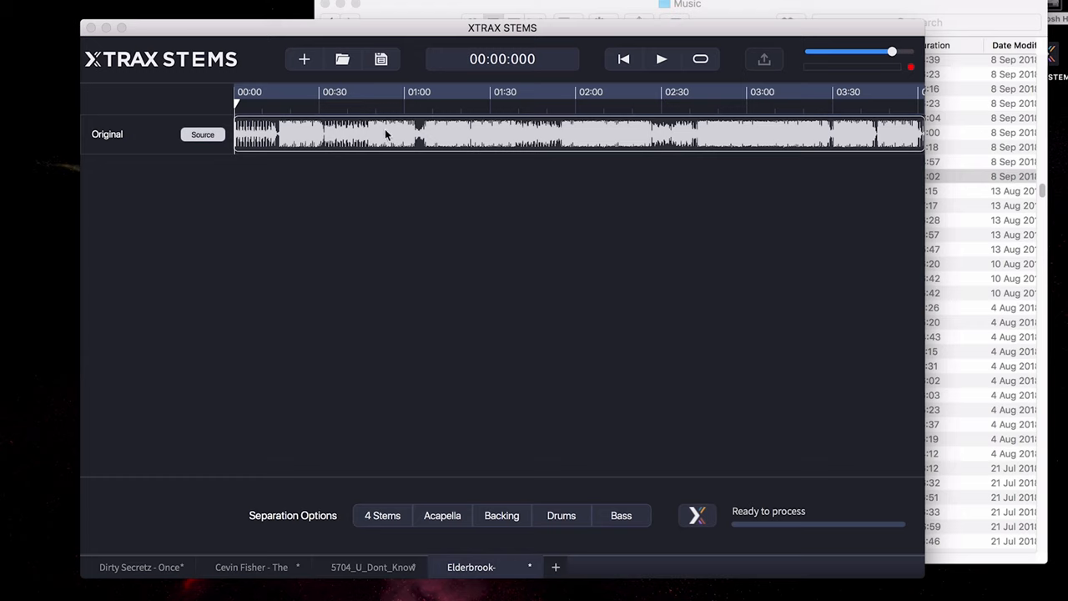
Step: Move Elderbrook's playback to about 50 seconds and play the original mix
{"action": "left_click", "coordinate": [380, 104]}
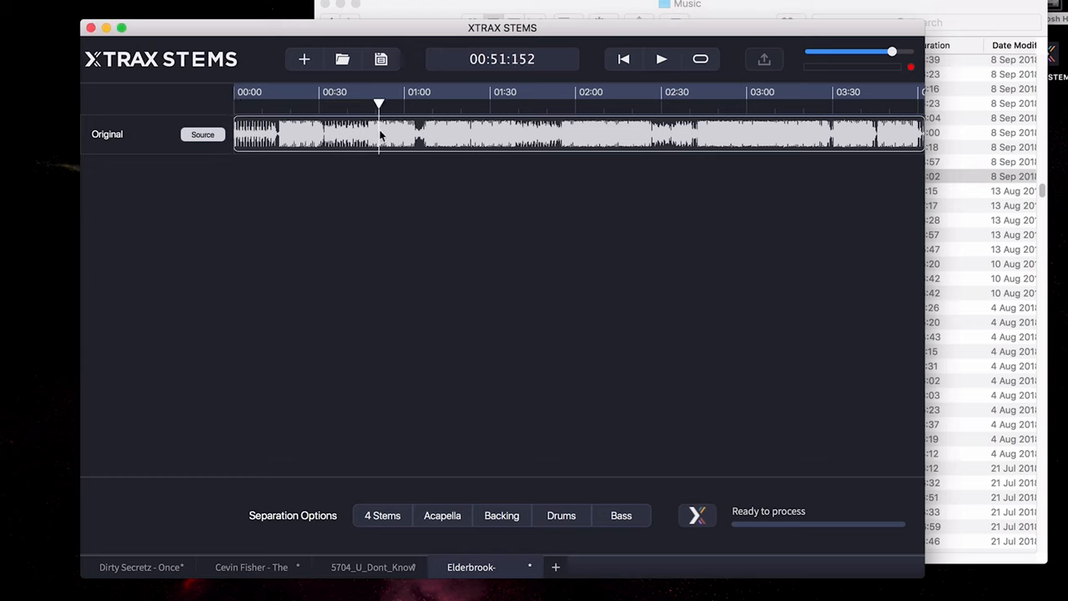
{"action": "left_click", "coordinate": [404, 103]}
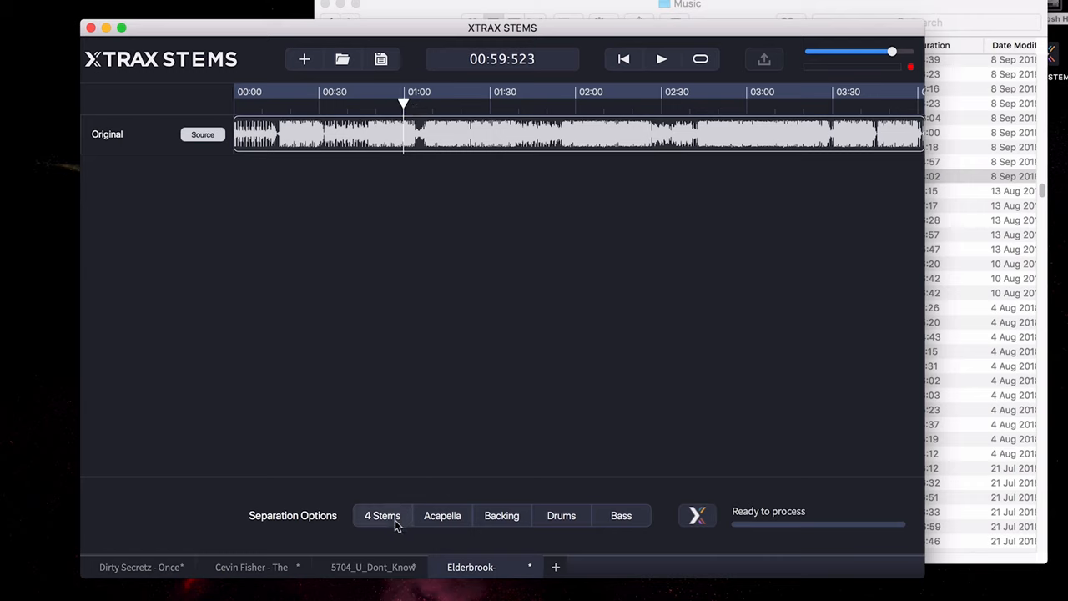
{"action": "left_click", "coordinate": [382, 514]}
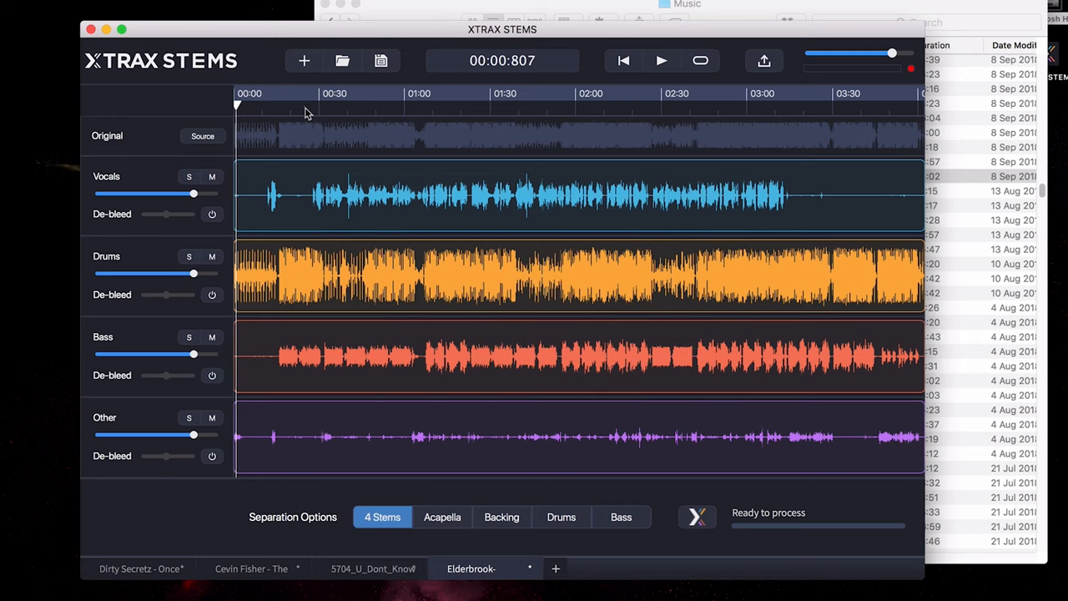
Step: Jump to around 27 seconds, solo Elderbrook's Vocals and play then pause them
{"action": "left_click", "coordinate": [310, 108]}
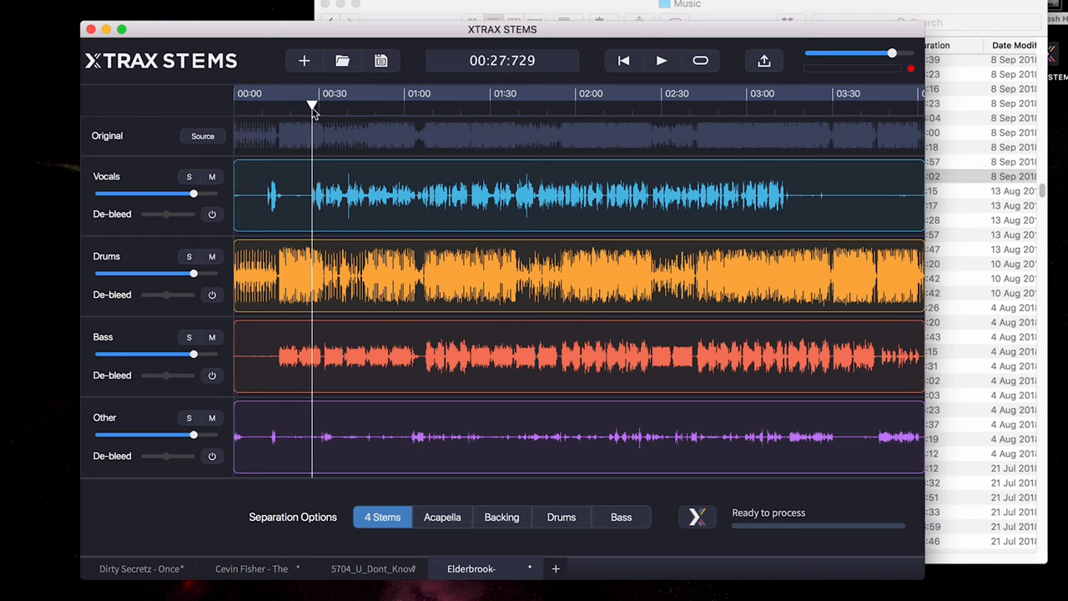
{"action": "left_click", "coordinate": [187, 177]}
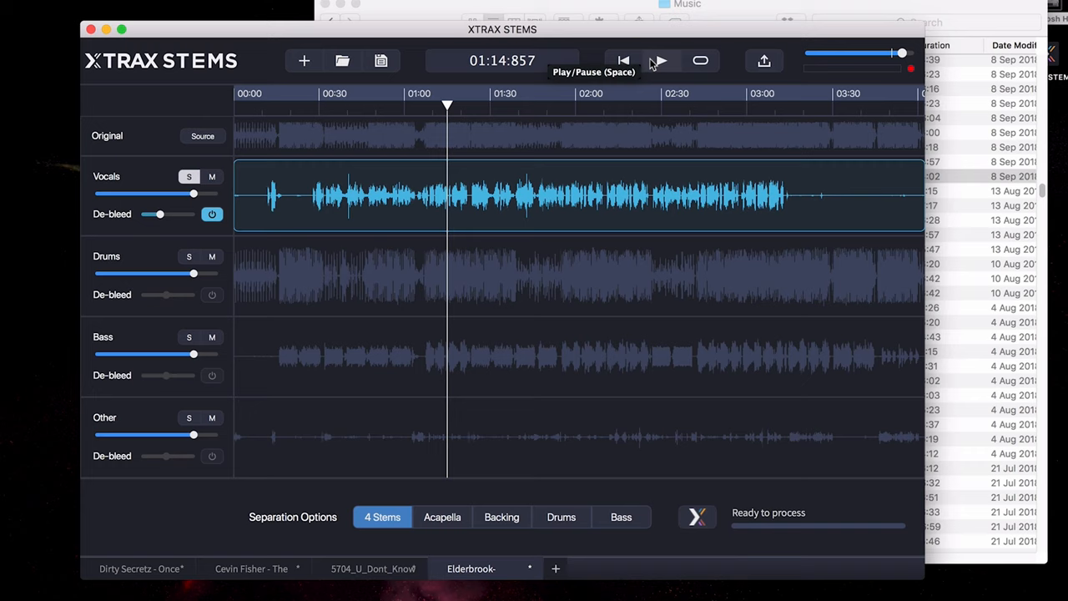
{"action": "mouse_move", "coordinate": [607, 117]}
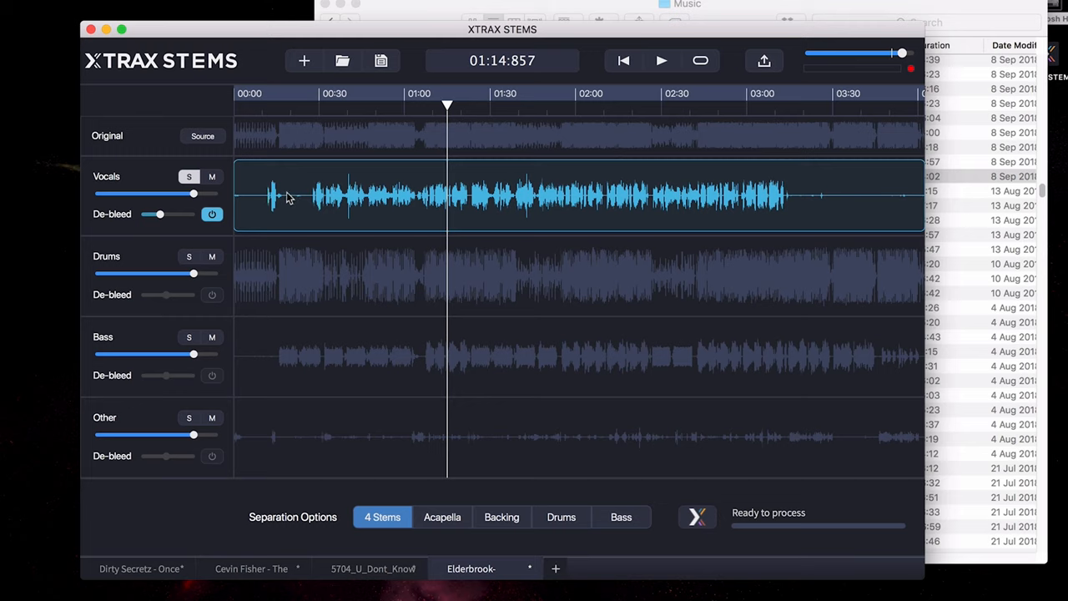
{"action": "mouse_move", "coordinate": [298, 195]}
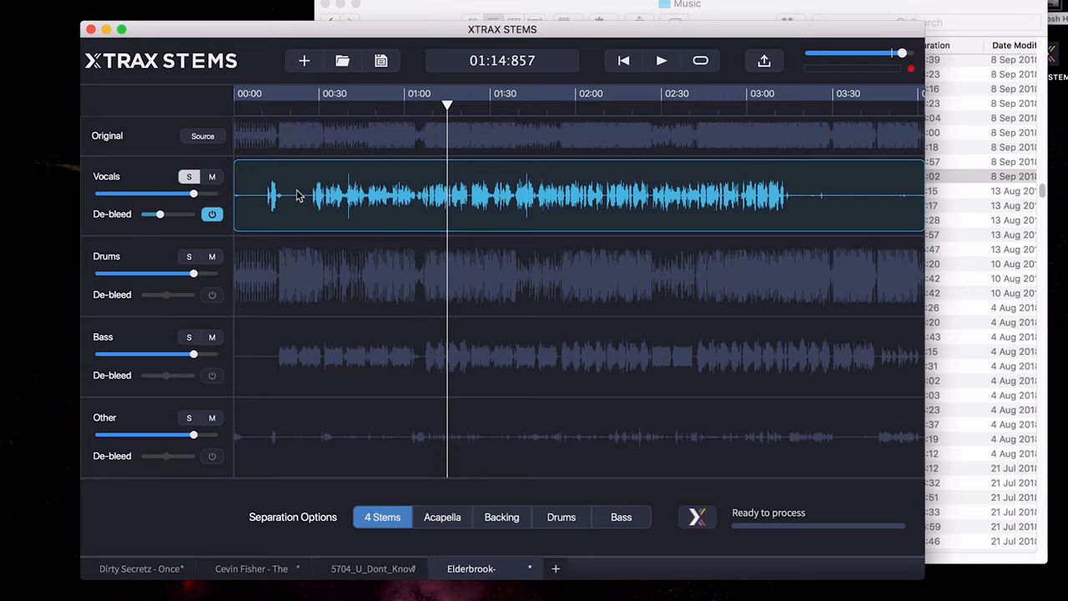
{"action": "mouse_move", "coordinate": [302, 187]}
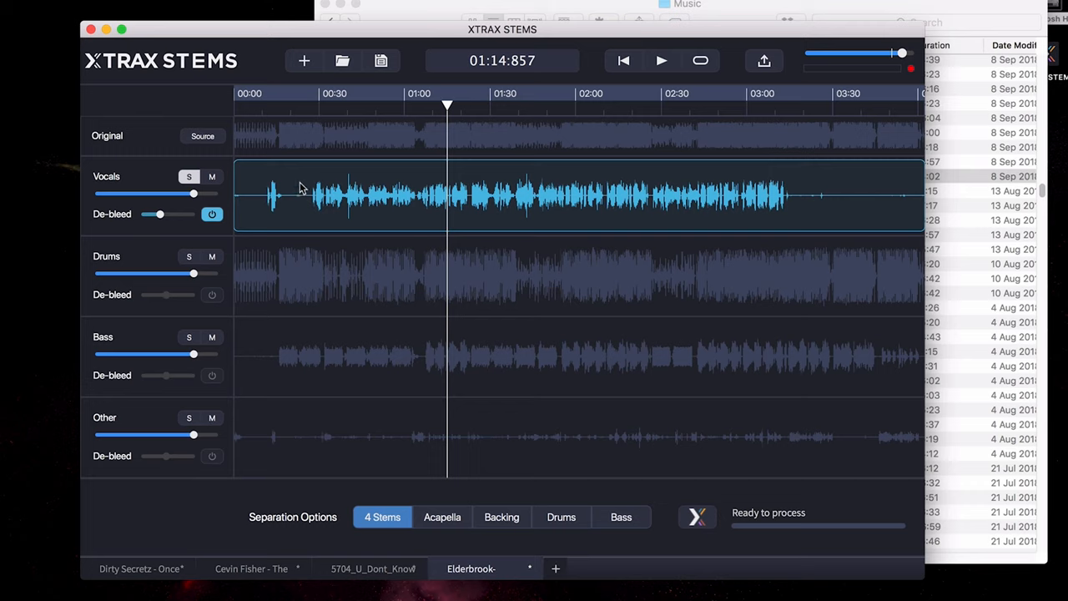
{"action": "left_click", "coordinate": [661, 60]}
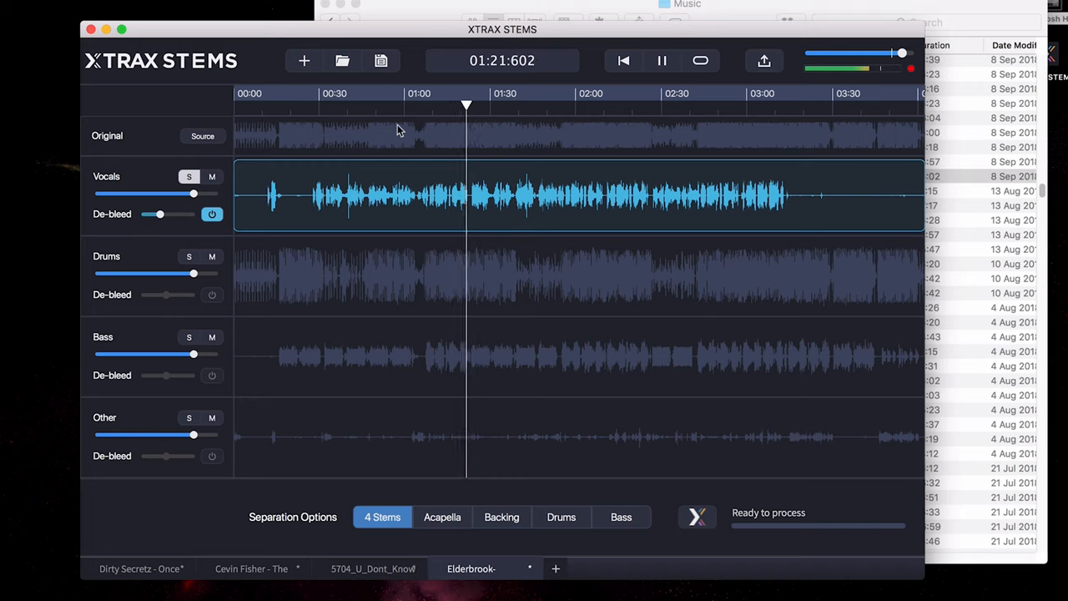
{"action": "left_click", "coordinate": [661, 61]}
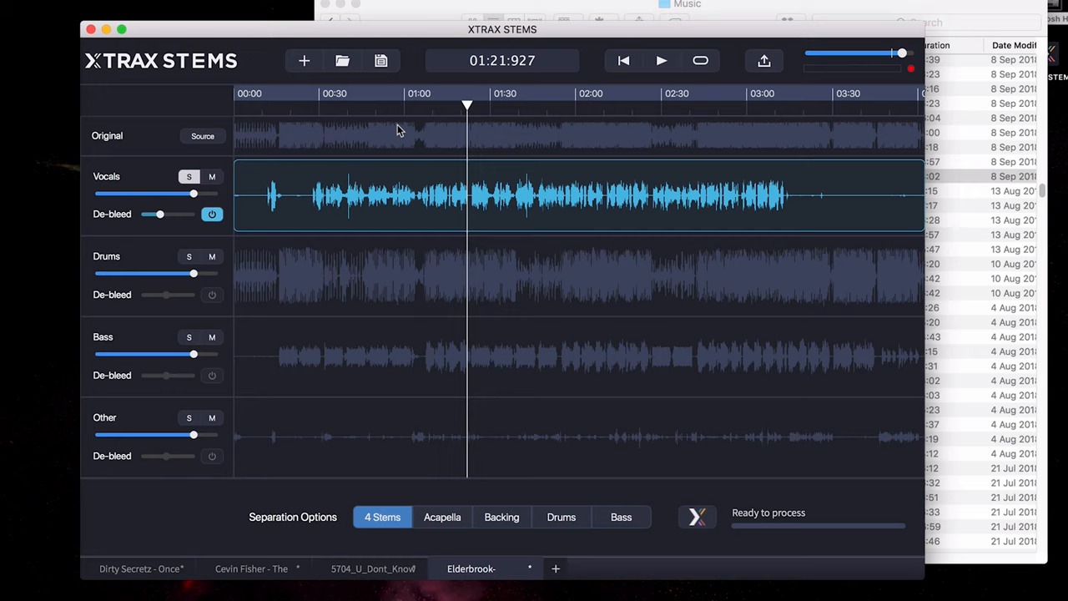
{"action": "mouse_move", "coordinate": [172, 230]}
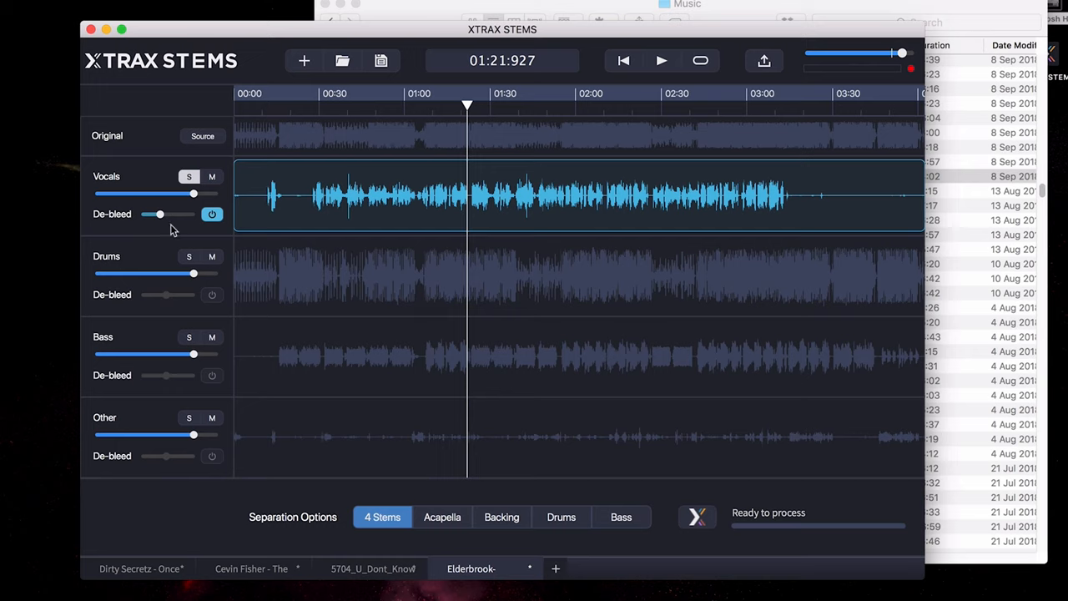
{"action": "mouse_move", "coordinate": [189, 257]}
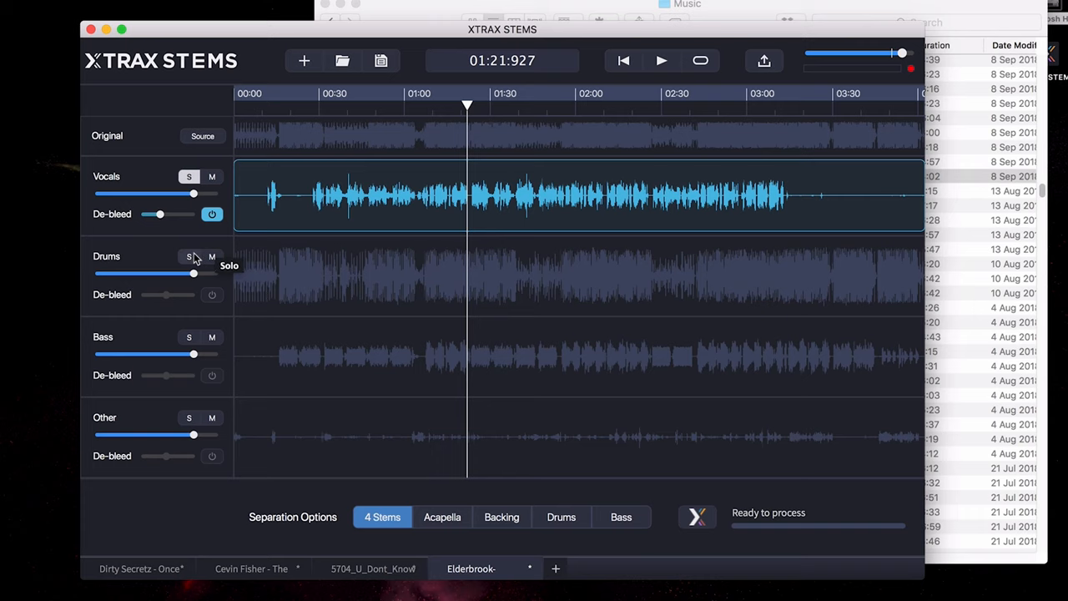
Step: Solo the Drums stem, then the Bass stem
{"action": "left_click", "coordinate": [189, 257]}
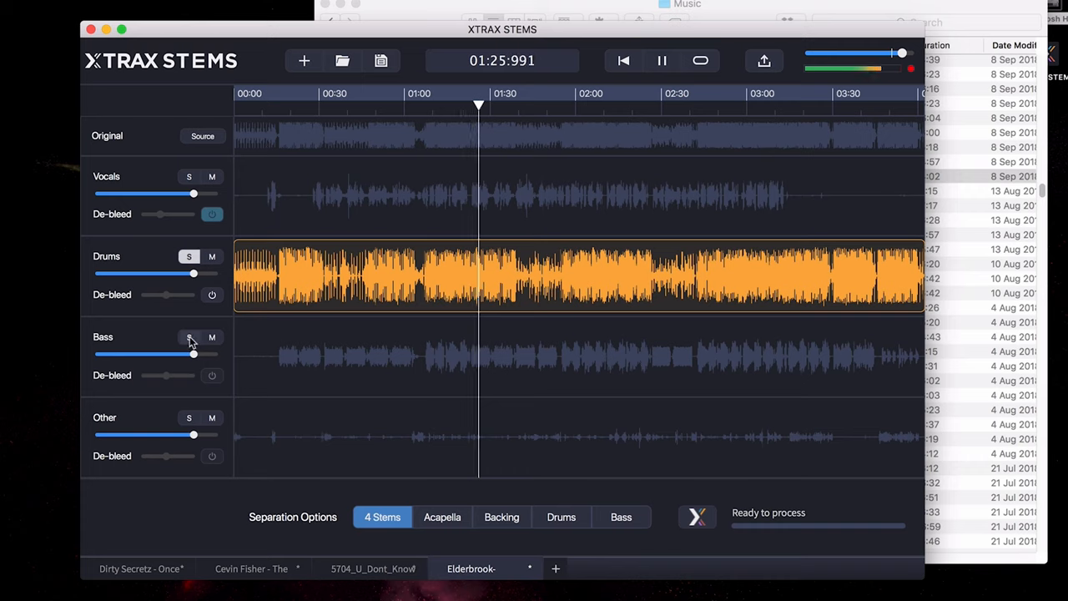
{"action": "left_click", "coordinate": [189, 337]}
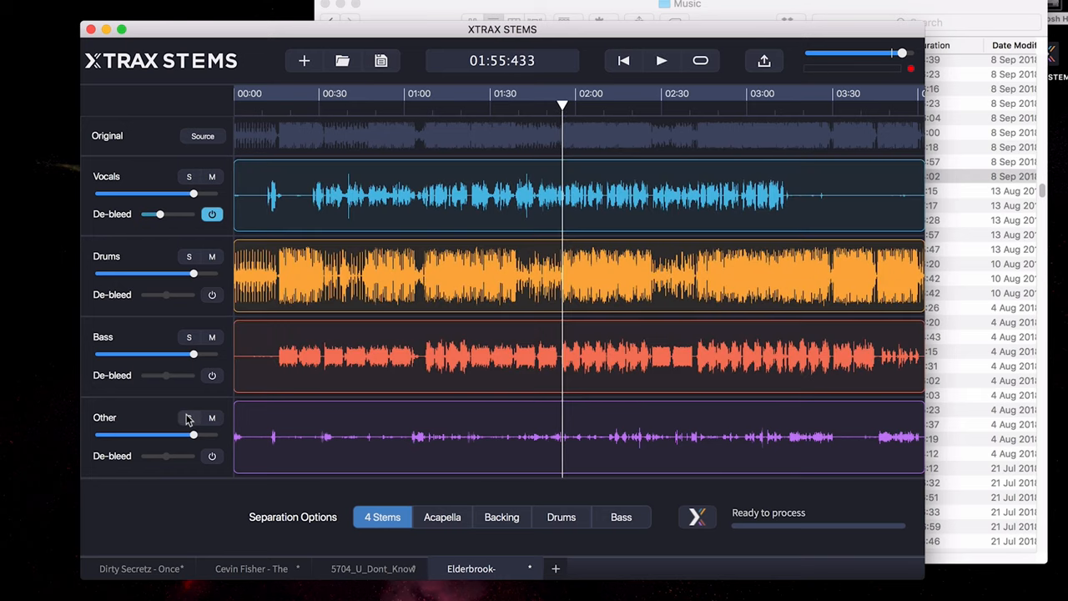
{"action": "mouse_move", "coordinate": [247, 466]}
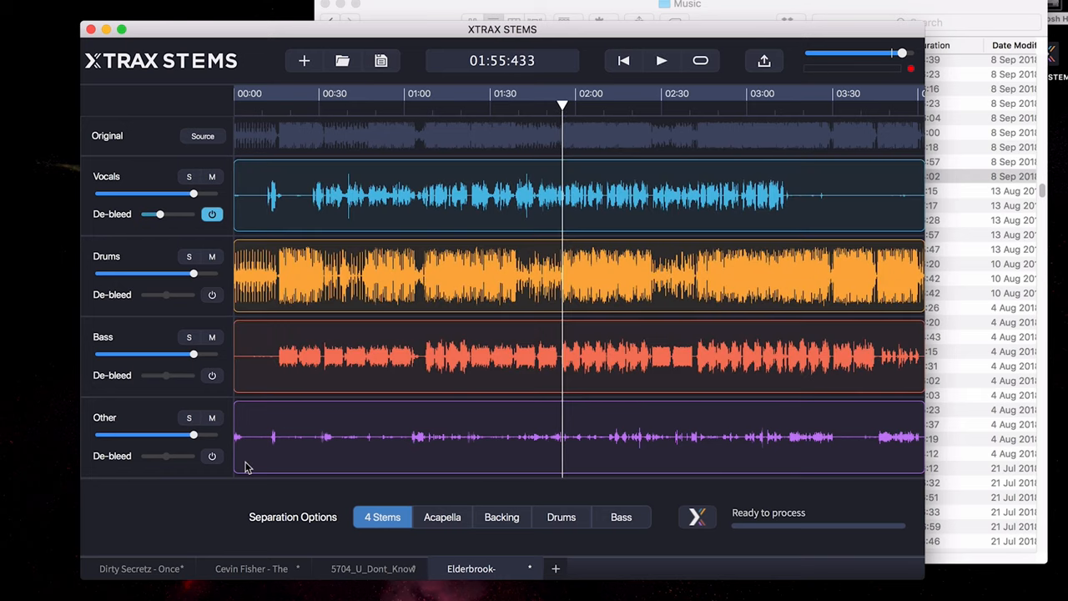